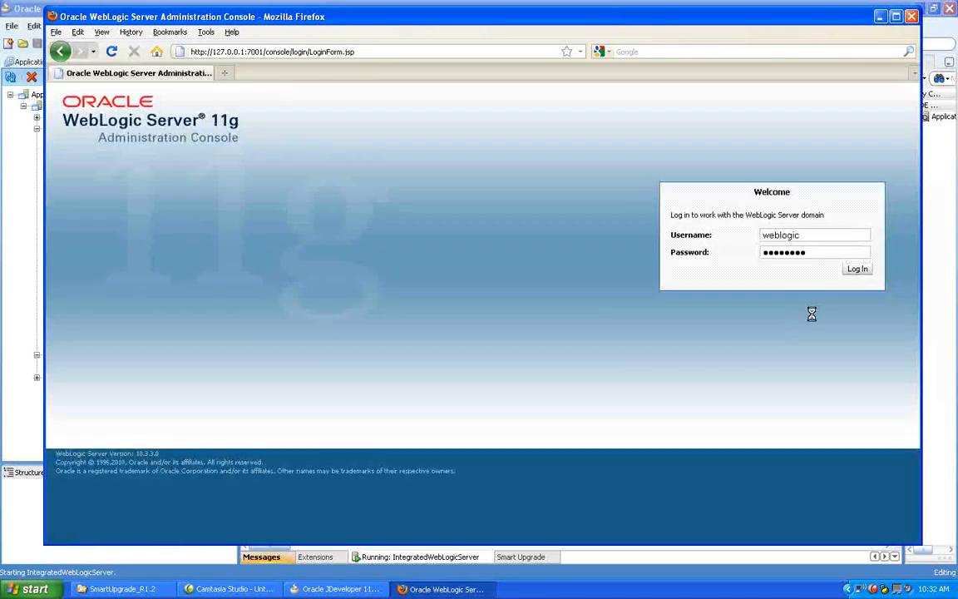
- Log in as the weblogic user and land on the DefaultDomain home page
click(856, 270)
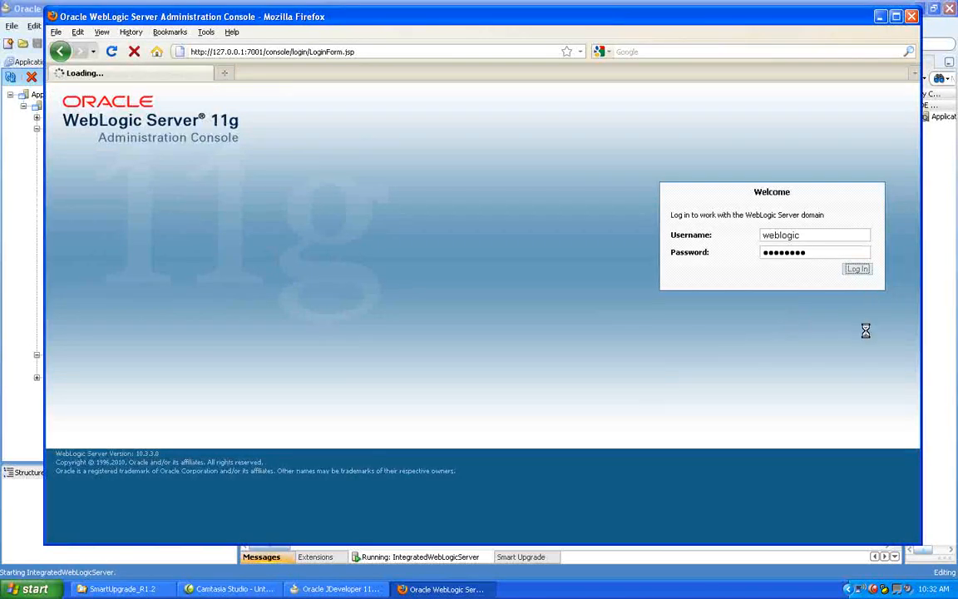
mouse_move(742, 406)
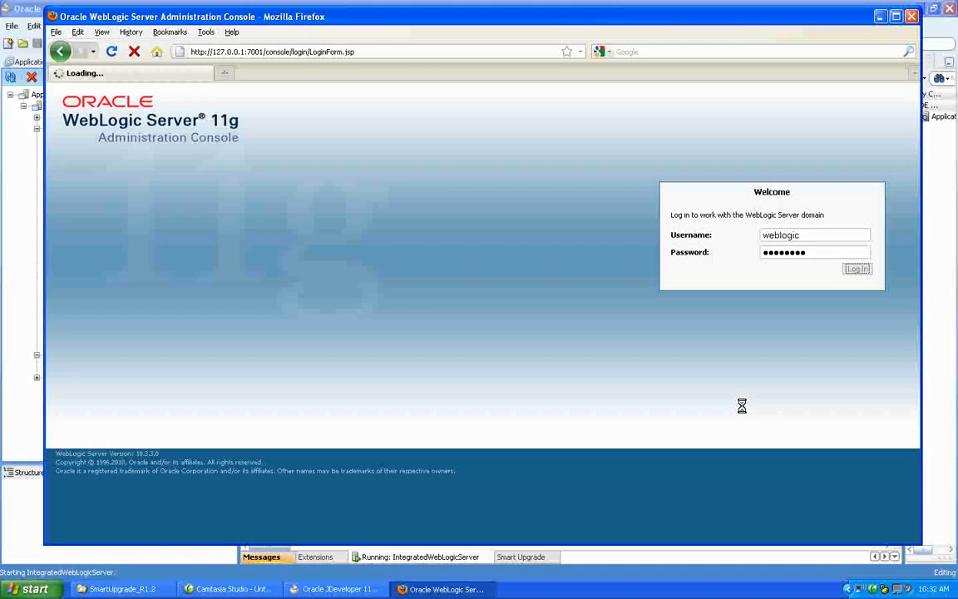
click(856, 270)
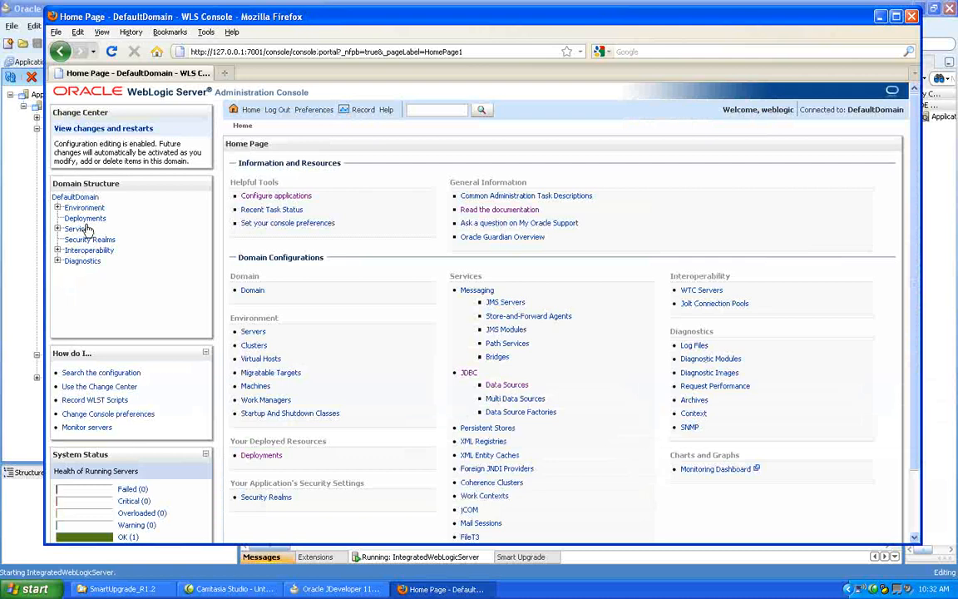
- Go to Deployments and start the Install Application Assistant
click(83, 218)
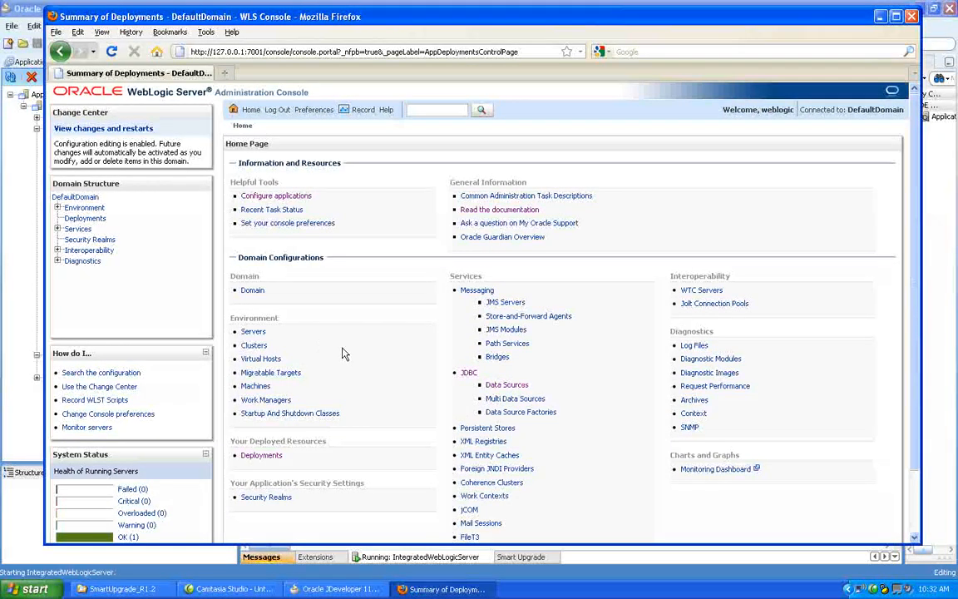
click(85, 218)
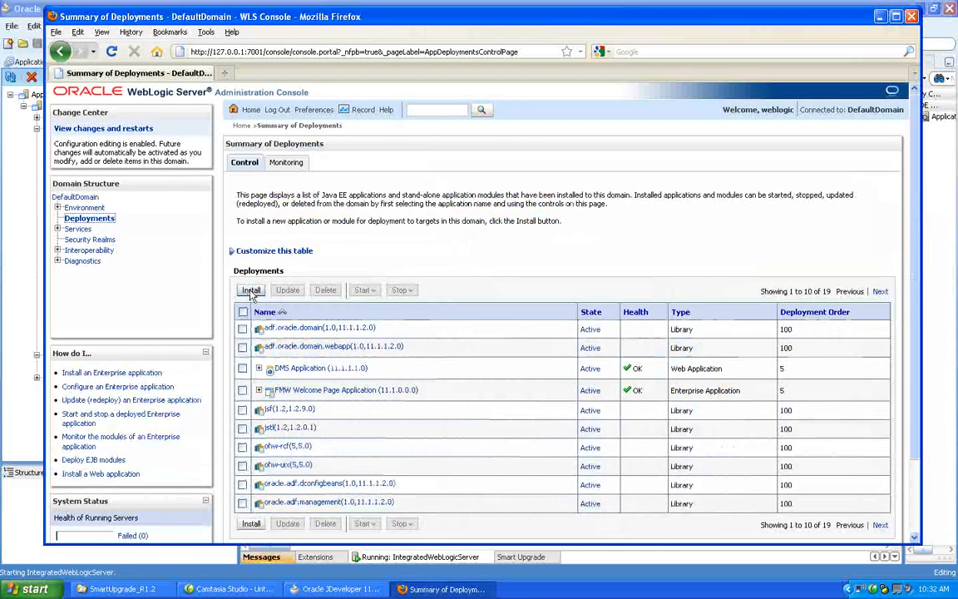
click(250, 290)
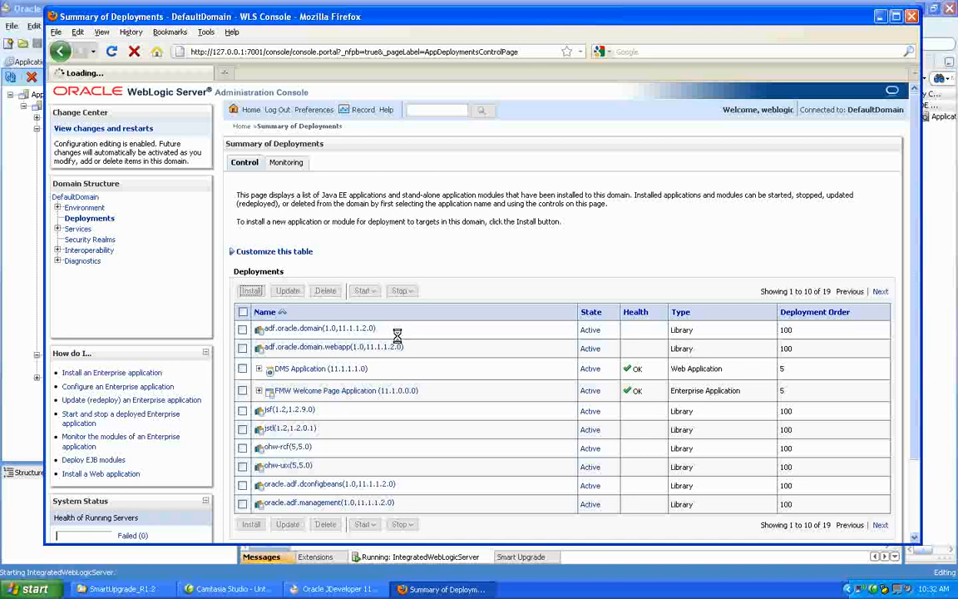
click(250, 290)
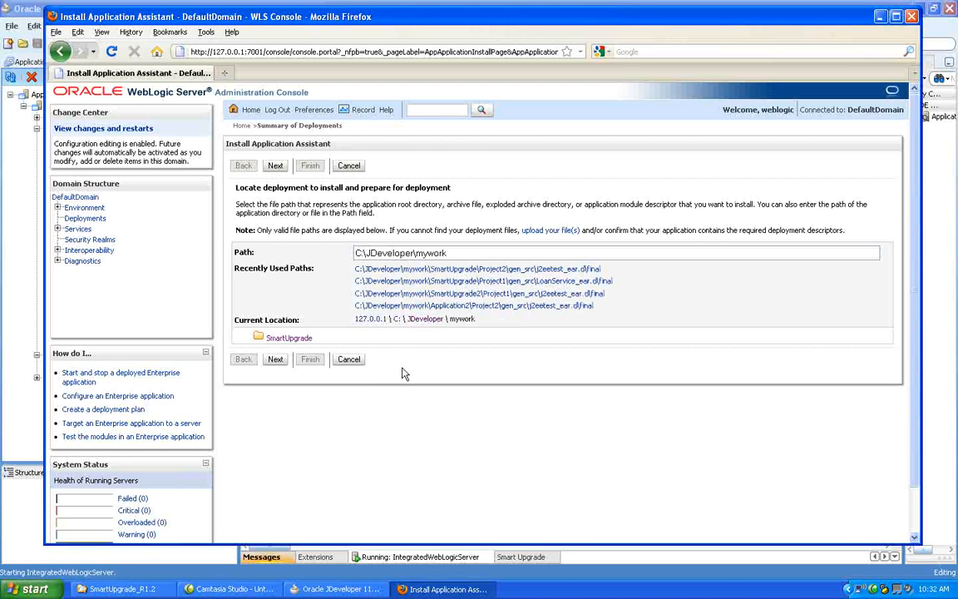
- Browse SmartUpgrade > gen_src > final and select LoanService.ear as the deployment archive
click(289, 336)
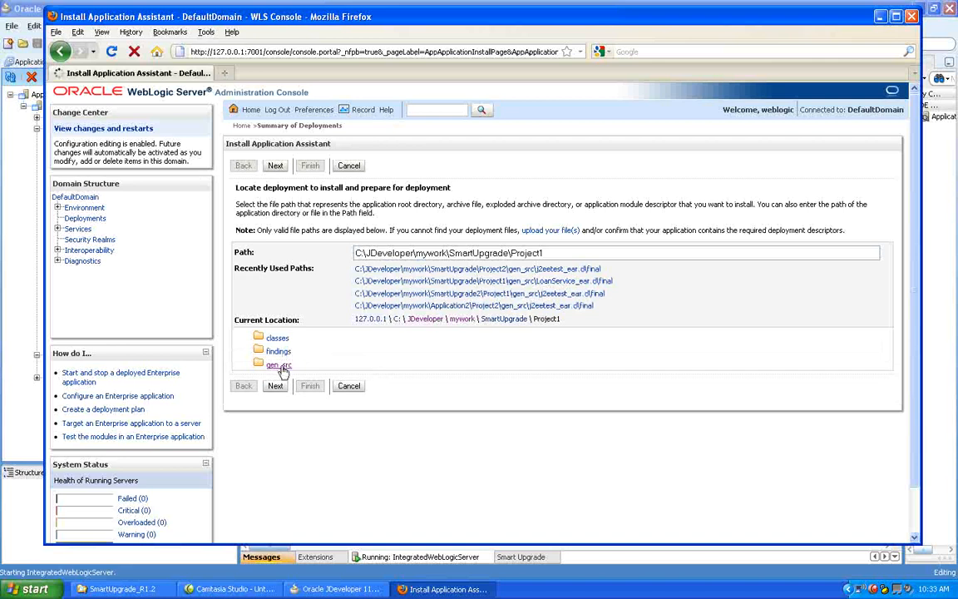
click(278, 366)
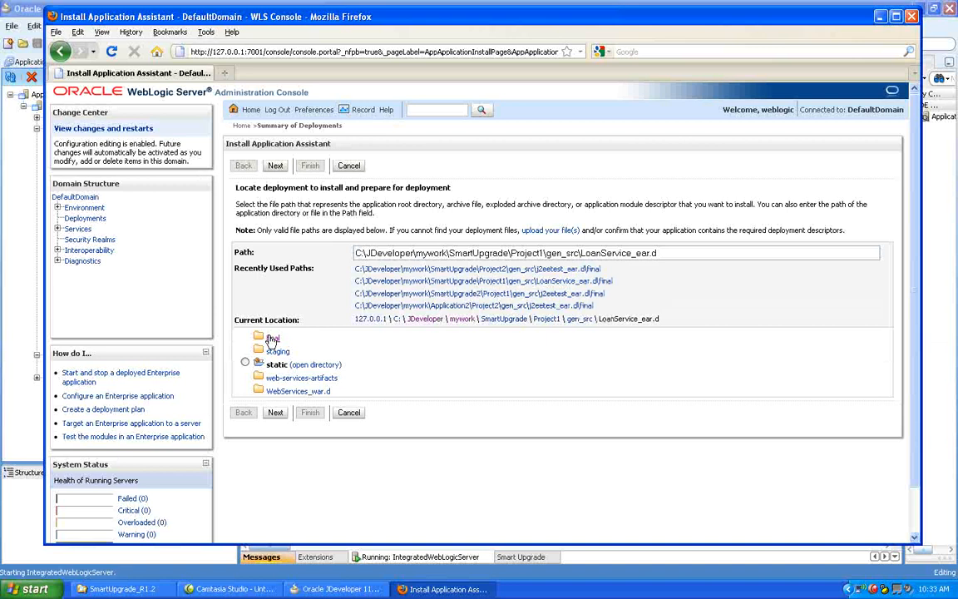
click(272, 339)
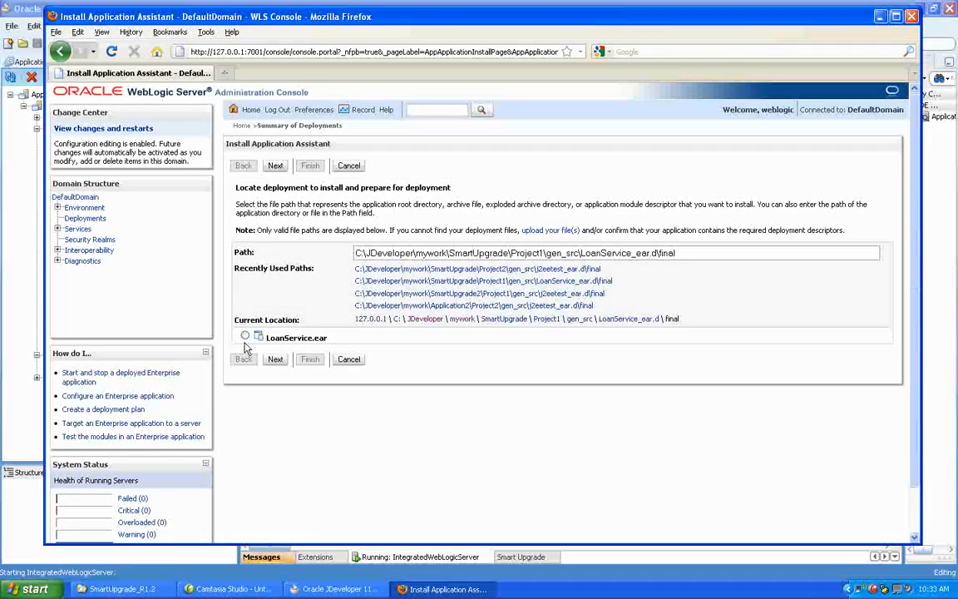
click(244, 337)
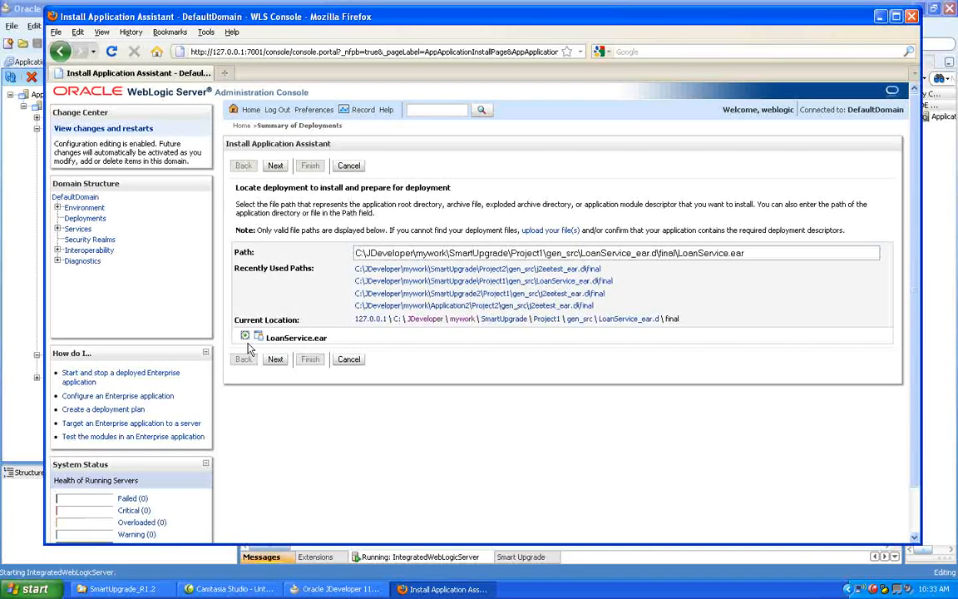
click(276, 359)
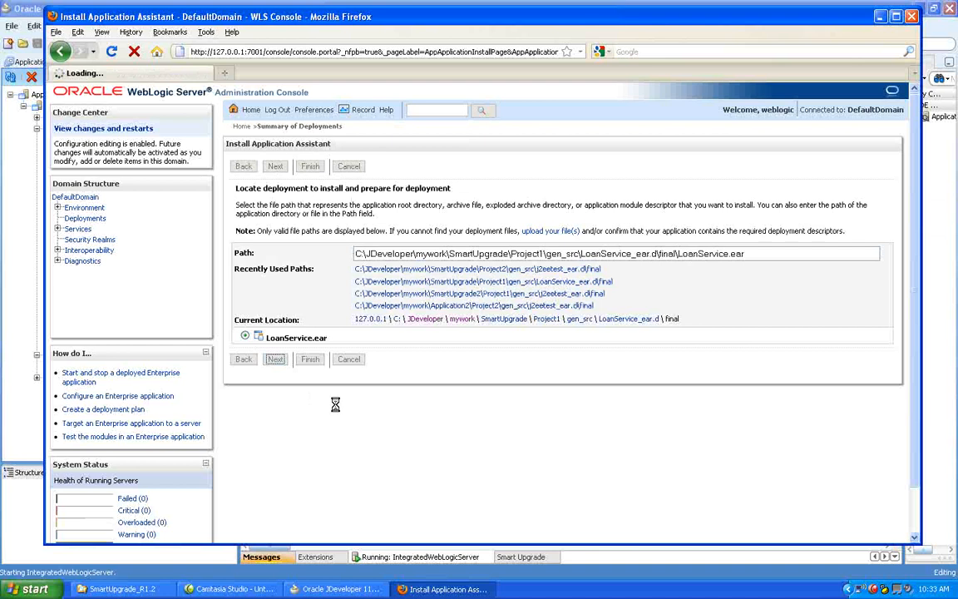
- Install LoanService as an application with default settings and expand it in the deployments table
click(276, 360)
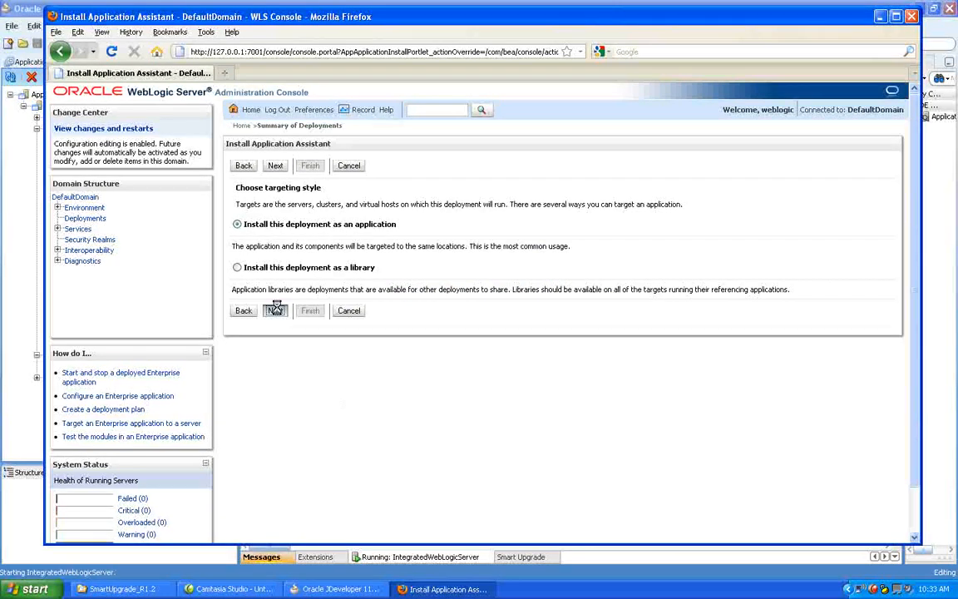
click(276, 165)
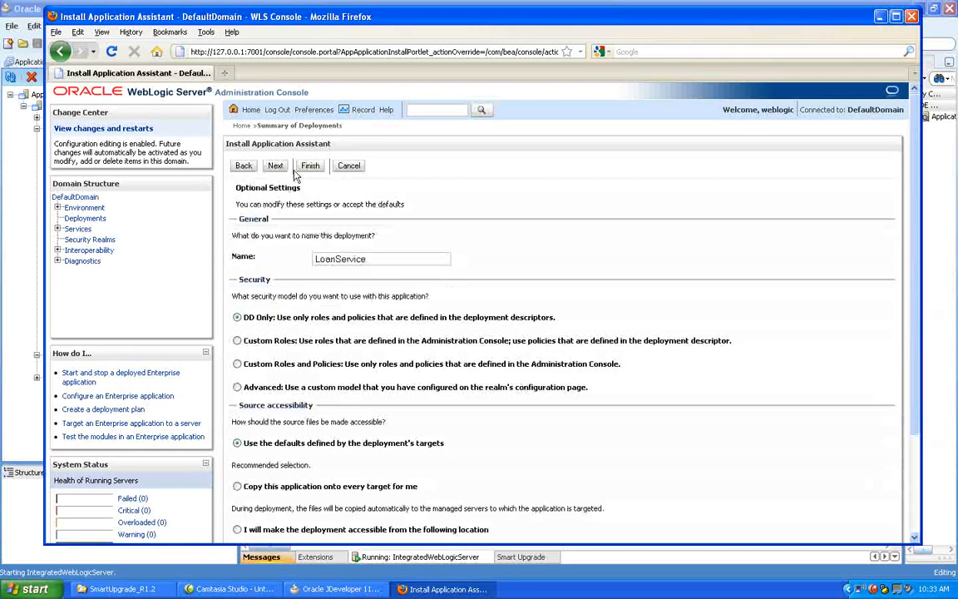
click(309, 167)
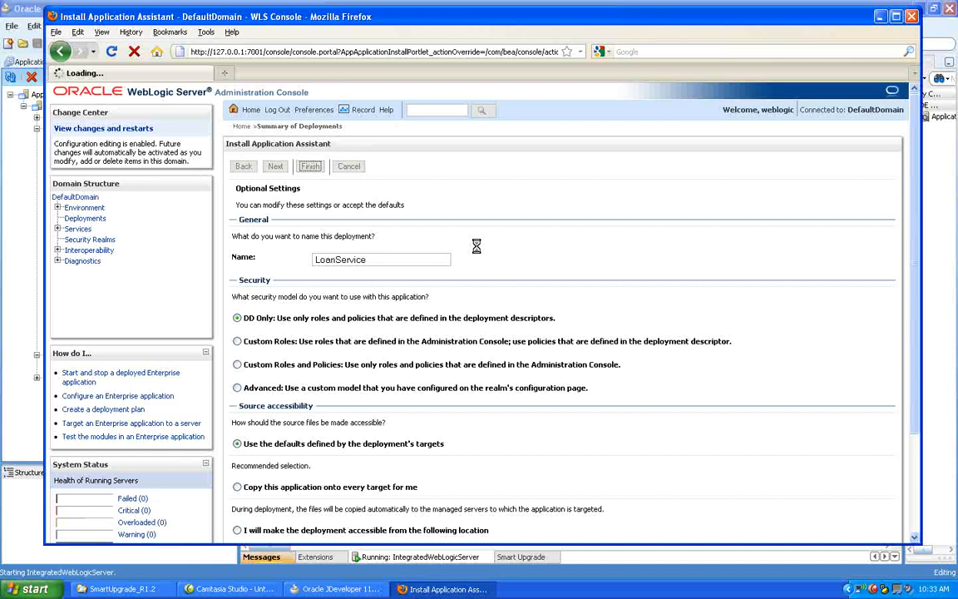
click(310, 166)
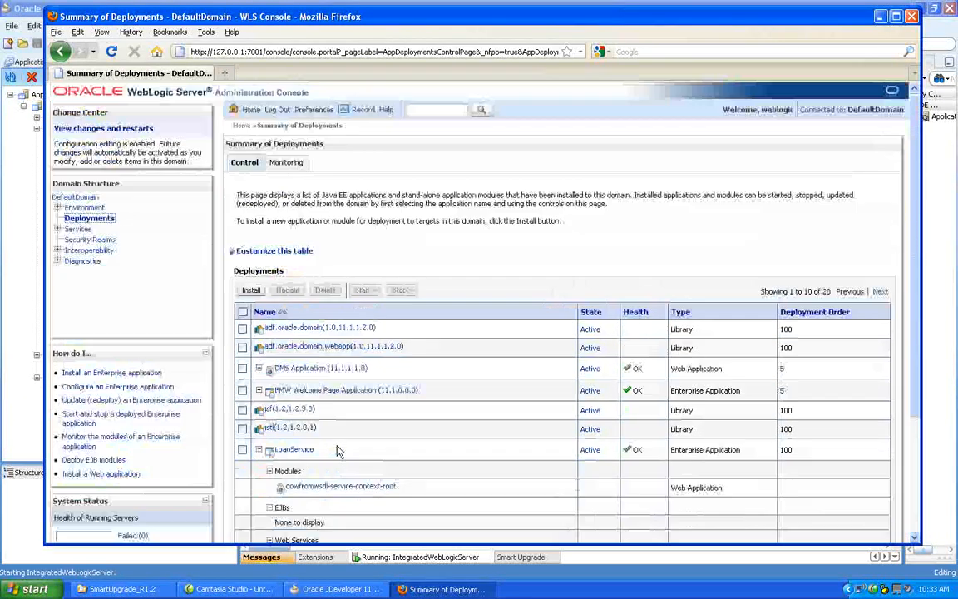
- Open LoanServiceSoapHttpPortImpl's Testing page and launch its Test client
scroll(down, 3)
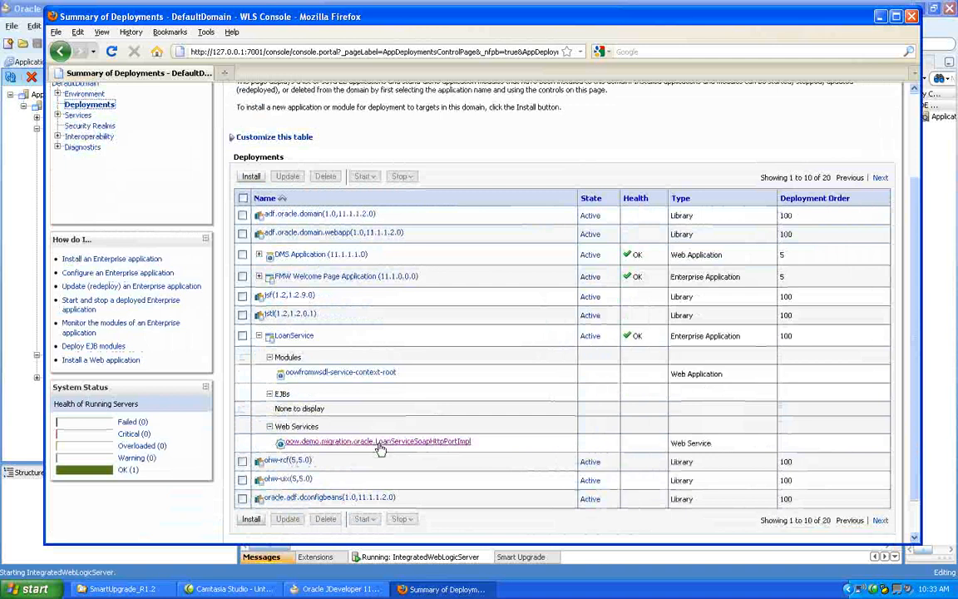
click(376, 440)
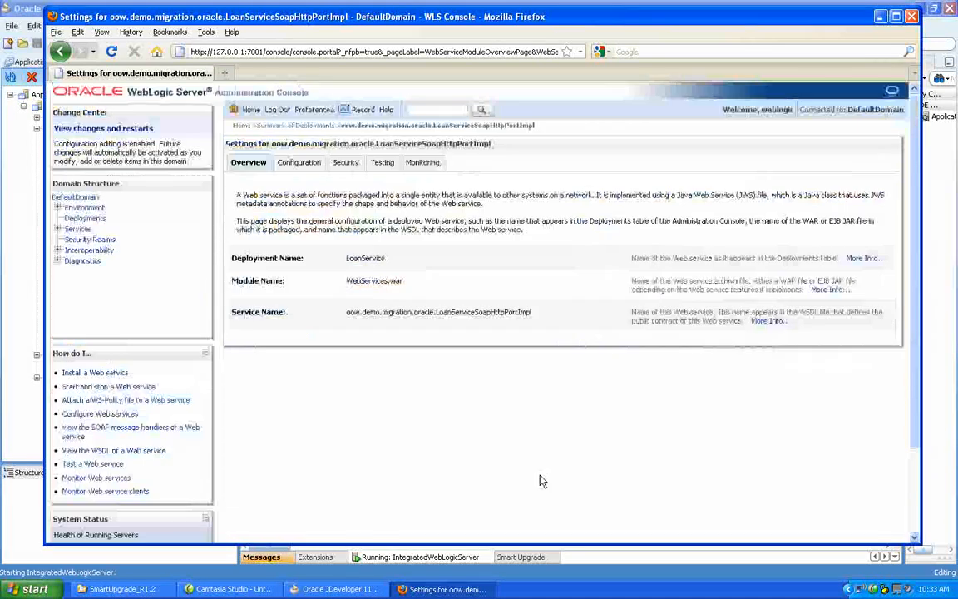
click(381, 163)
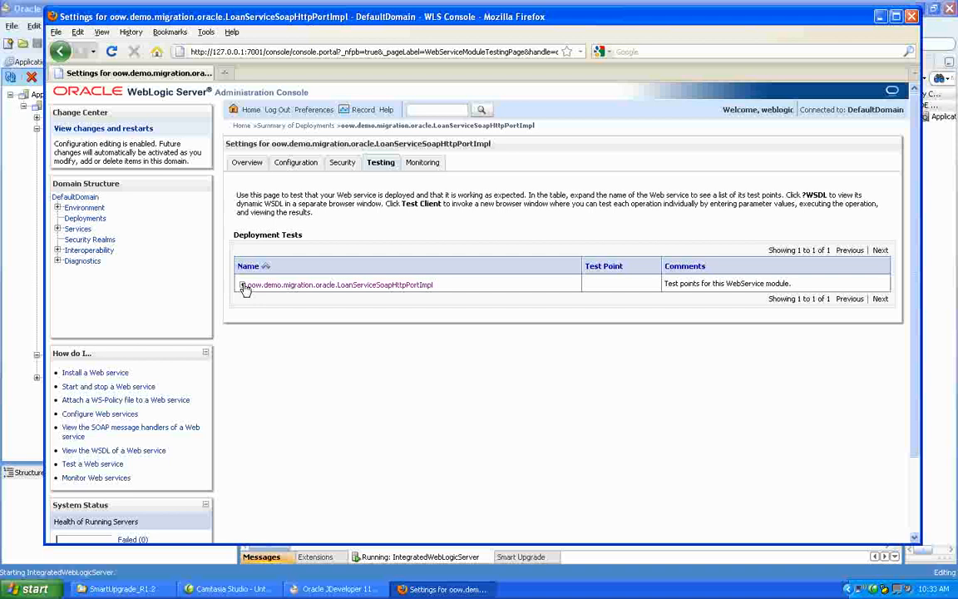
click(243, 284)
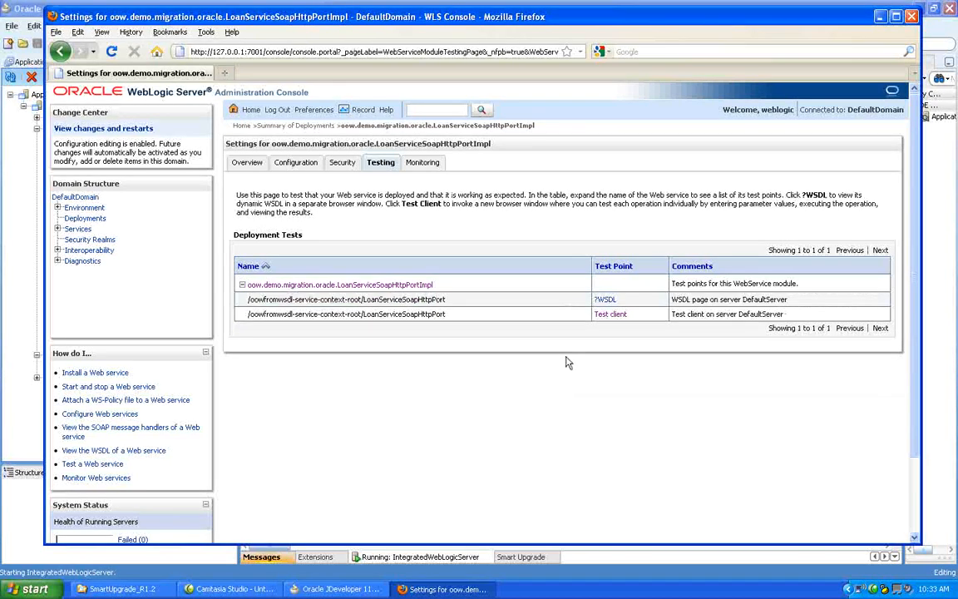
click(609, 312)
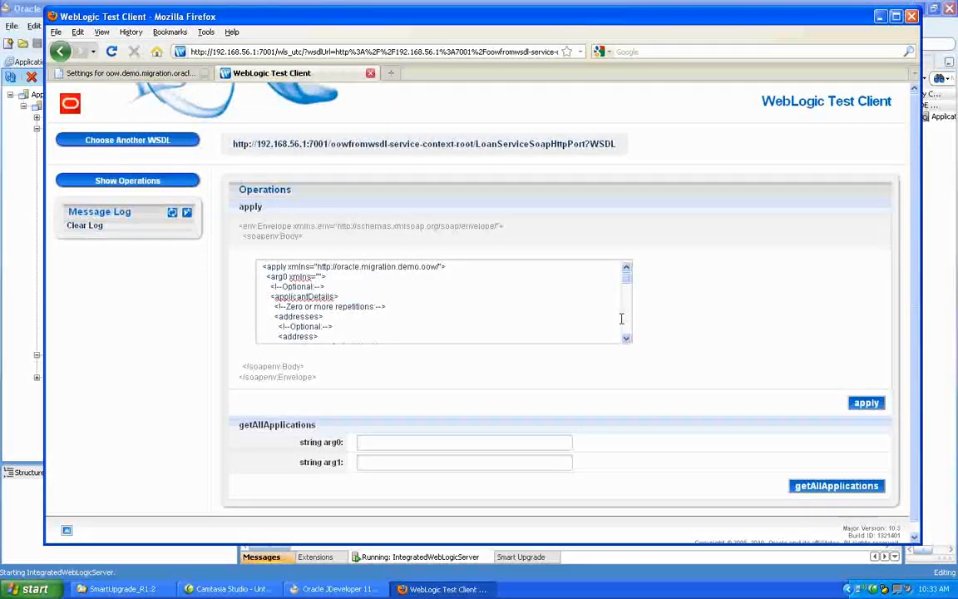
- Invoke the apply operation twice with the sample request, returning to the form after each
scroll(down, 3)
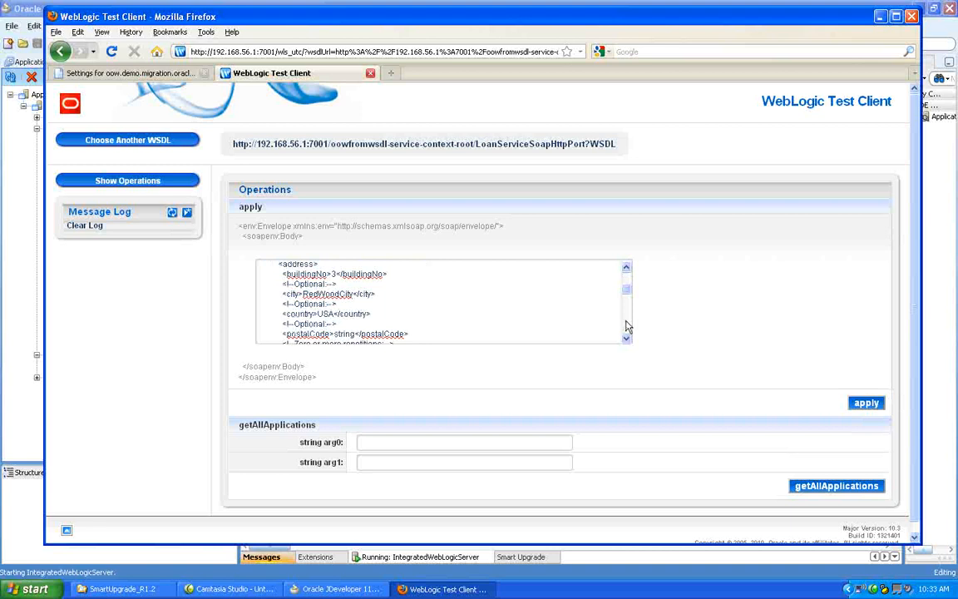
scroll(down, 3)
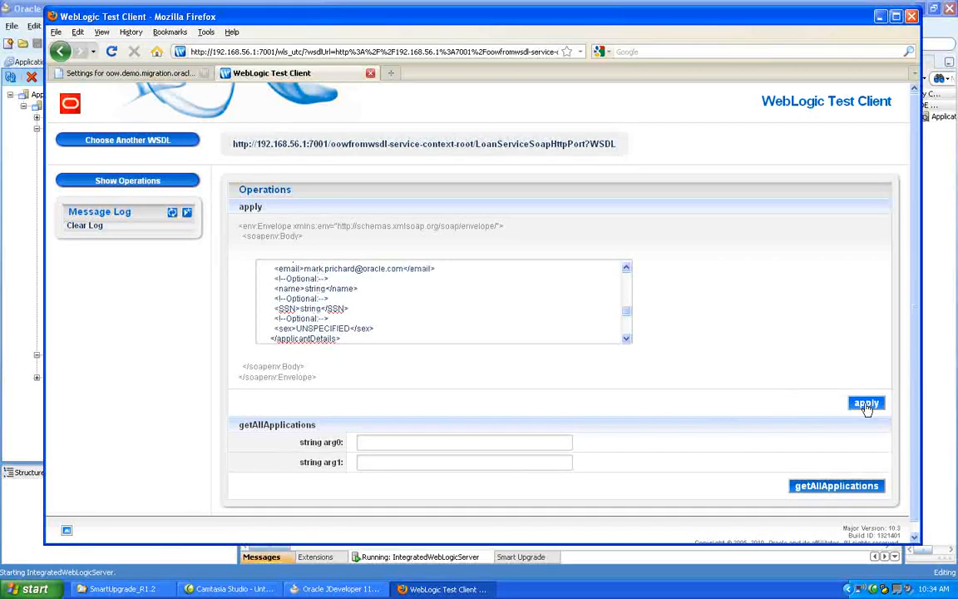
click(865, 404)
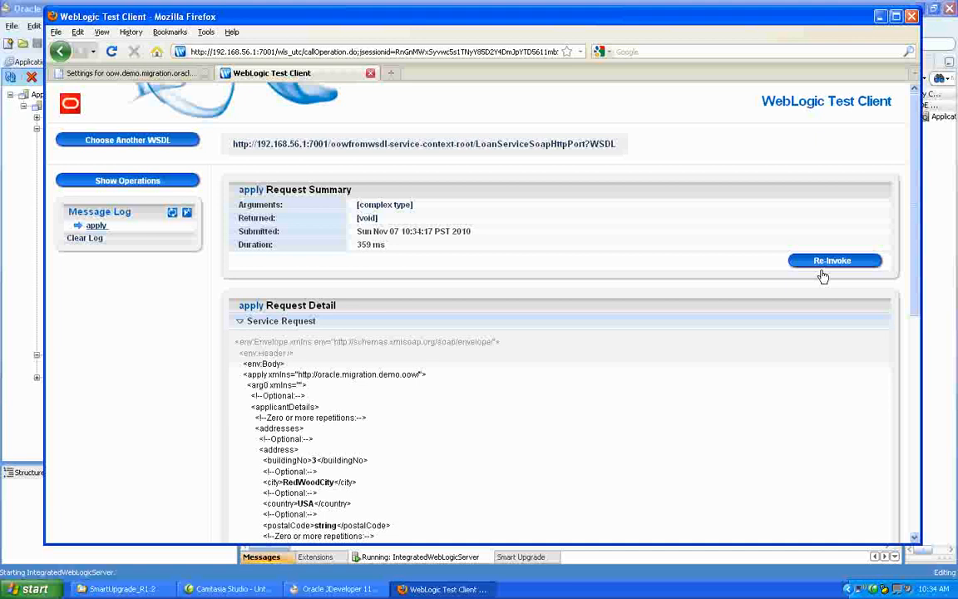
click(831, 260)
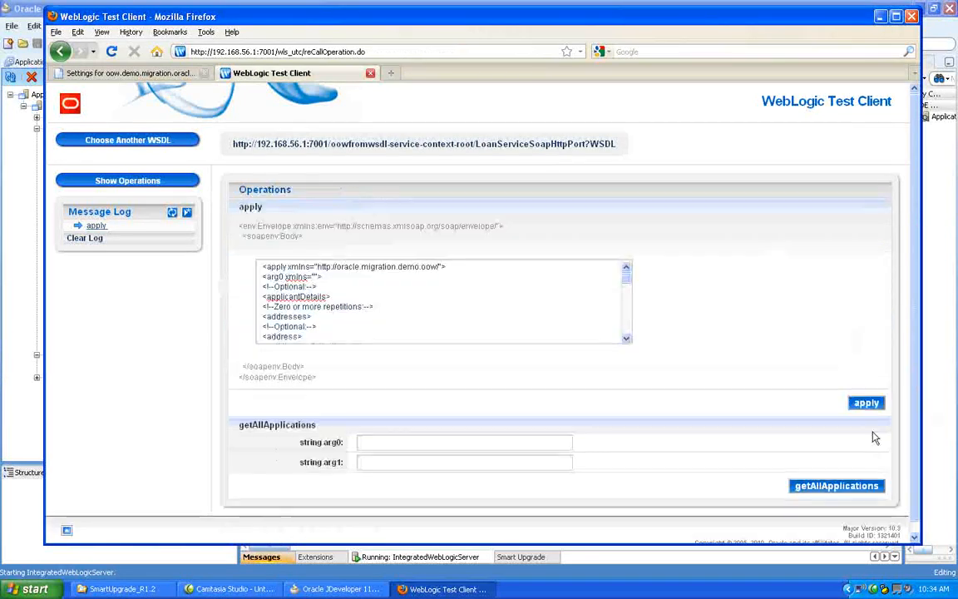
click(865, 403)
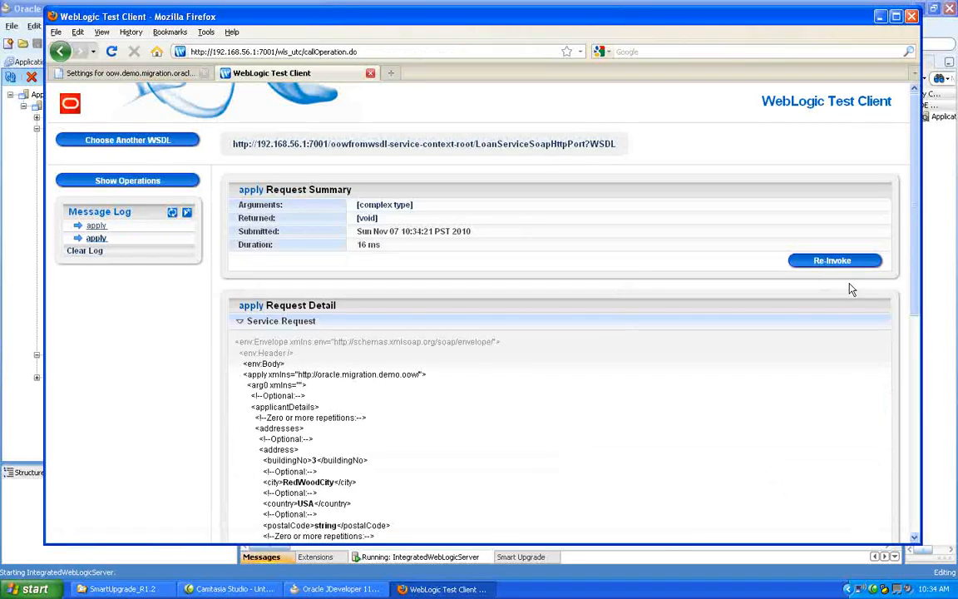
click(832, 259)
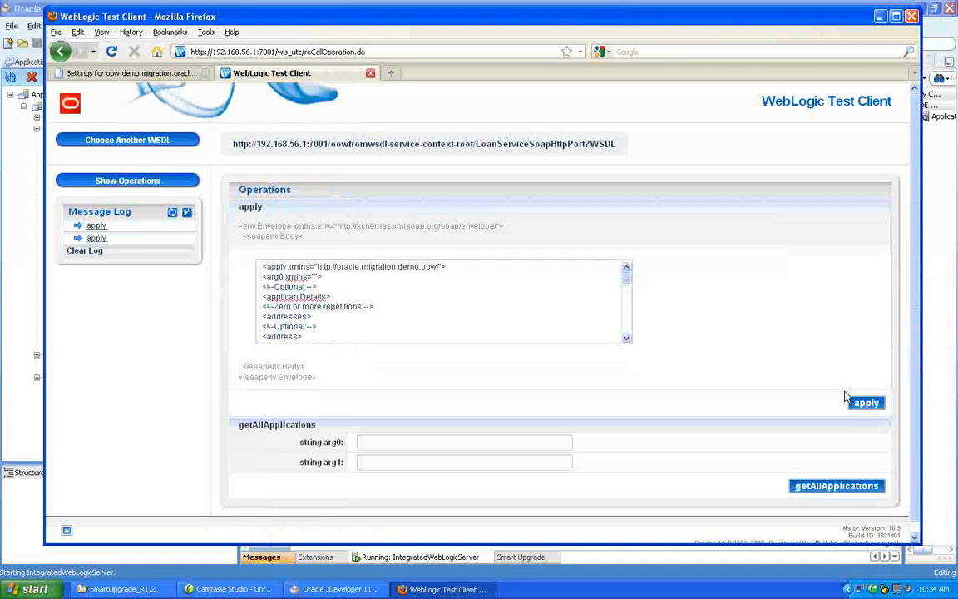
click(465, 443)
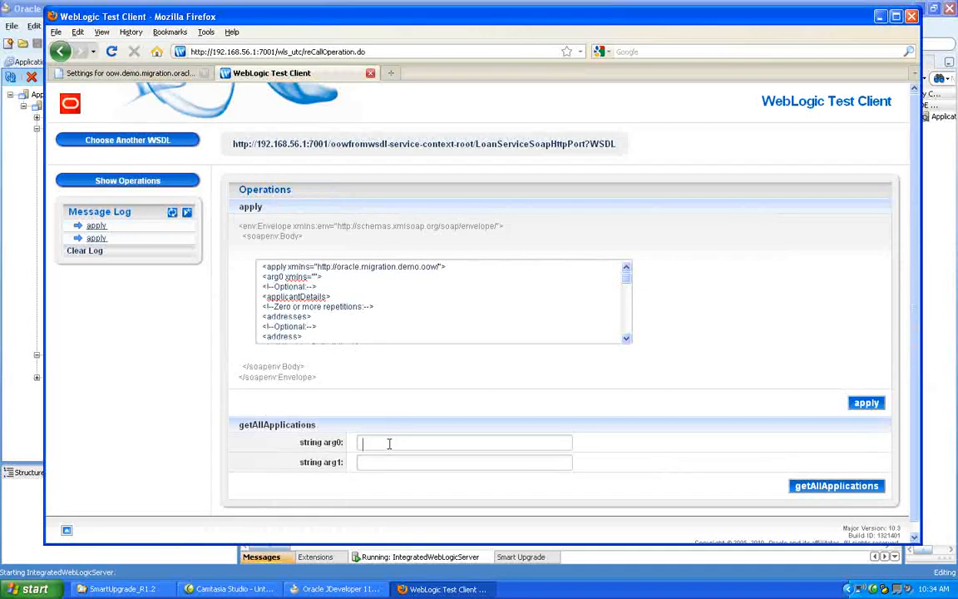
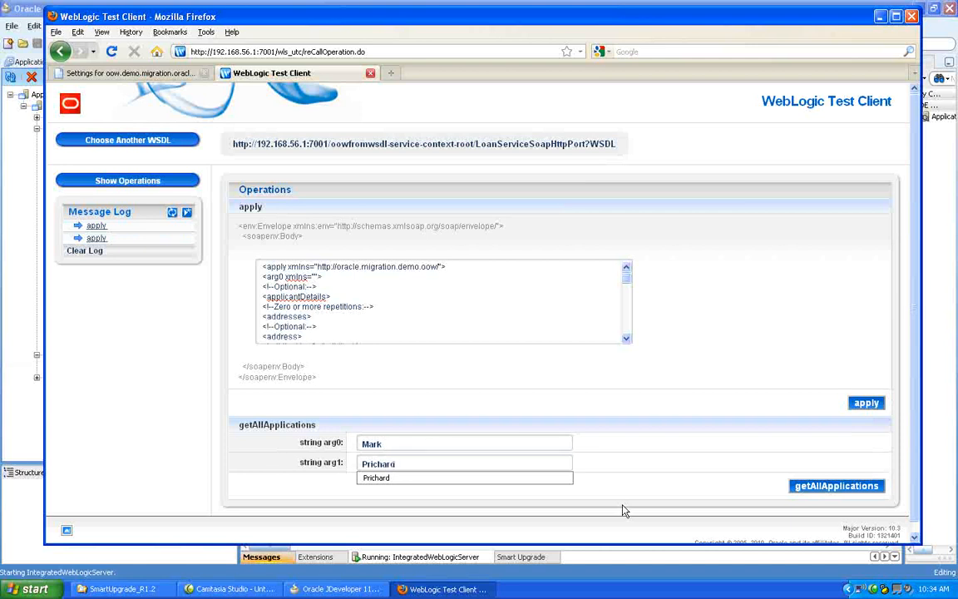
click(836, 486)
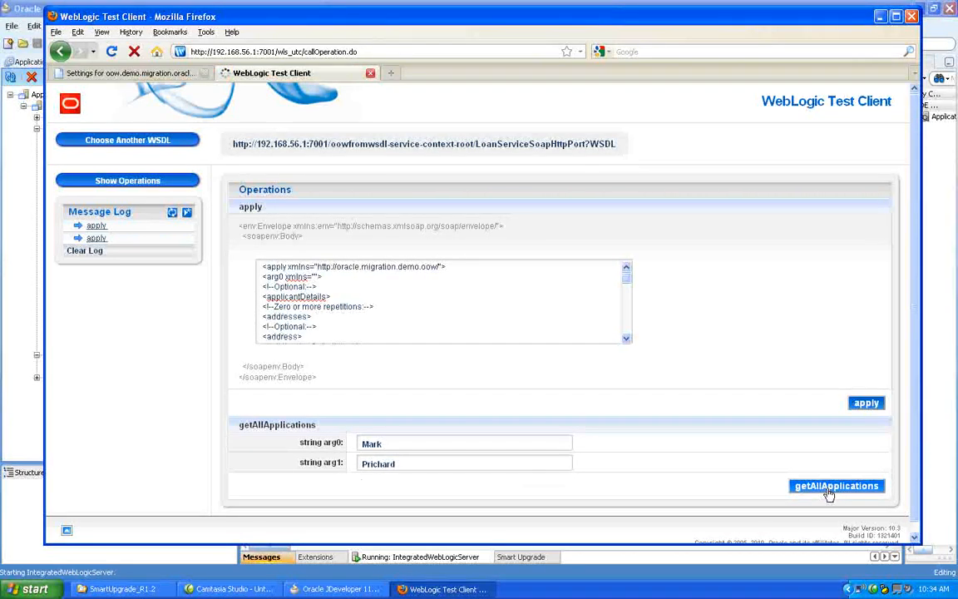
click(836, 486)
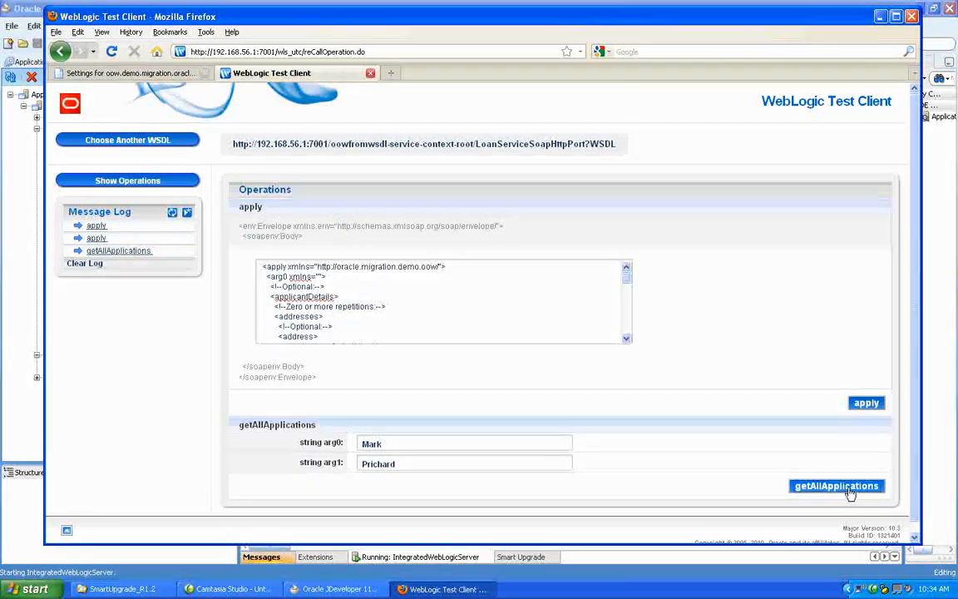
click(835, 485)
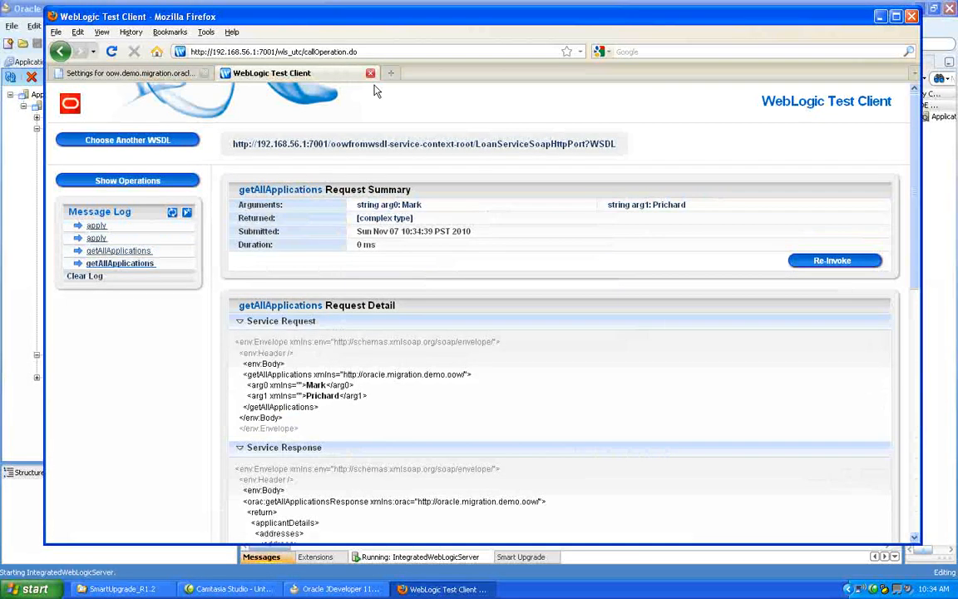
mouse_move(371, 73)
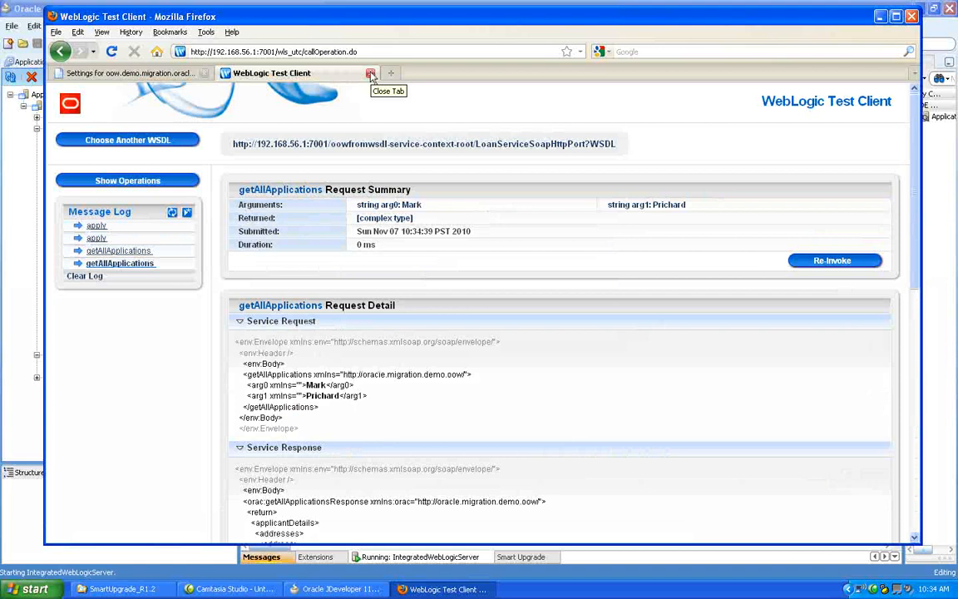
click(129, 73)
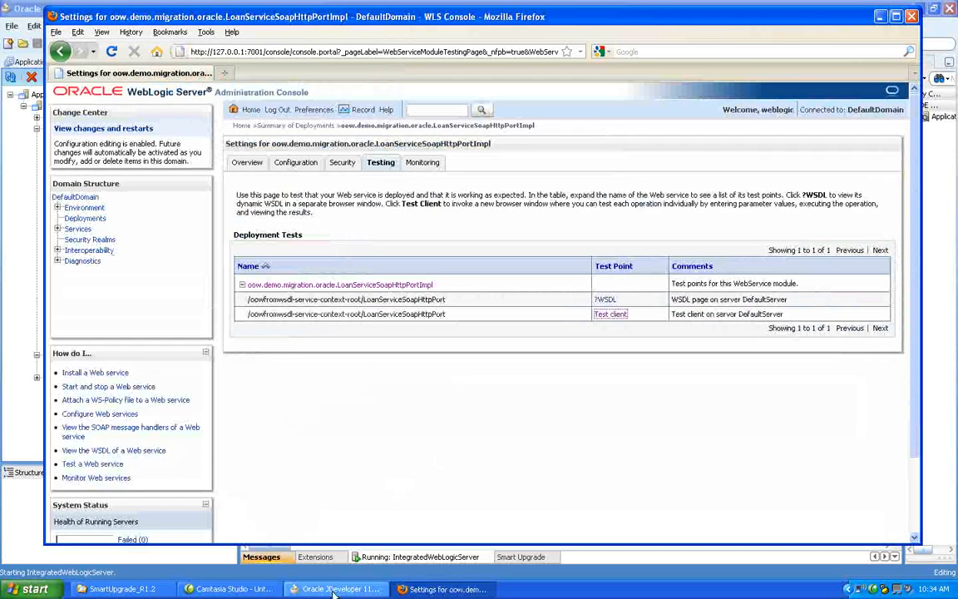
- Switch back to JDeveloper and scroll the IntegratedWebLogicServer log
click(337, 589)
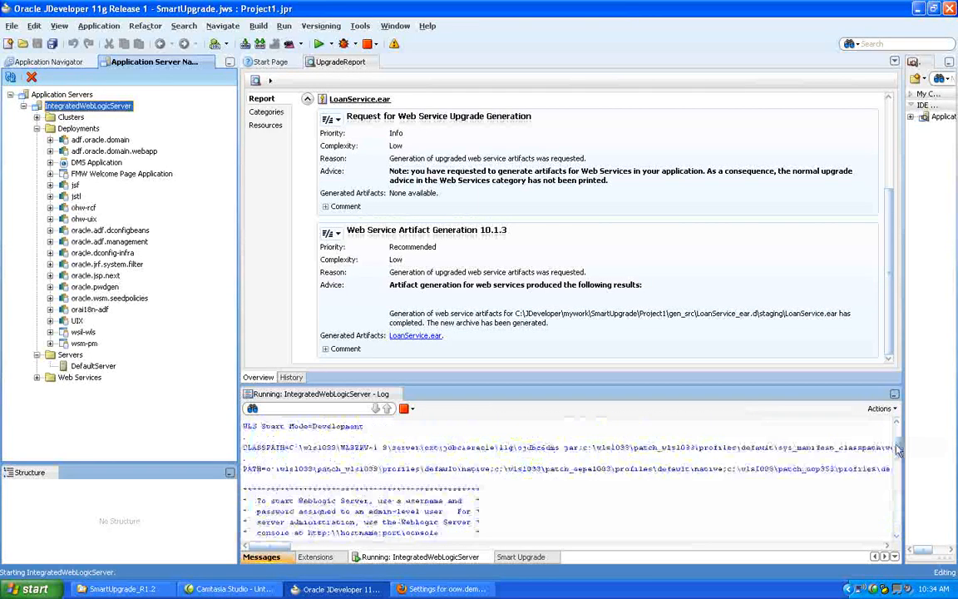
scroll(down, 3)
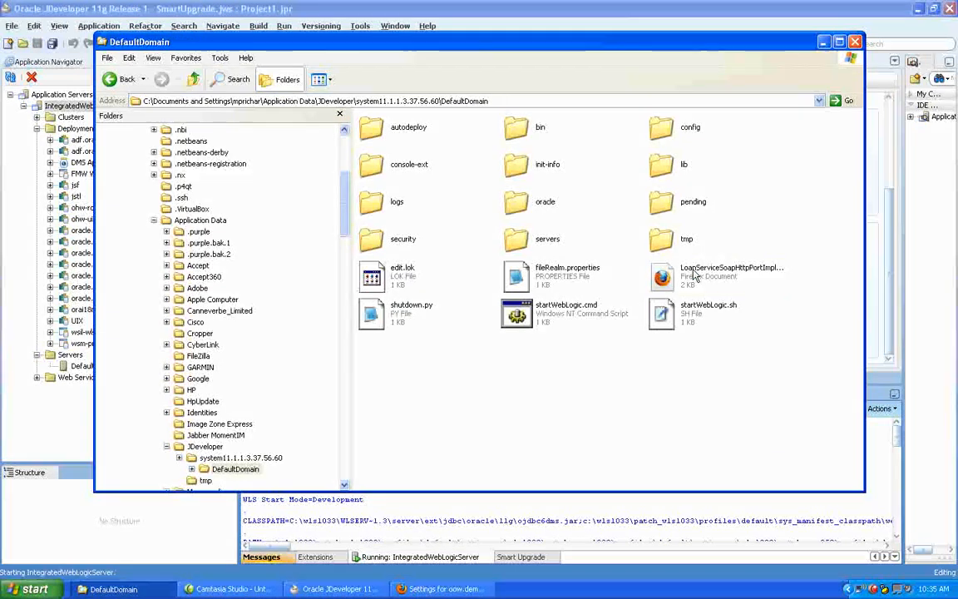
- Open the LoanServiceSoapHttpPortImpl HTML performance report from the DefaultDomain folder
double_click(732, 276)
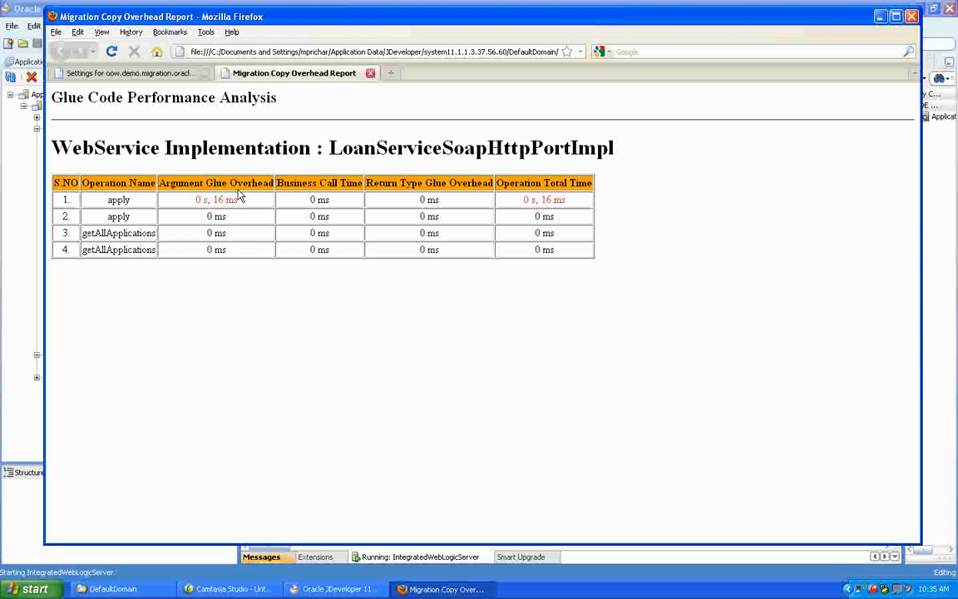
mouse_move(248, 214)
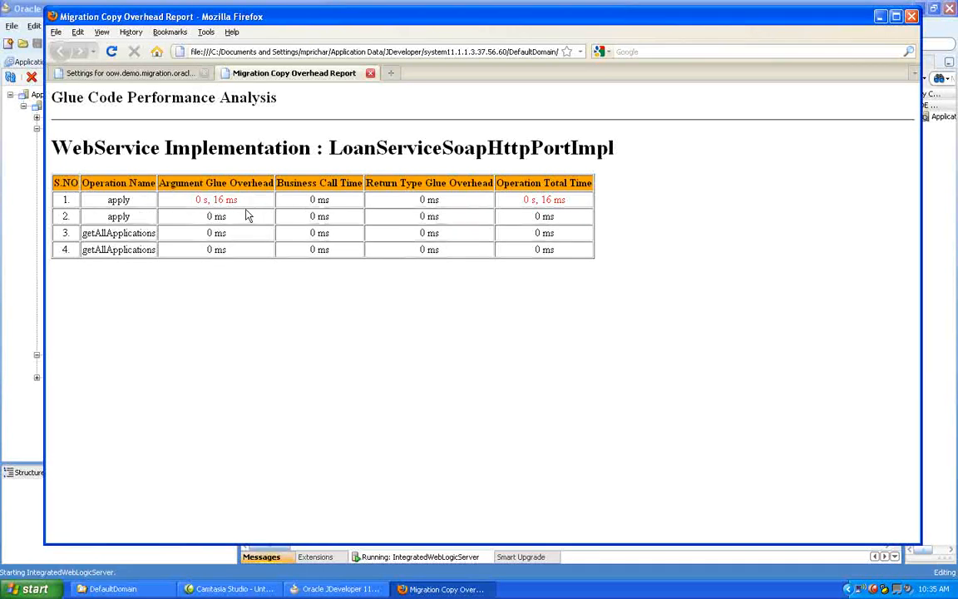
mouse_move(210, 193)
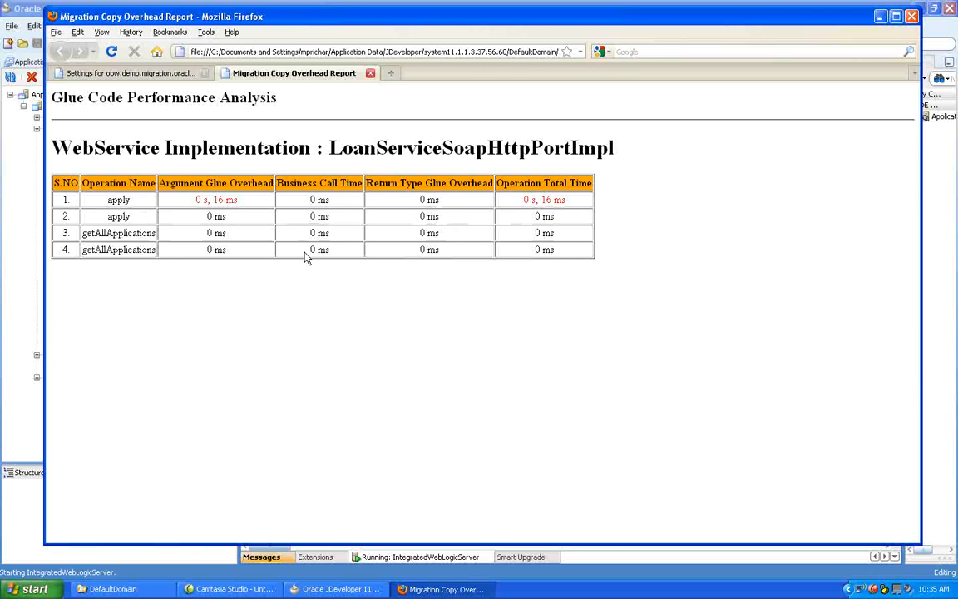
mouse_move(354, 253)
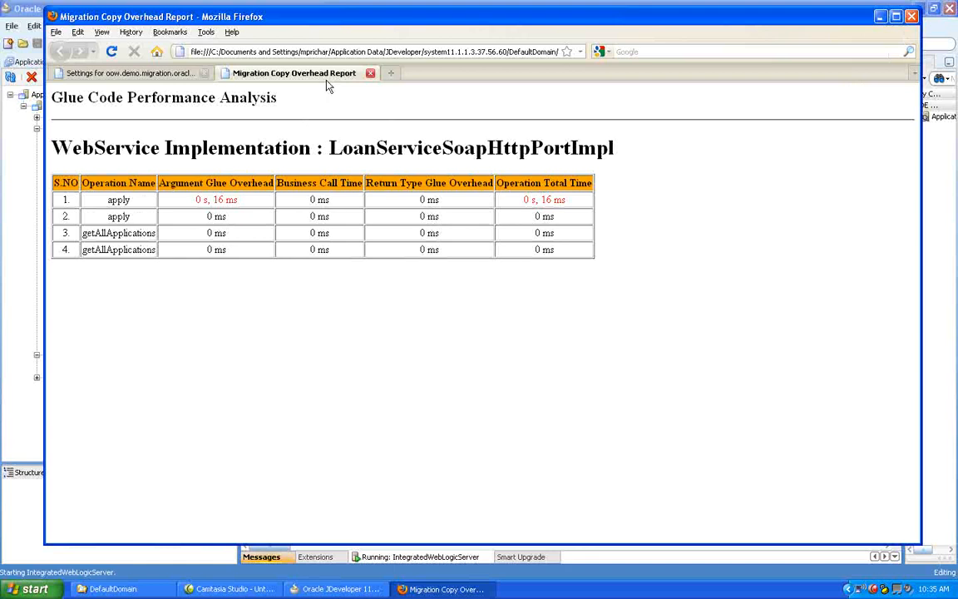
- Close the Migration Copy Overhead Report after reviewing the apply and getAllApplications timings
click(129, 73)
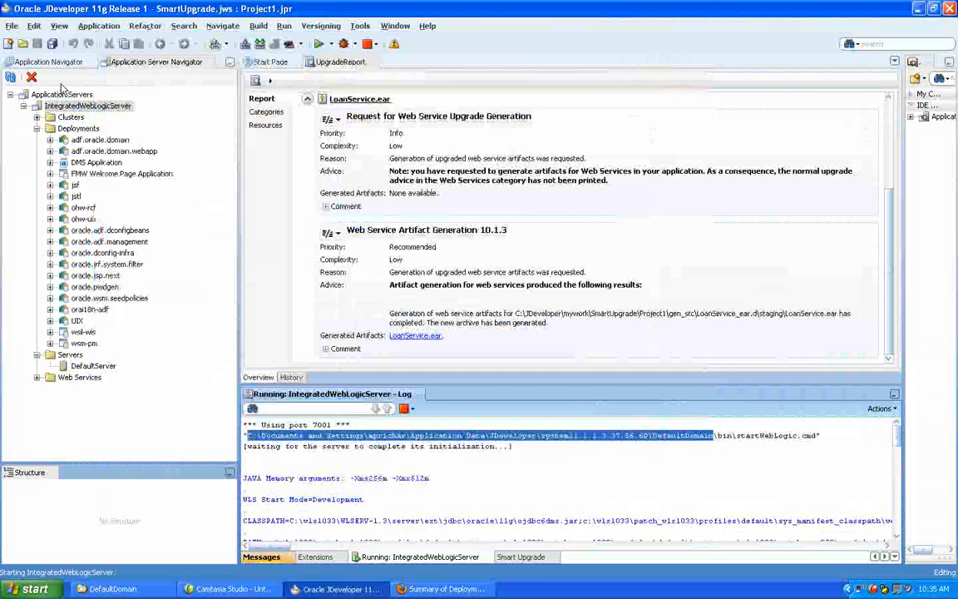
- Start a new Java EE Upgrade Project and reach the OC4J Artifacts step
click(53, 62)
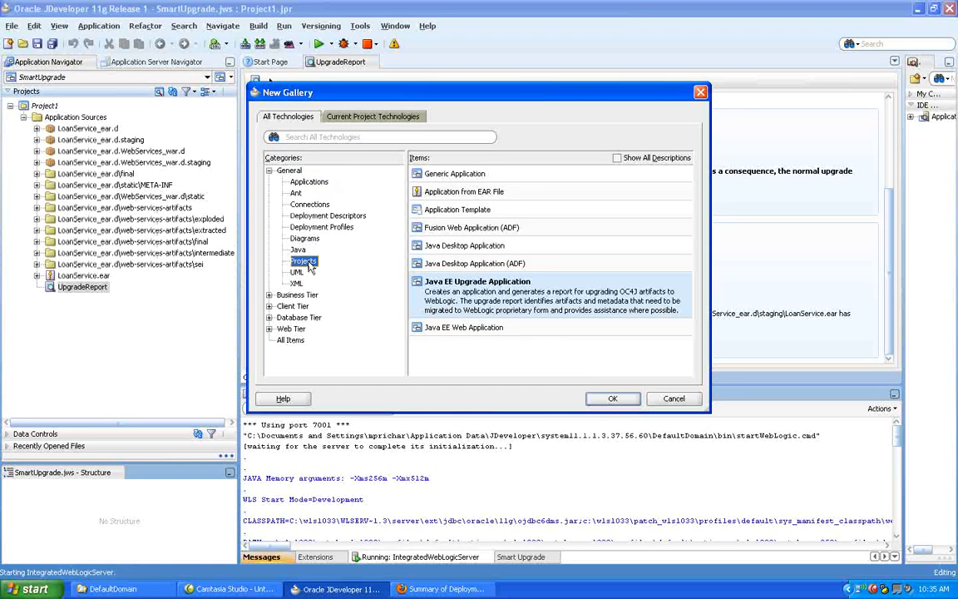
click(303, 260)
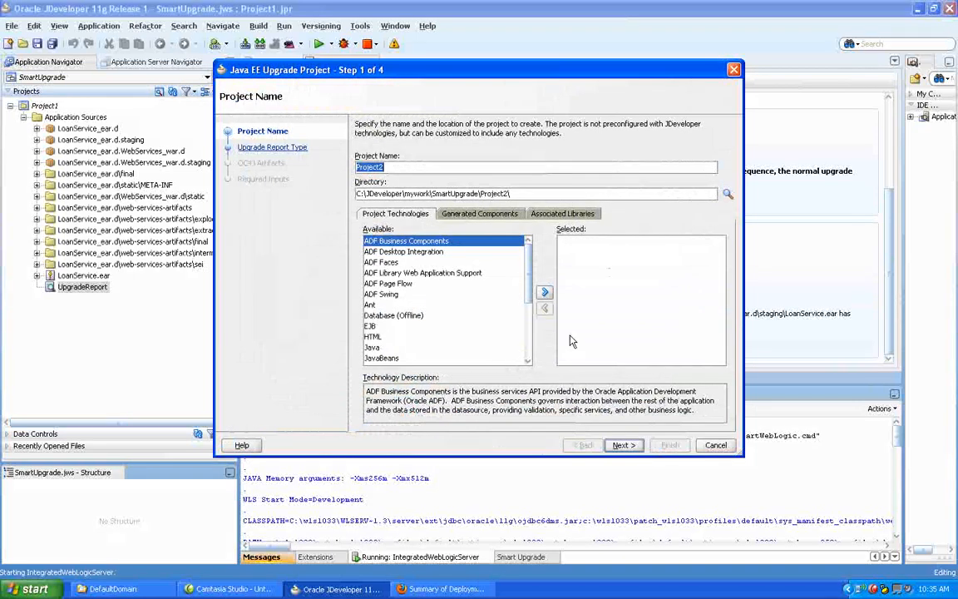
click(623, 446)
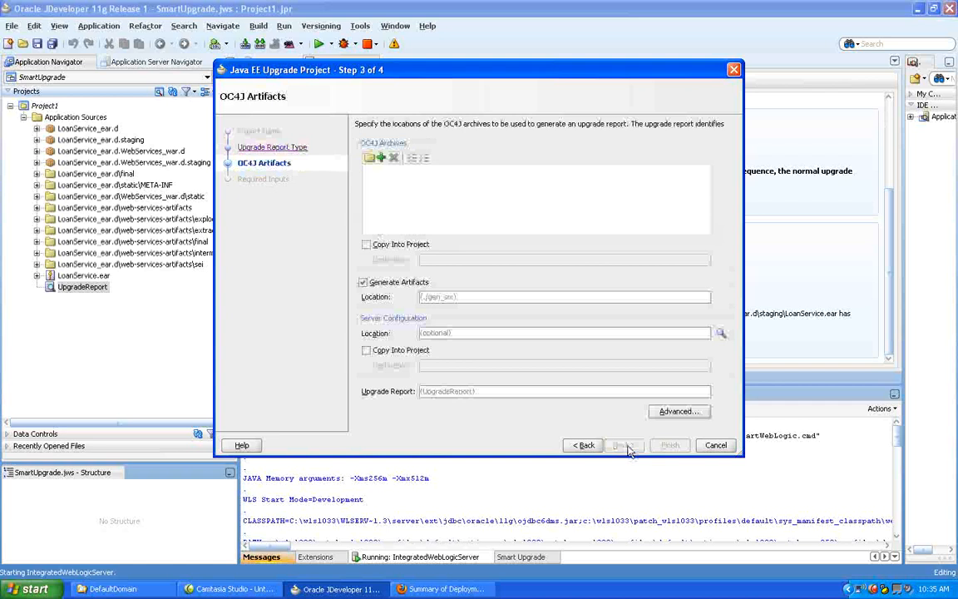
click(369, 156)
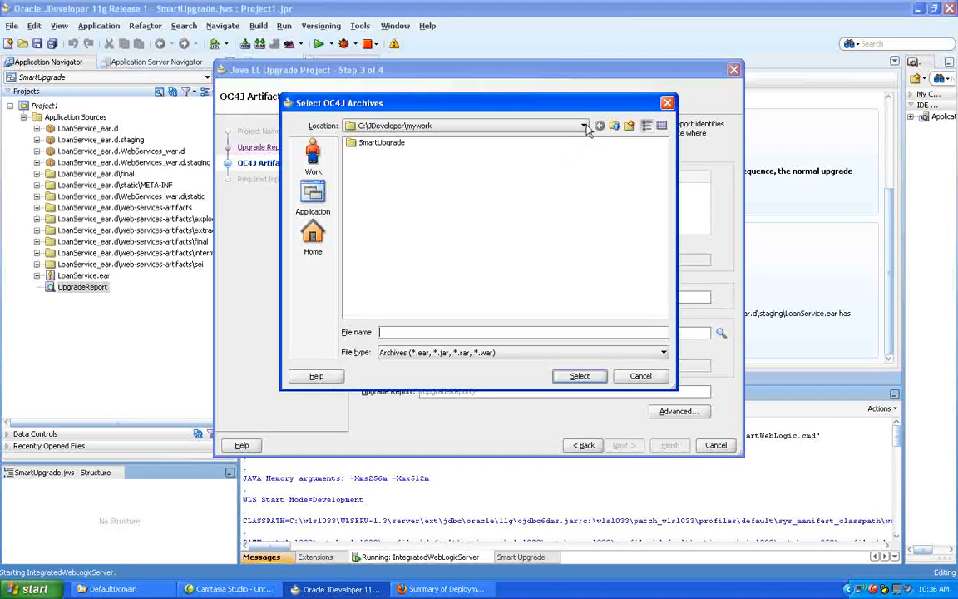
- Browse to C:\labs\SmartUpgrade, pick Zeetest.ear, and finish generating its upgrade report
click(582, 126)
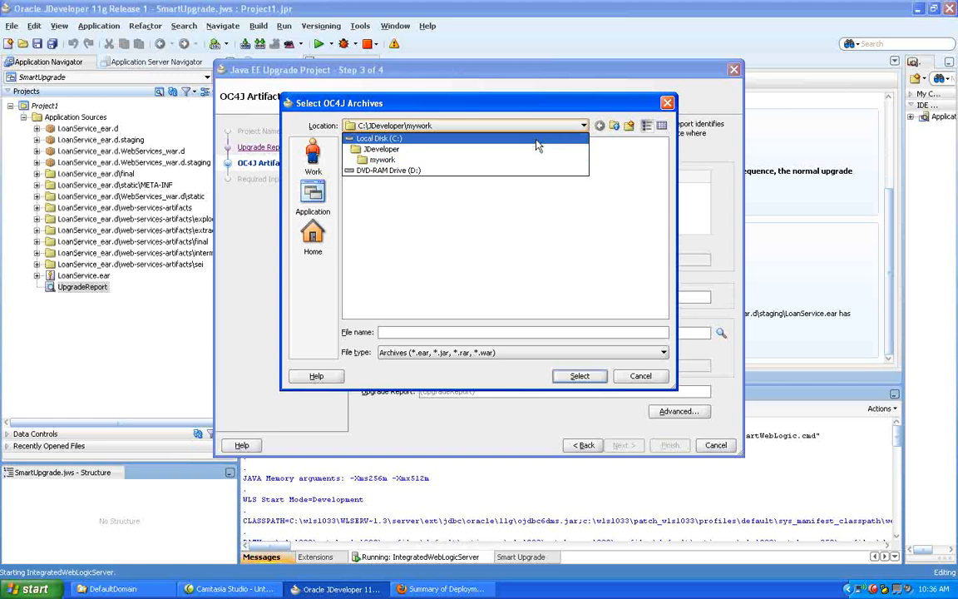
click(379, 138)
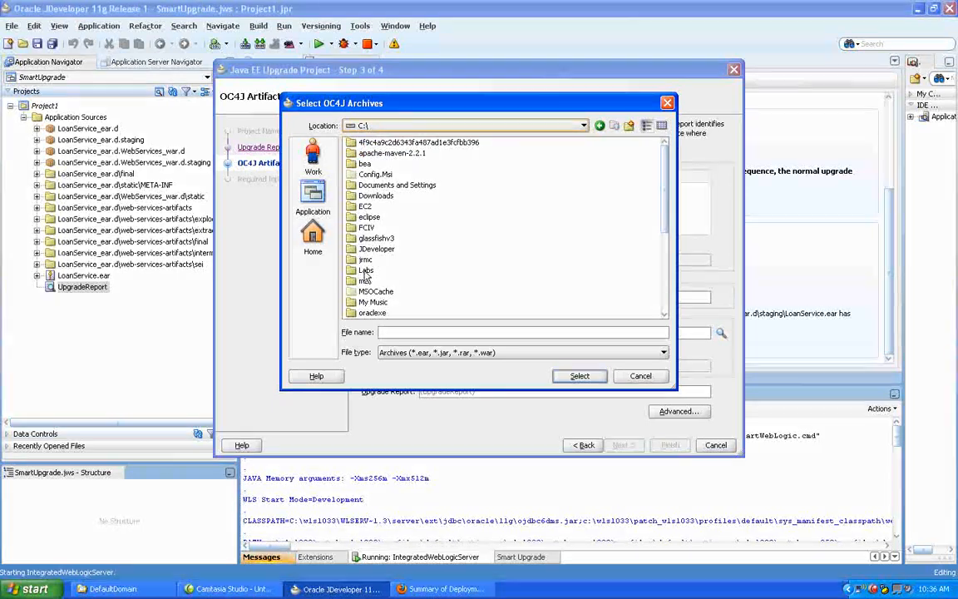
double_click(366, 269)
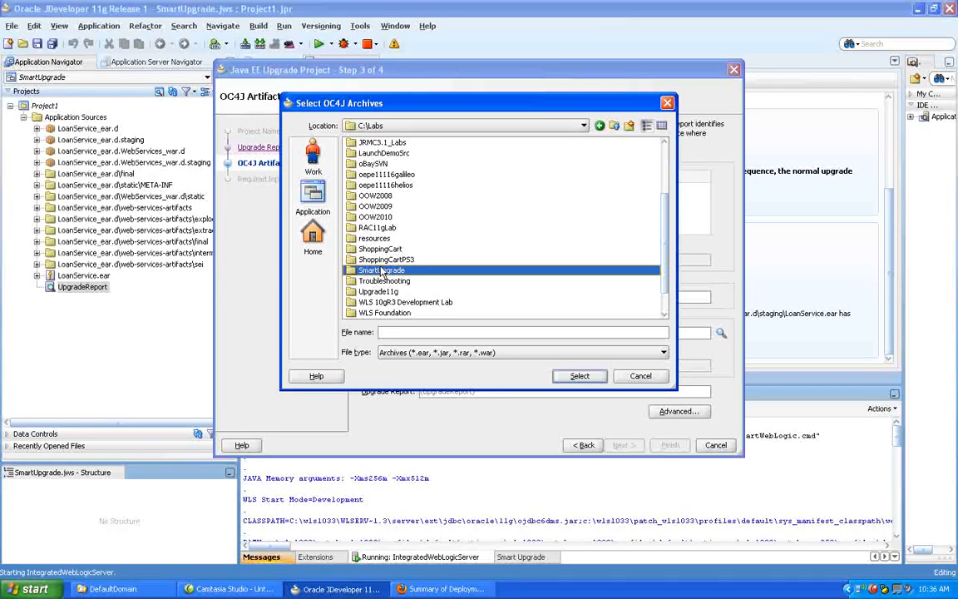
double_click(382, 270)
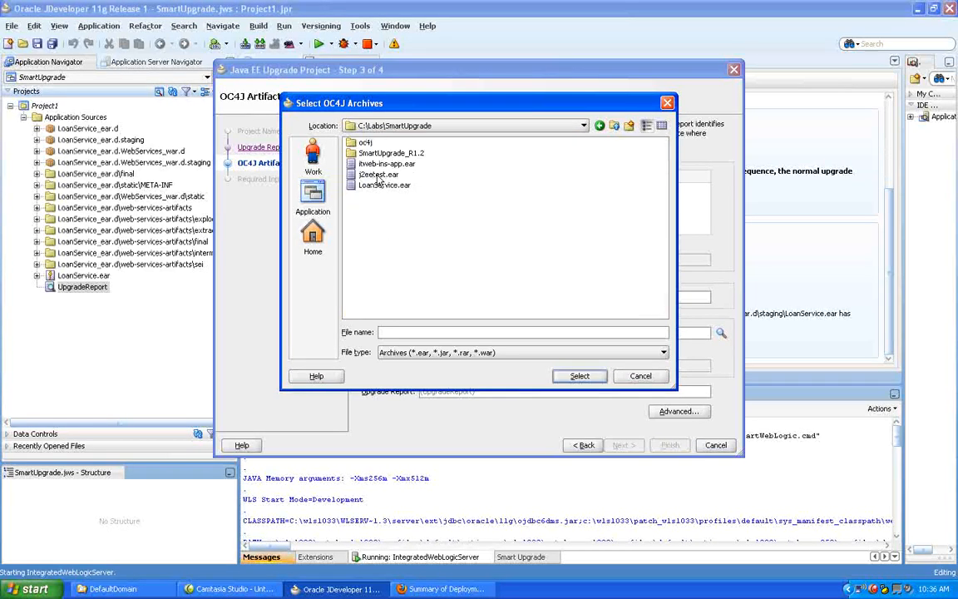
click(579, 376)
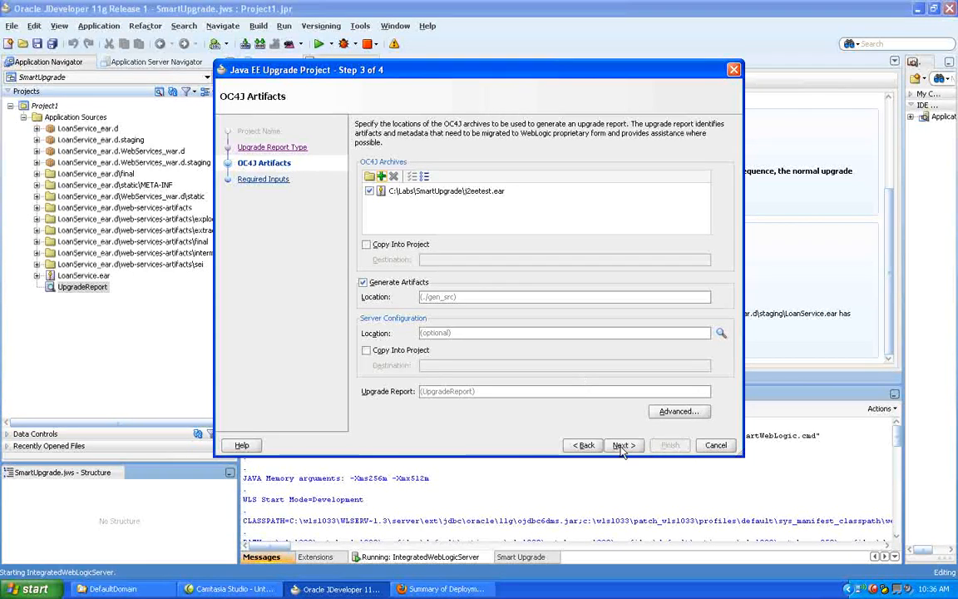
click(623, 446)
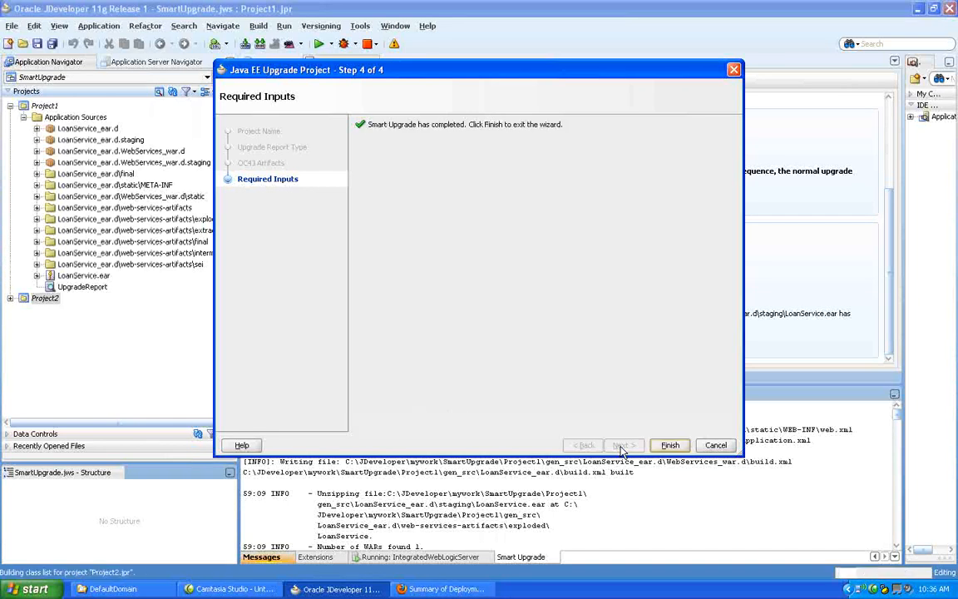
click(669, 446)
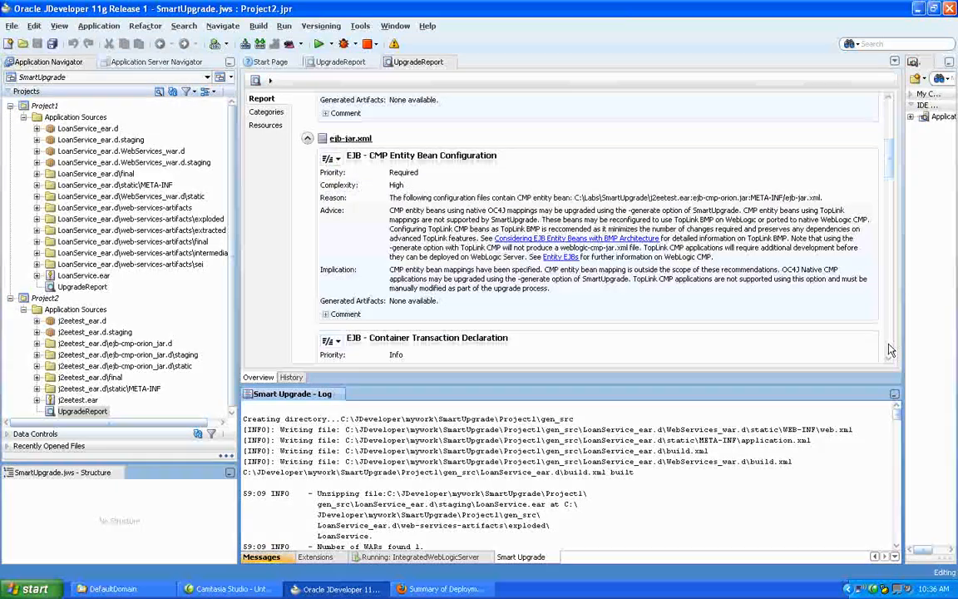
- Read Project2's EJB session bean findings in the upgrade report, then return to the WebLogic console
scroll(down, 3)
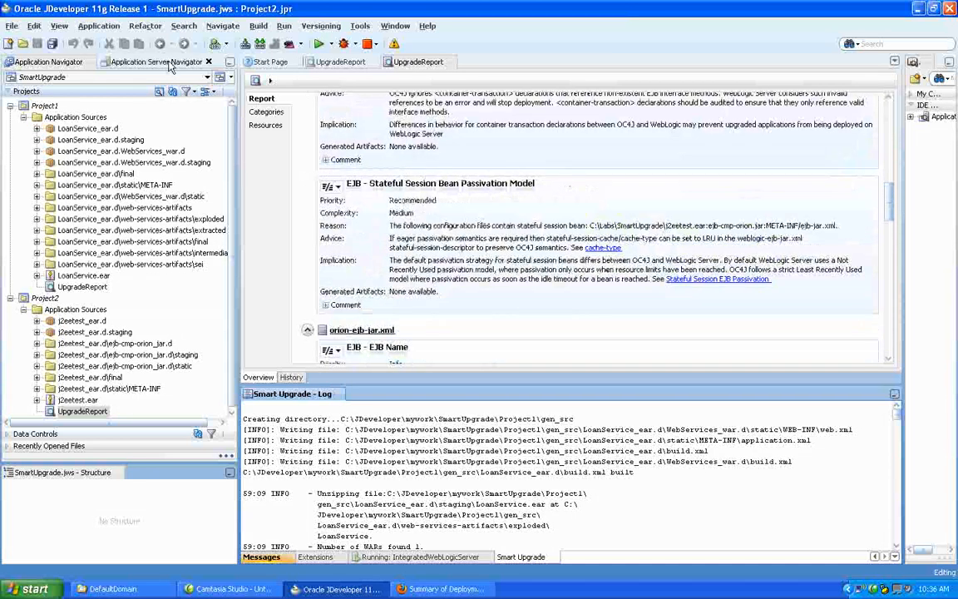
click(442, 589)
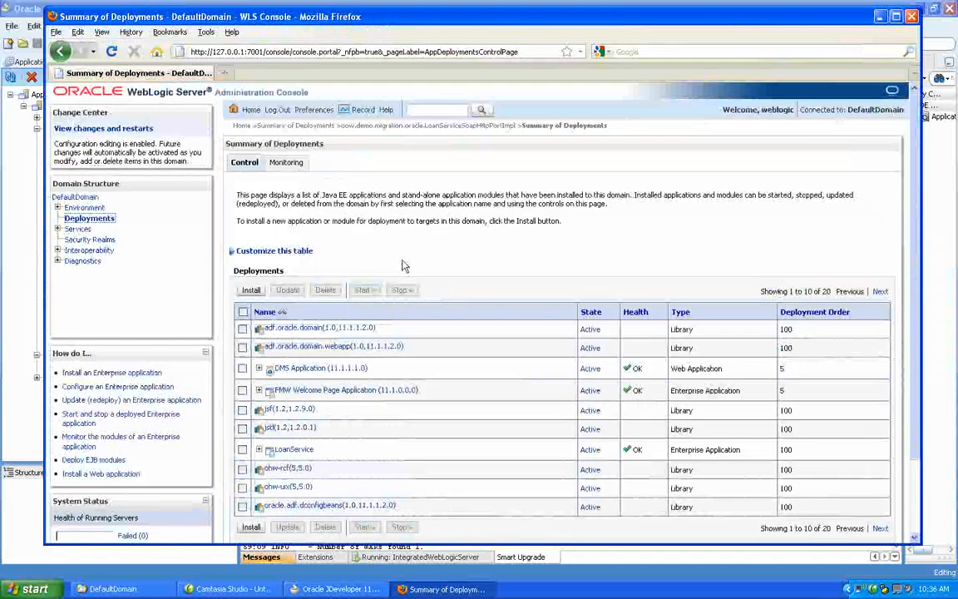
- Start a new install and choose j2eetest.ear from Project2 > gen_src > j2eetest_ear.d > final, then continue
click(249, 289)
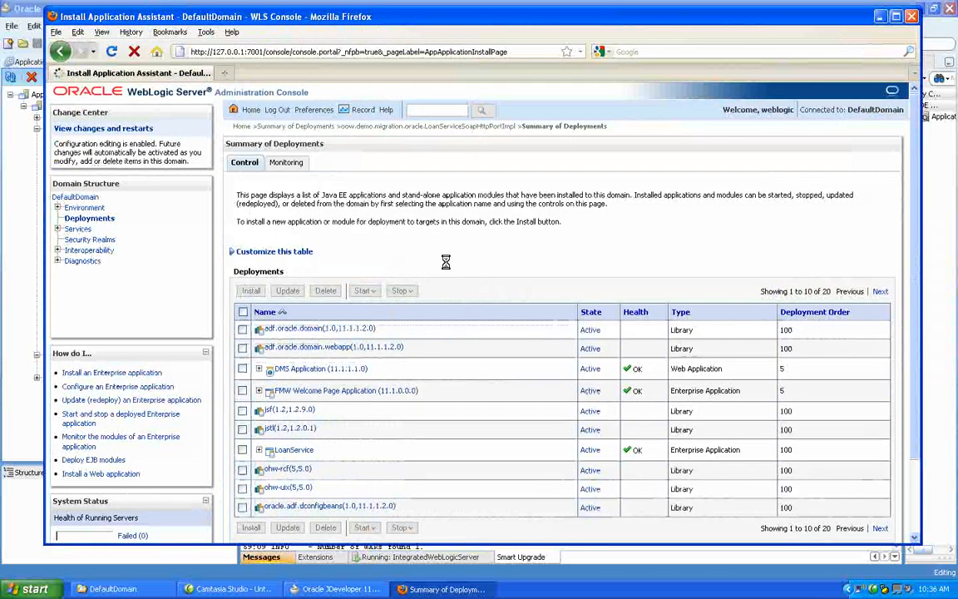
click(250, 290)
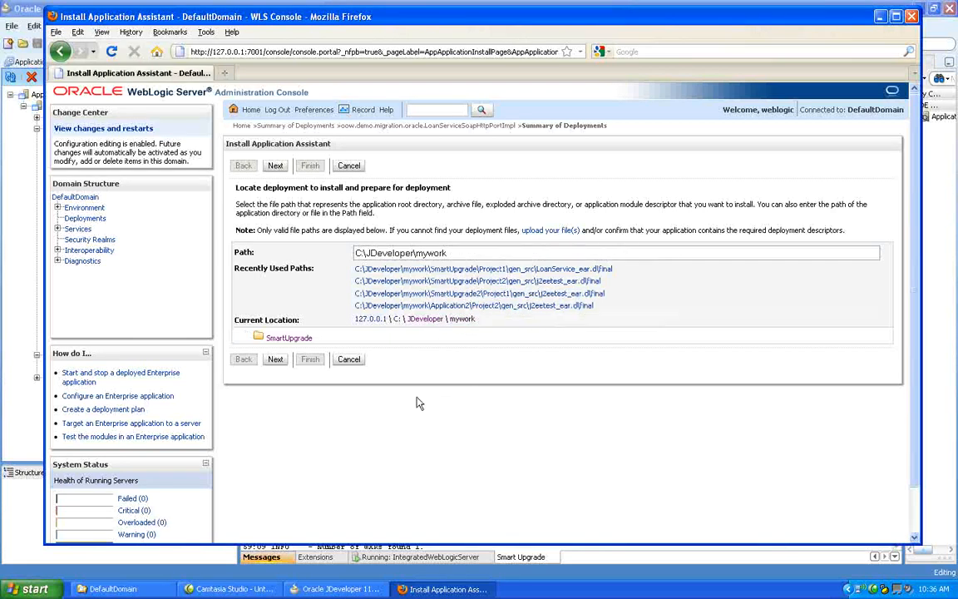
click(290, 336)
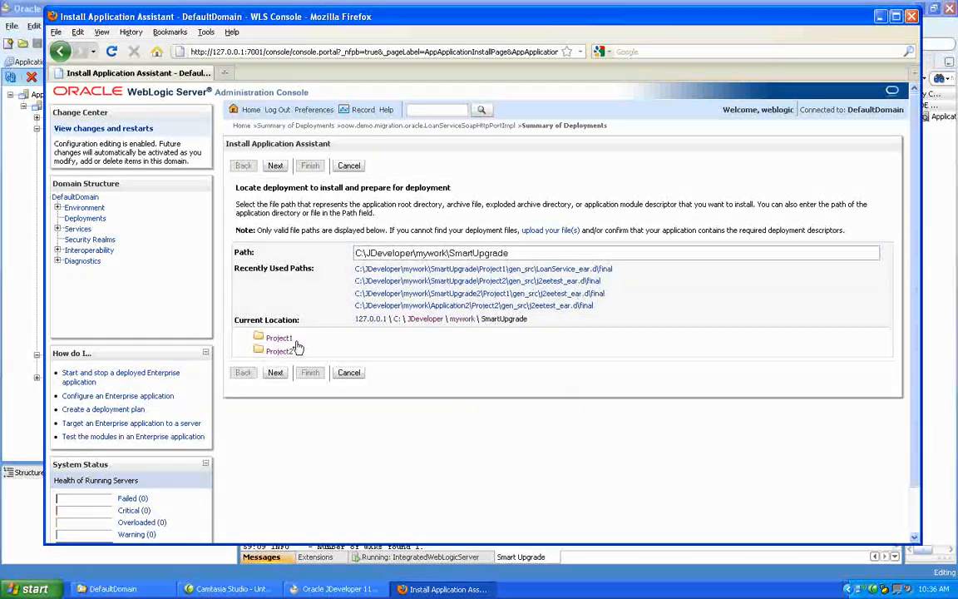
click(280, 351)
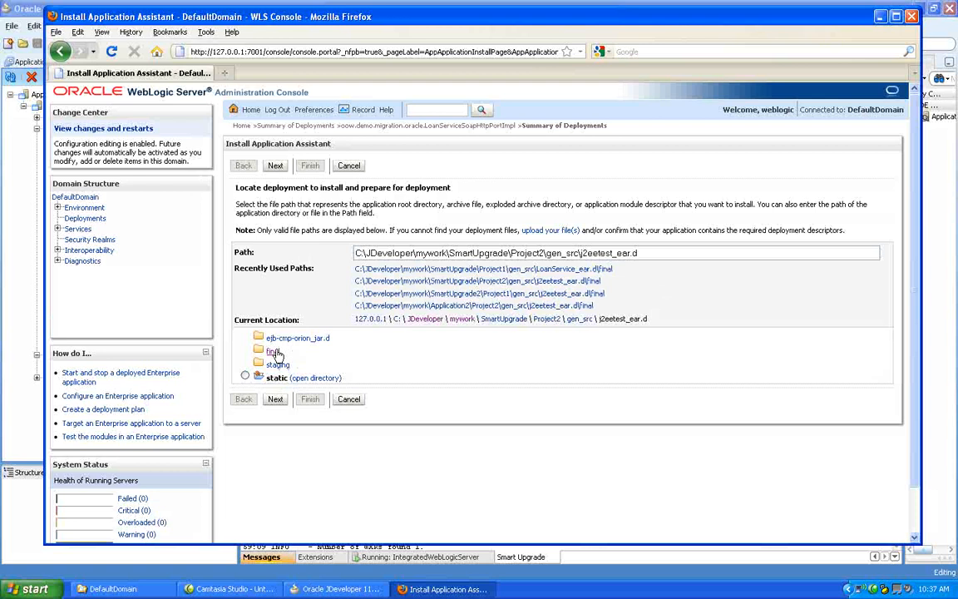
click(275, 350)
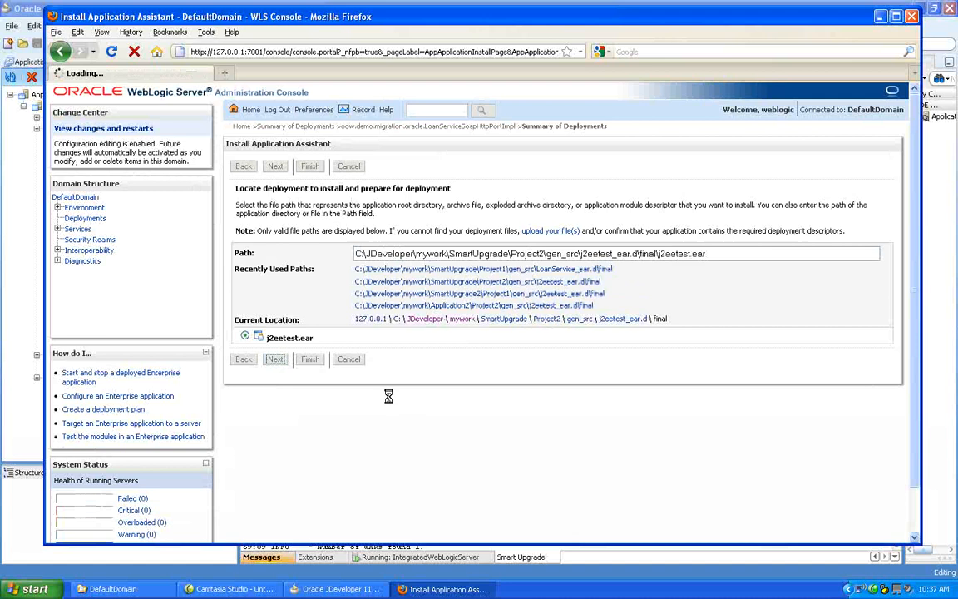
click(275, 359)
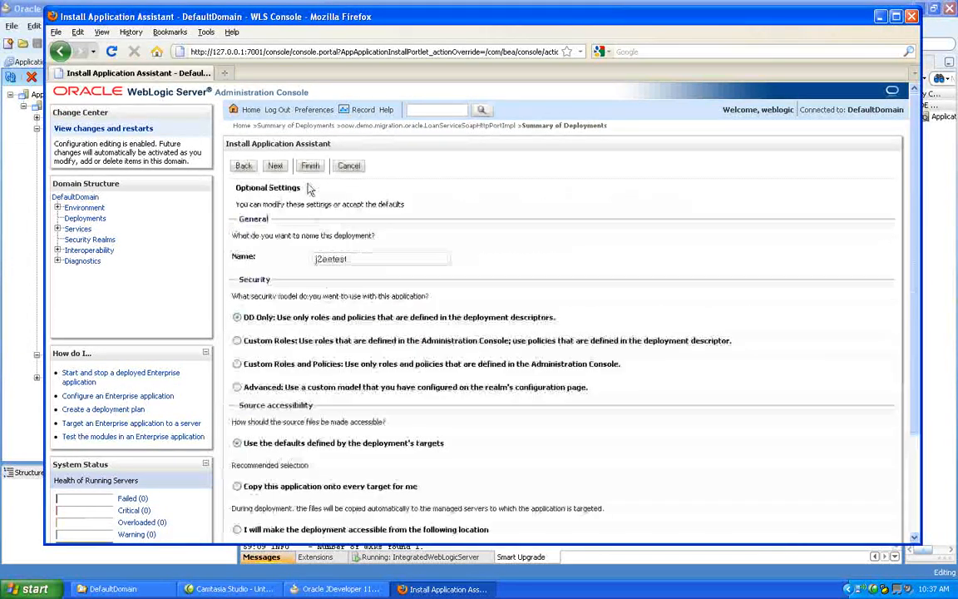
- Finish installing j2eetest with default settings; it shows Failed, missing jdbc/OracleDS
click(309, 166)
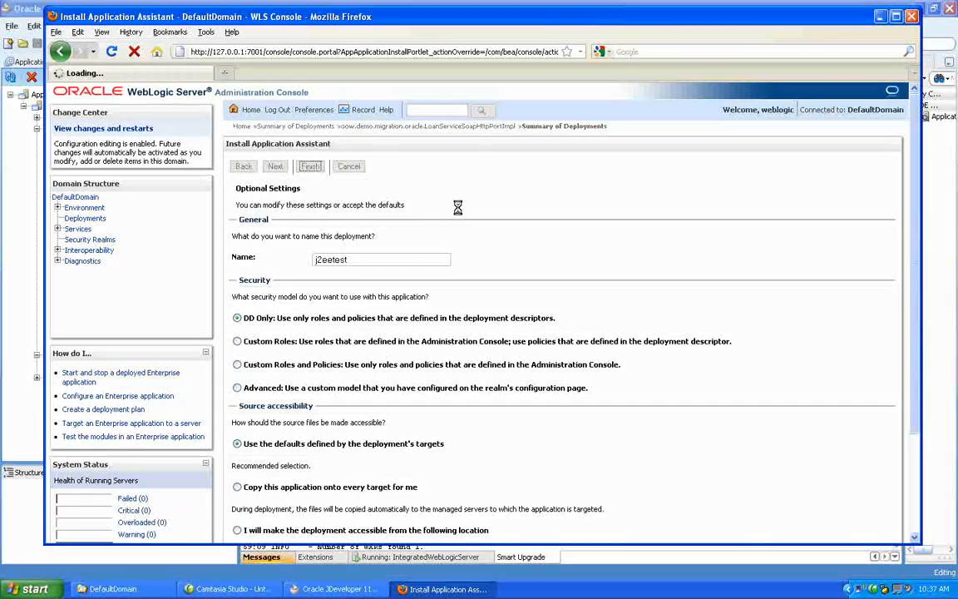
click(309, 166)
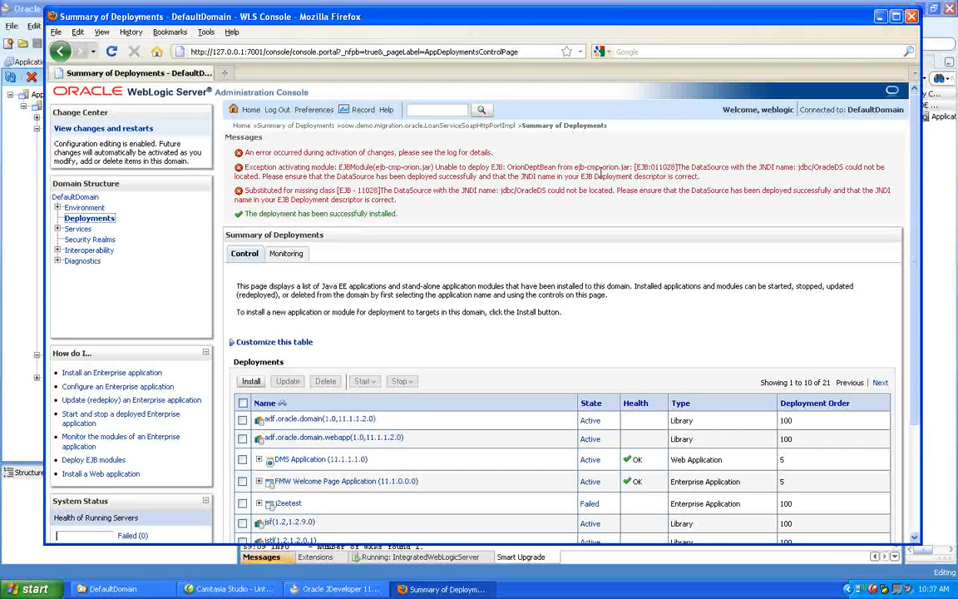
mouse_move(747, 193)
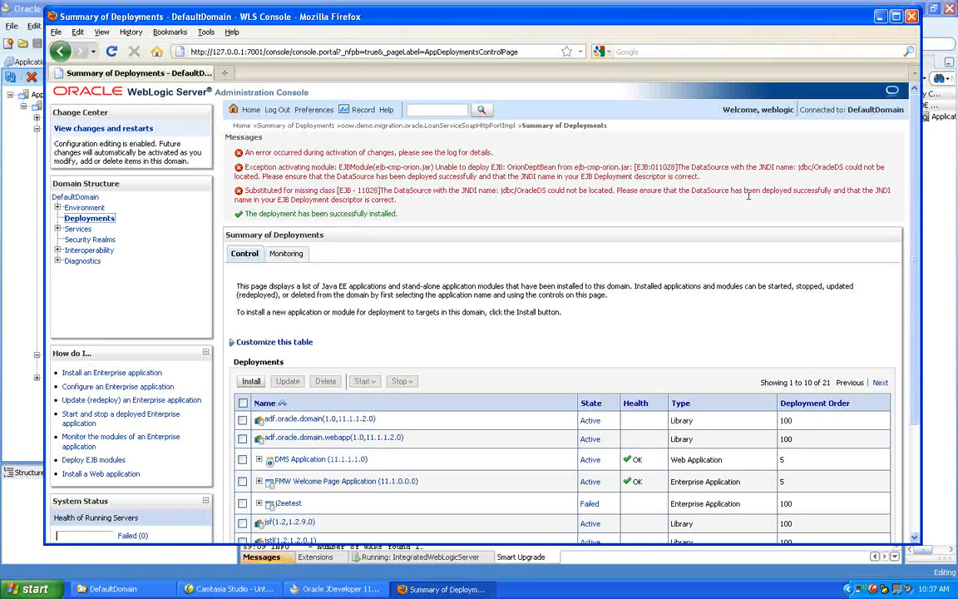
mouse_move(745, 205)
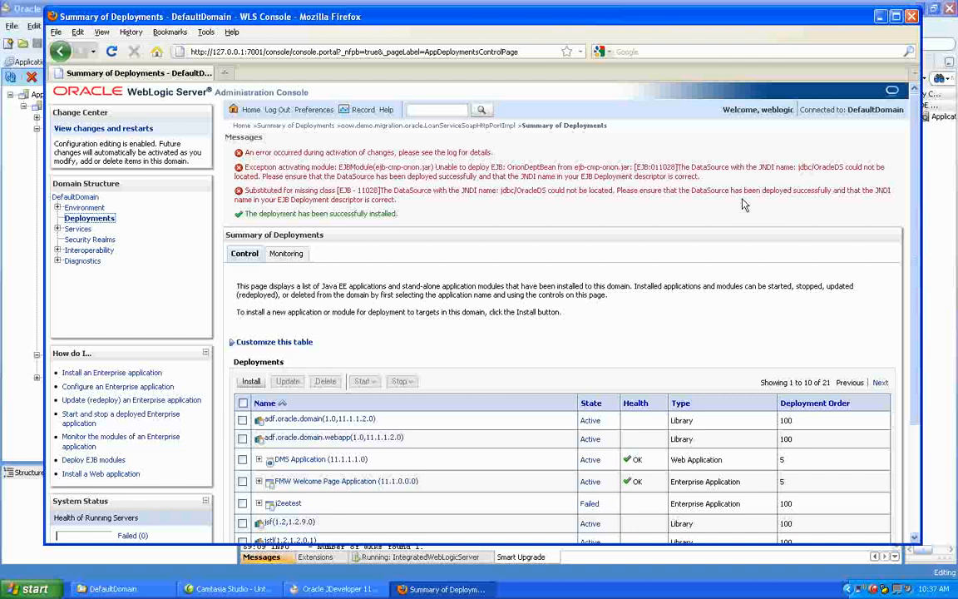
mouse_move(842, 40)
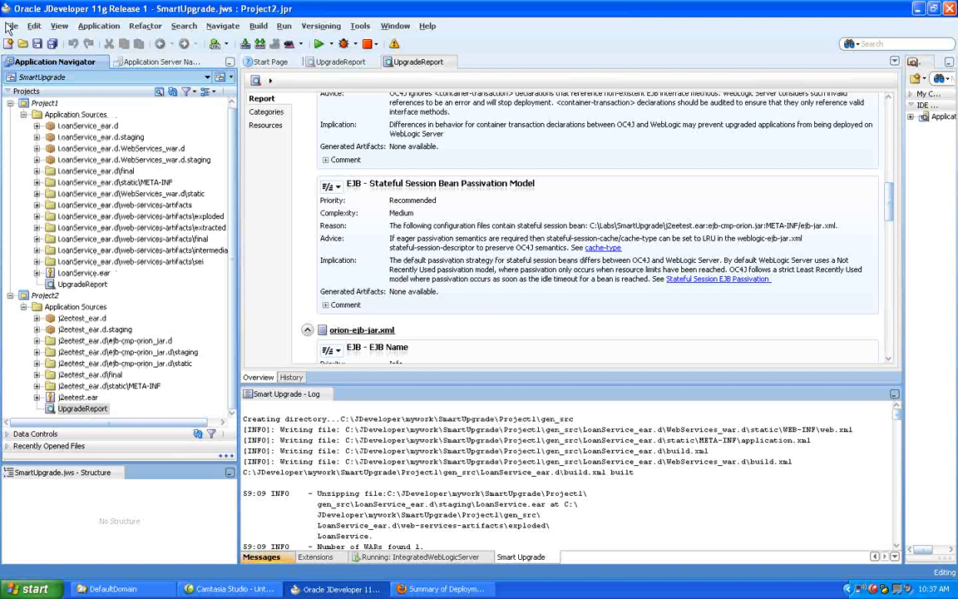
- Create a new Java EE Upgrade Project via File > New, pointed at the SmartUpgrade folder under Labs
click(11, 25)
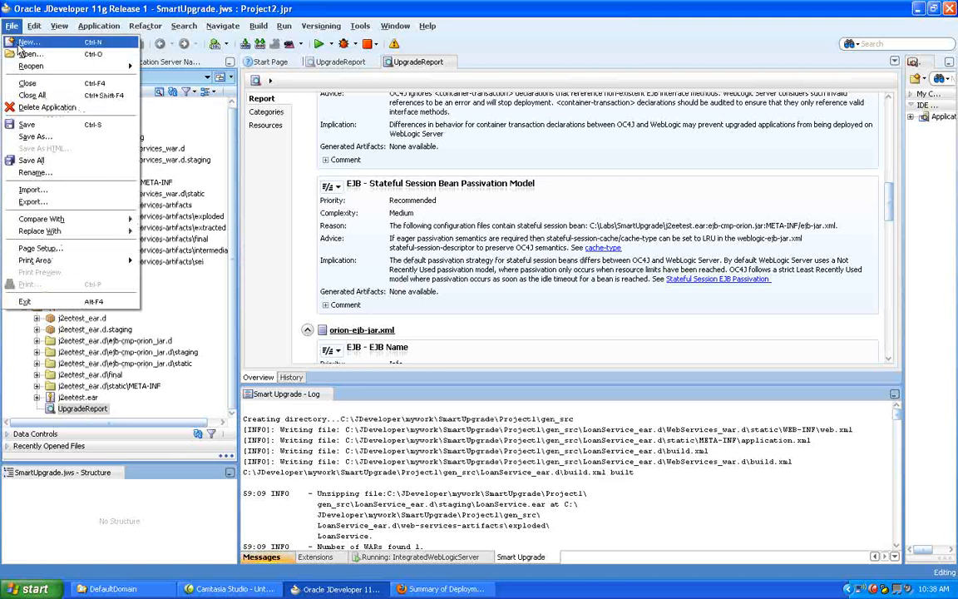
click(29, 41)
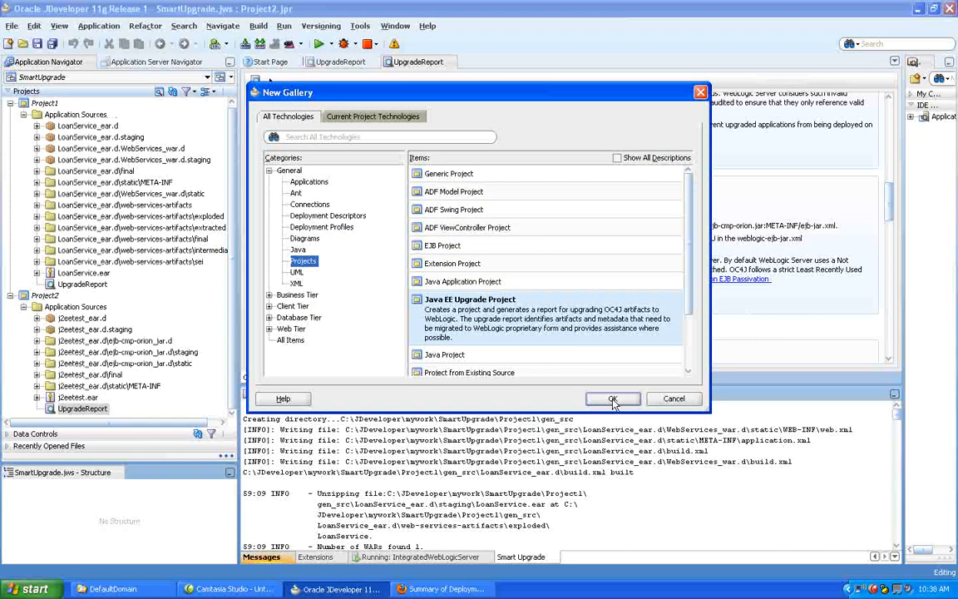
click(612, 400)
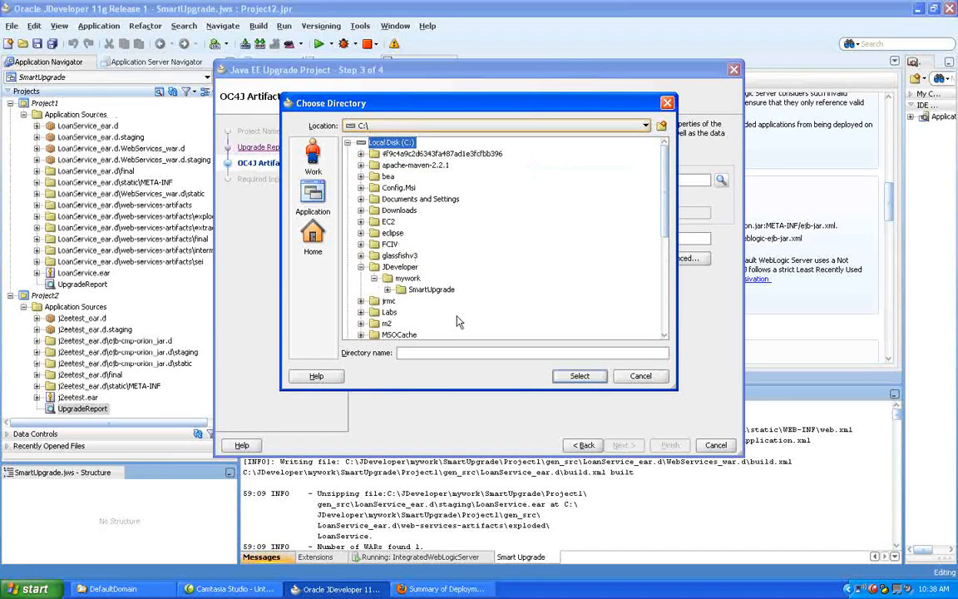
scroll(down, 3)
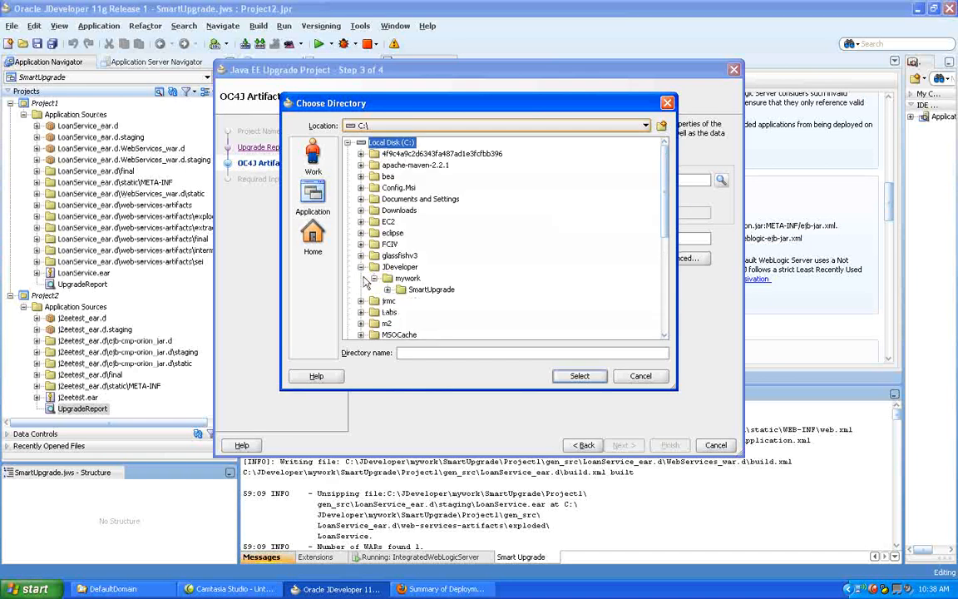
scroll(down, 3)
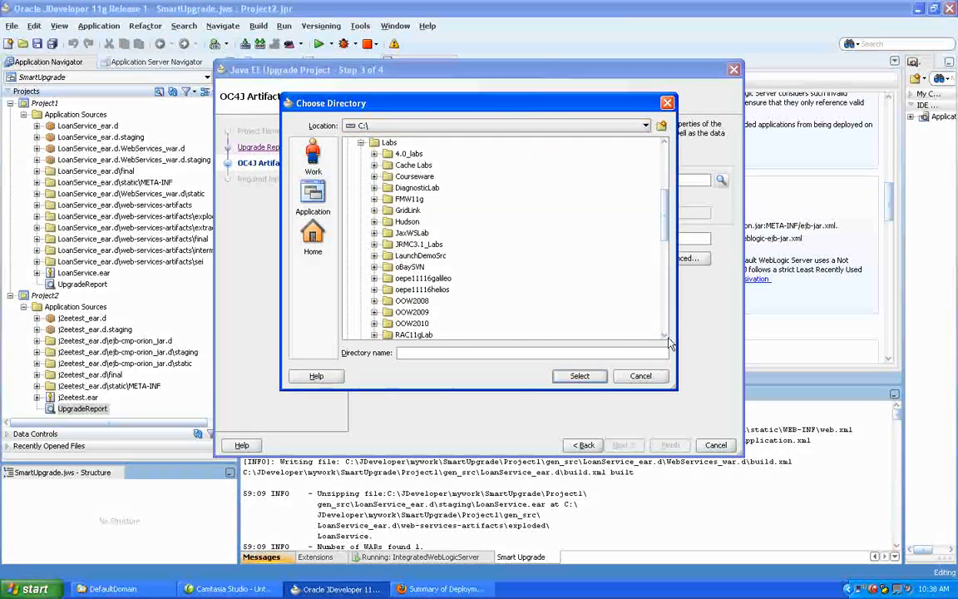
click(579, 376)
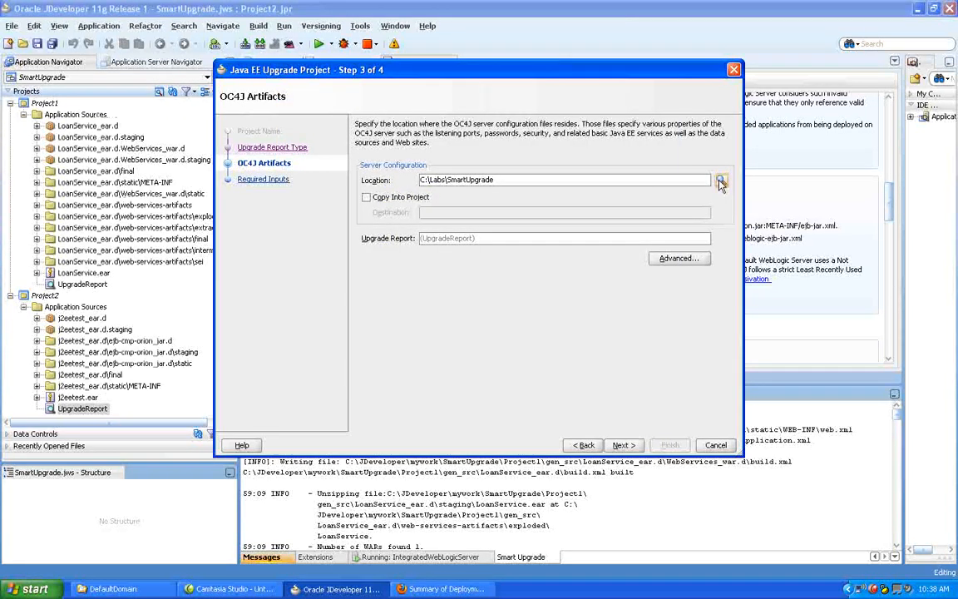
- Set the OC4J server configuration location to C:\Labs\SmartUpgrade\oc4j\j2ee\home\config
click(722, 179)
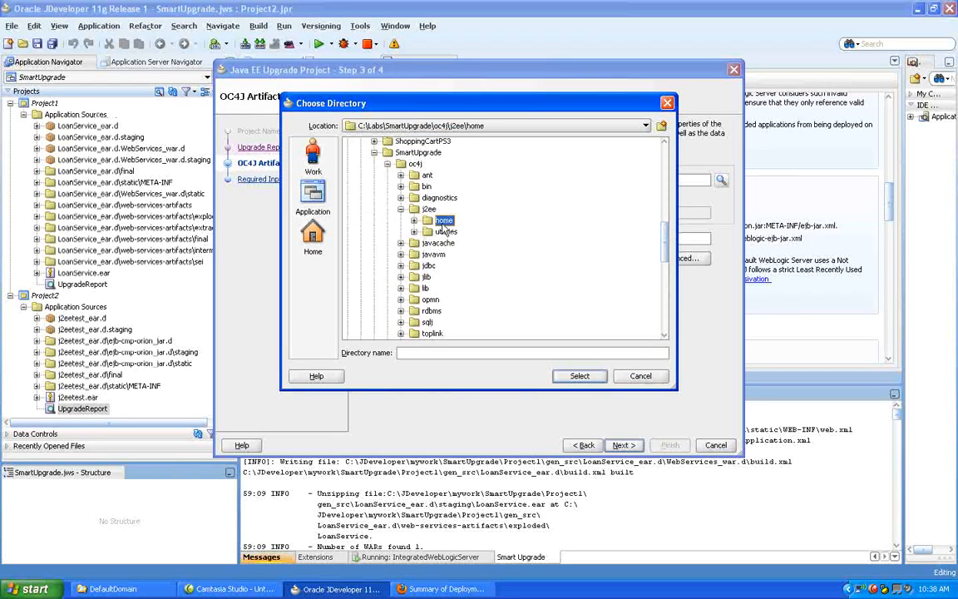
double_click(444, 220)
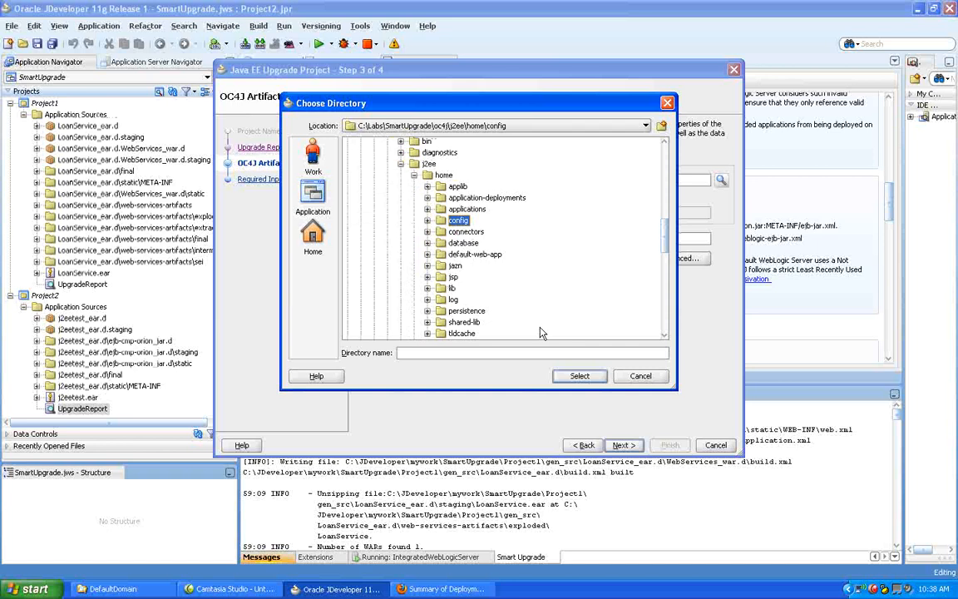
click(579, 376)
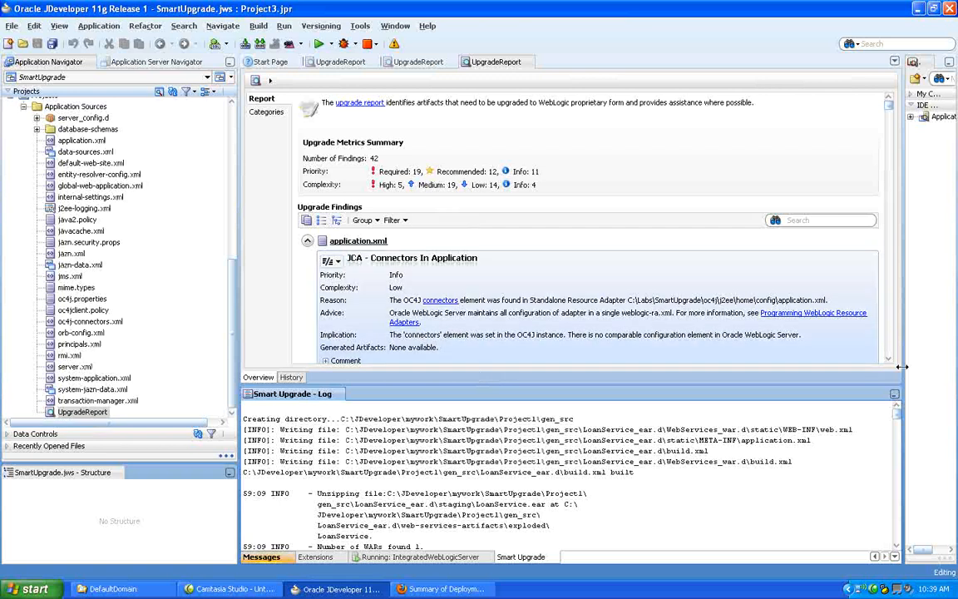
- Scroll the upgrade report to the OC4J Native Data Source finding for OracleDS
scroll(down, 3)
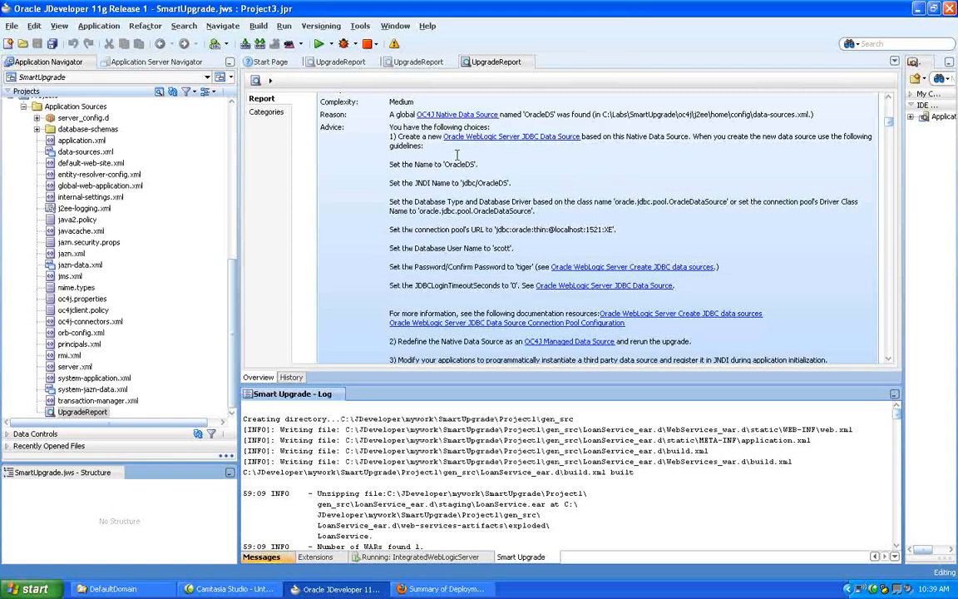
mouse_move(556, 370)
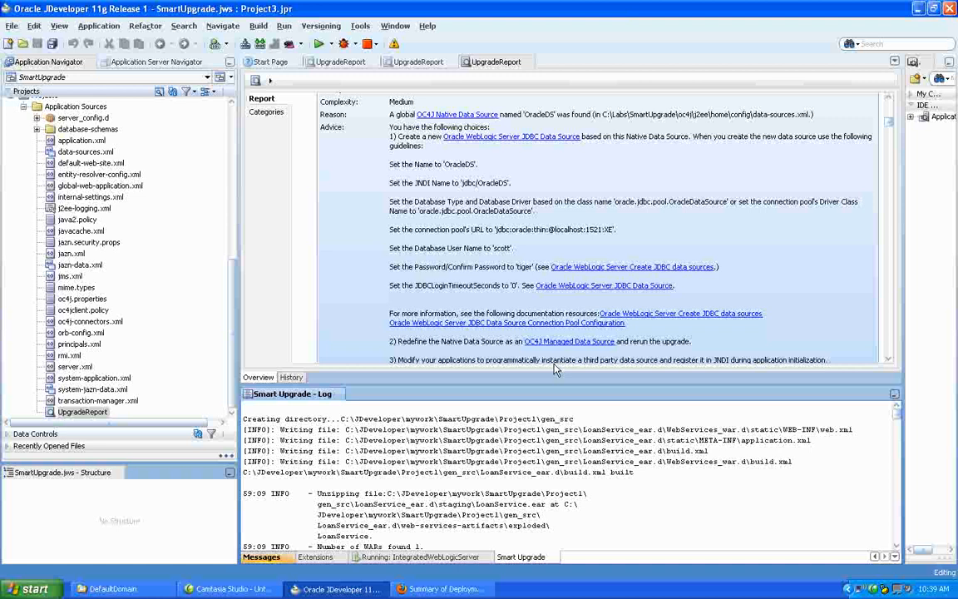
mouse_move(551, 349)
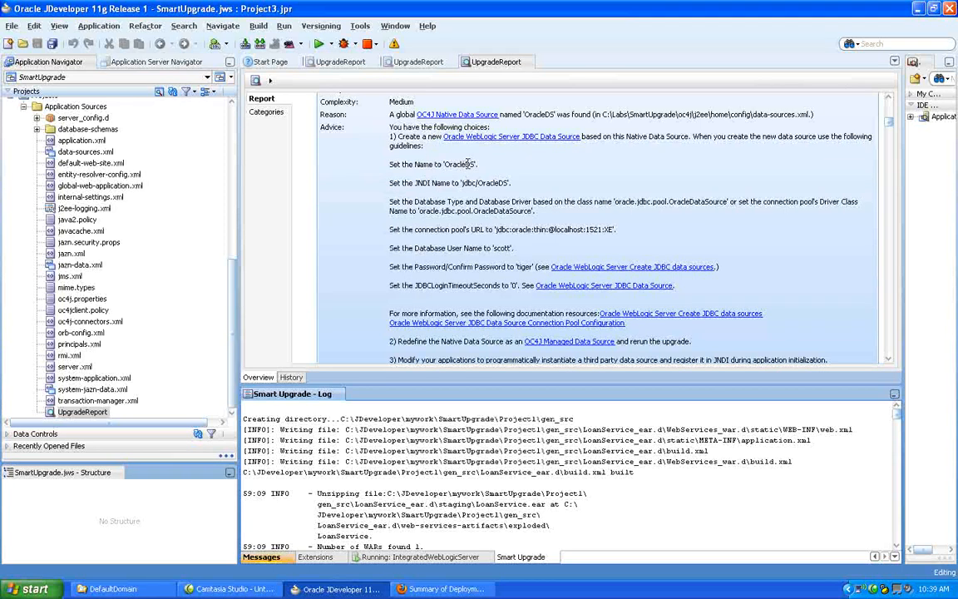
mouse_move(491, 193)
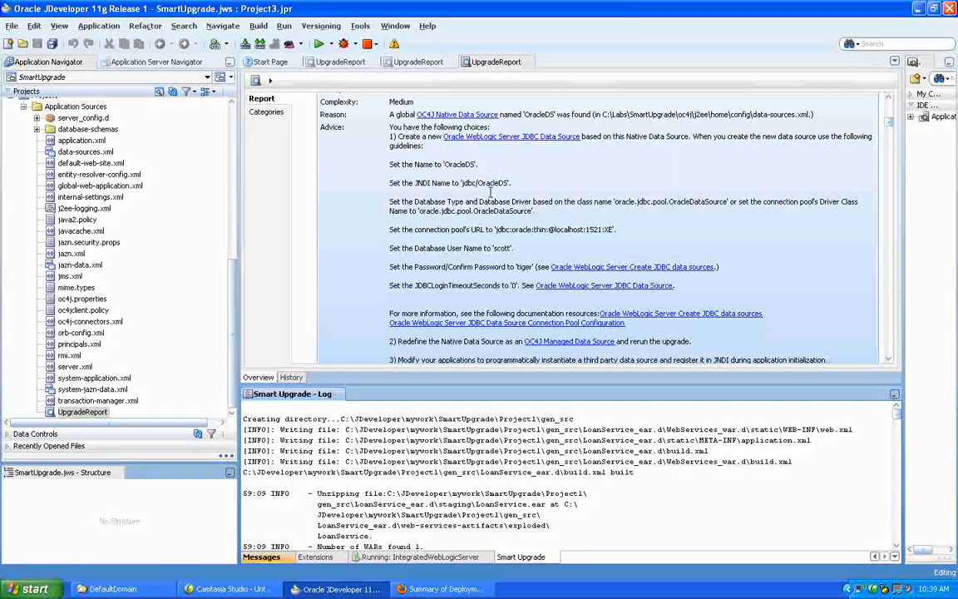
mouse_move(524, 291)
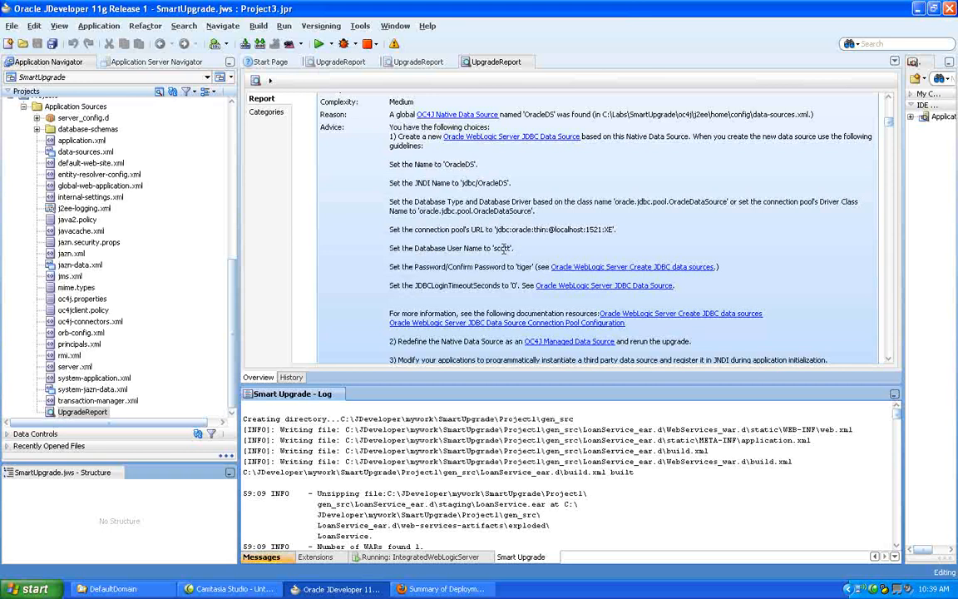
click(33, 589)
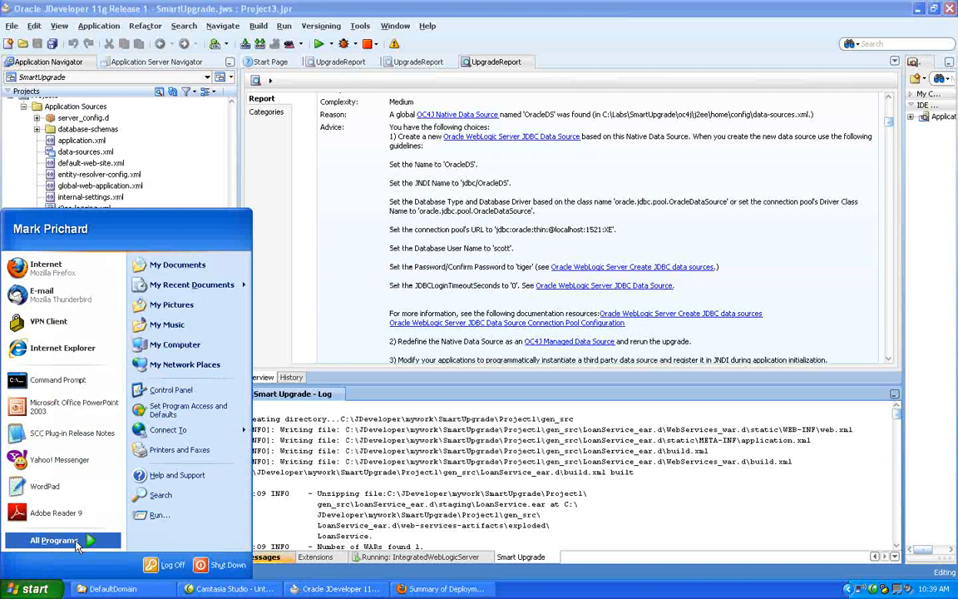
- Run Oracle Database 10g Express Edition's Start Database from All Programs, then close its command window
click(54, 539)
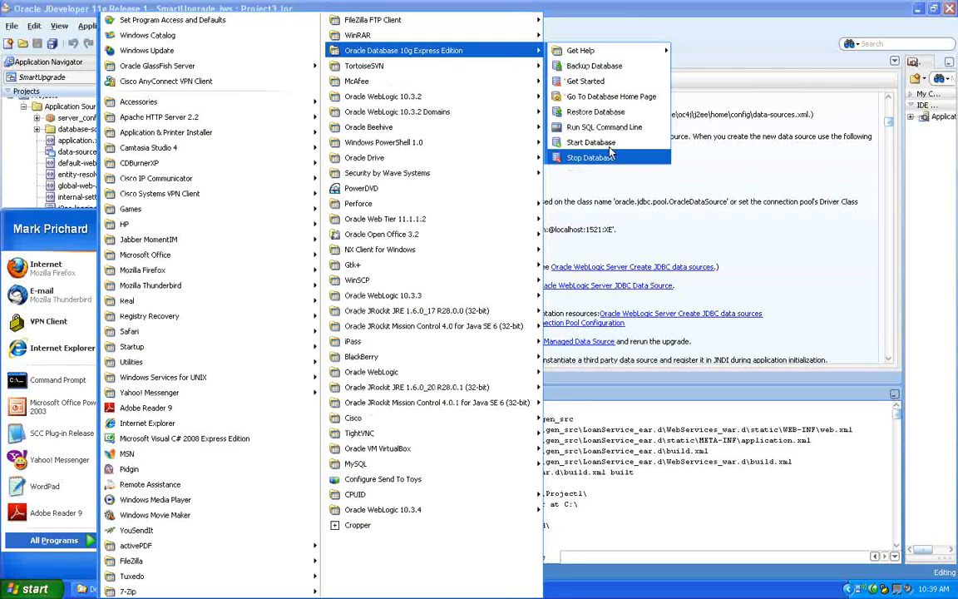
click(592, 142)
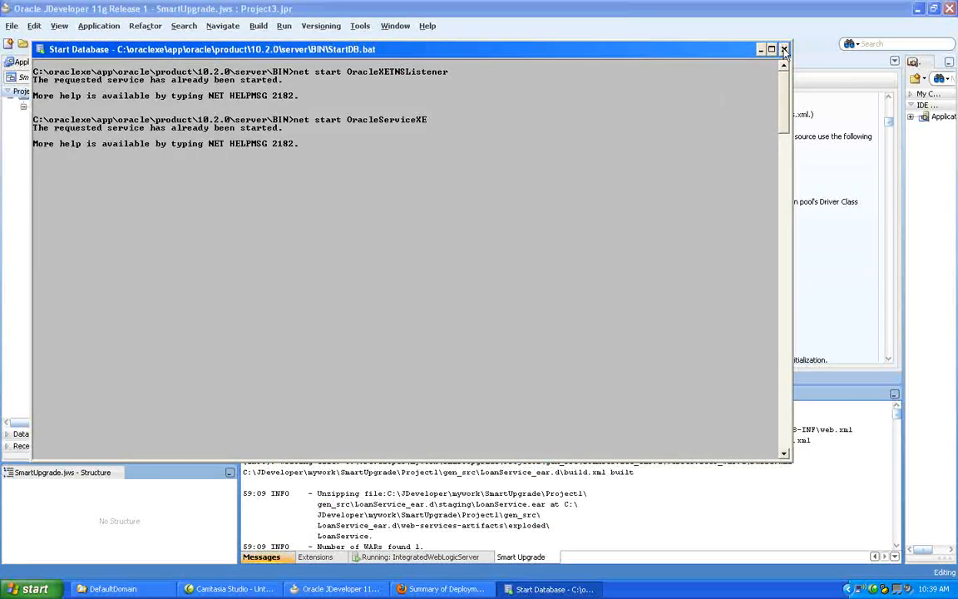
click(782, 50)
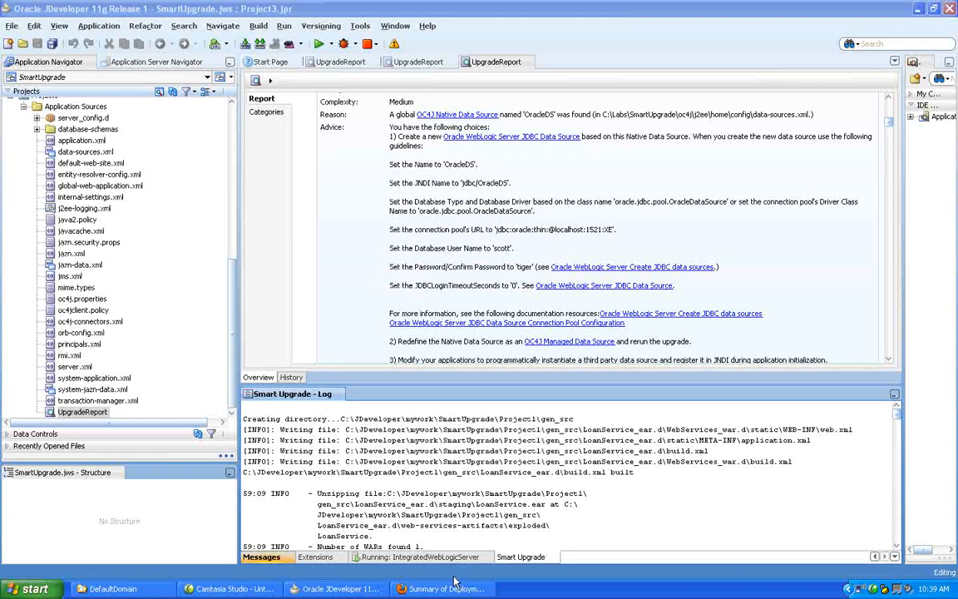
- In the WebLogic console, go to Services > JDBC > Data Sources and start a new data source
click(442, 588)
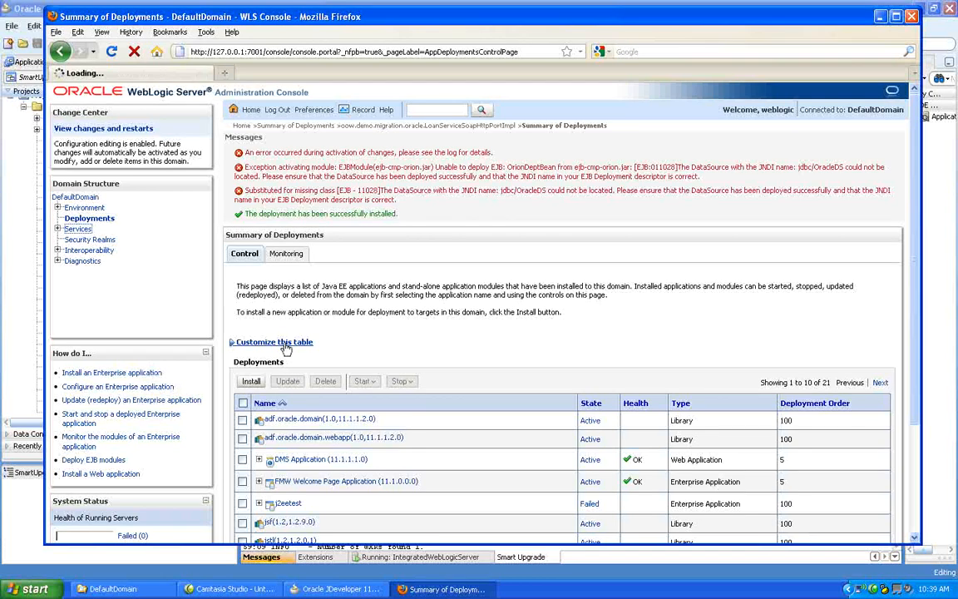
click(80, 229)
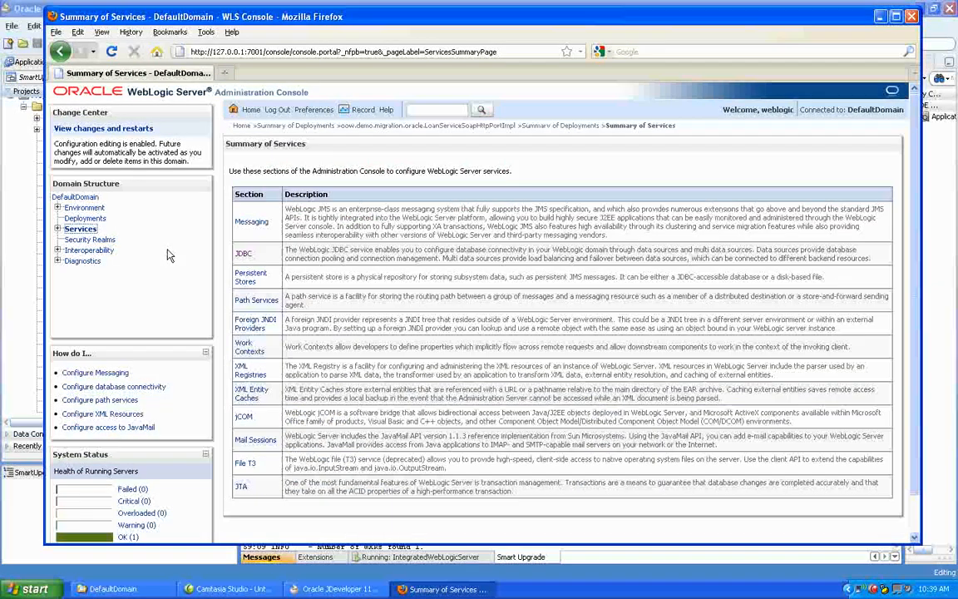
click(242, 253)
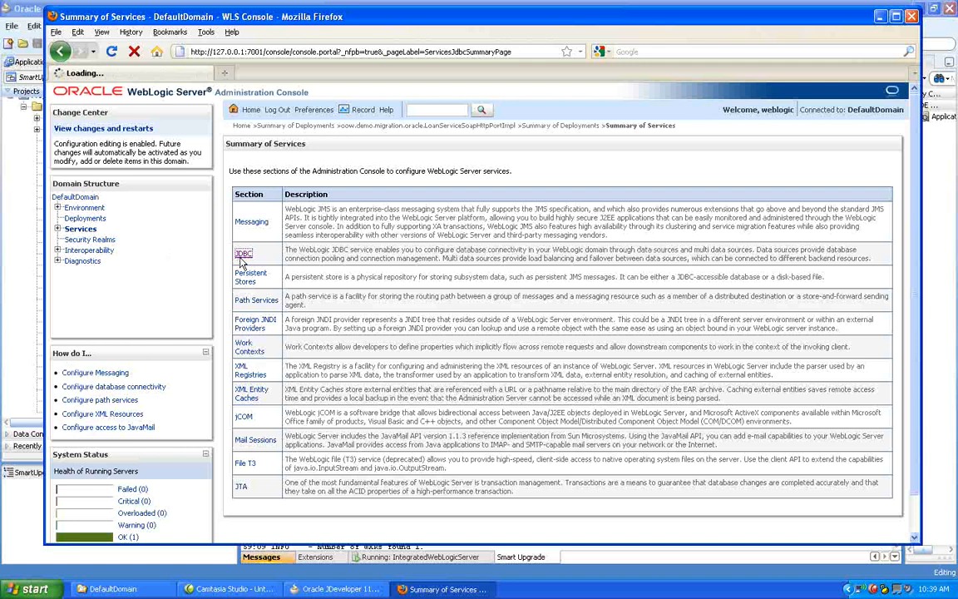
click(243, 253)
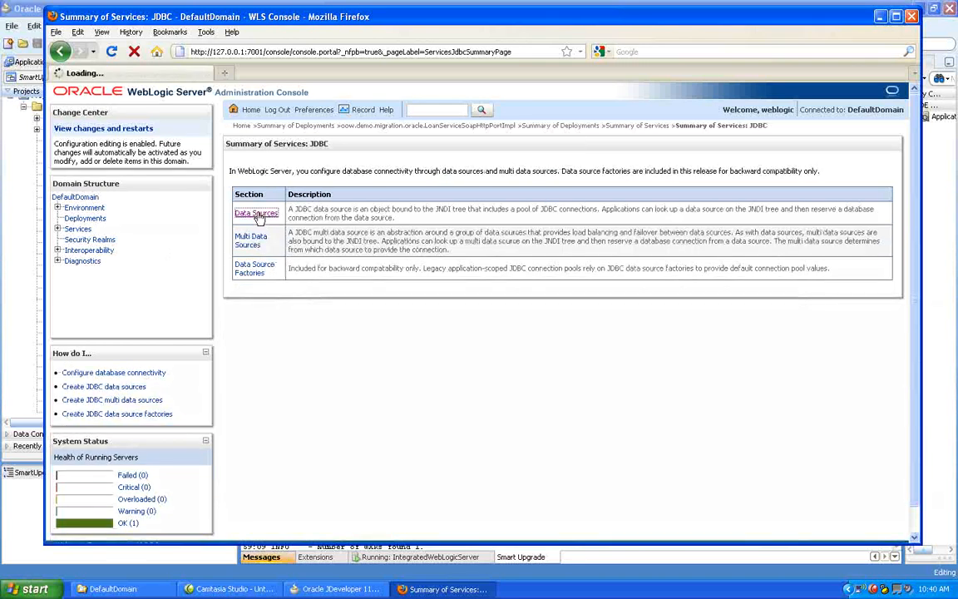
click(256, 213)
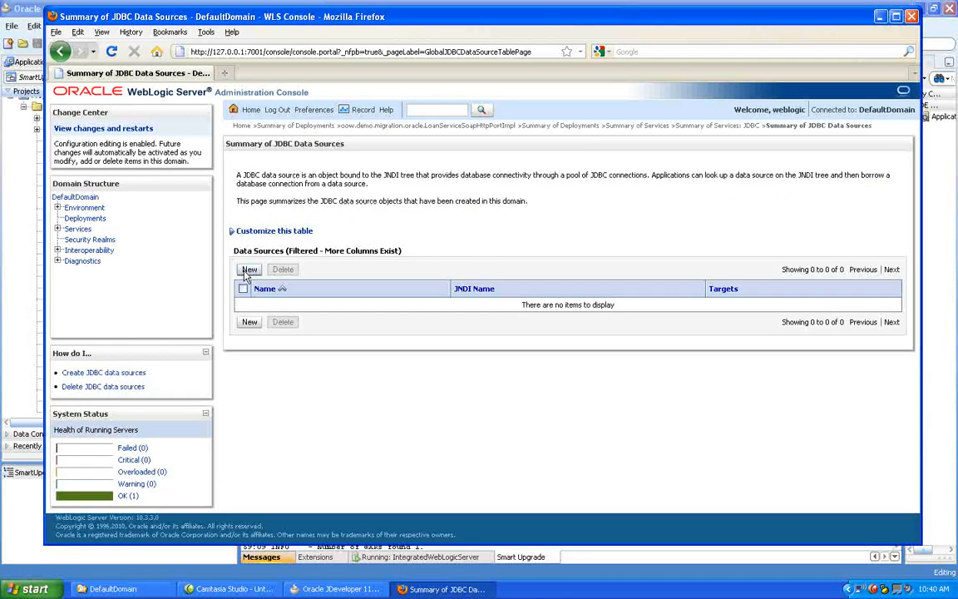
click(250, 269)
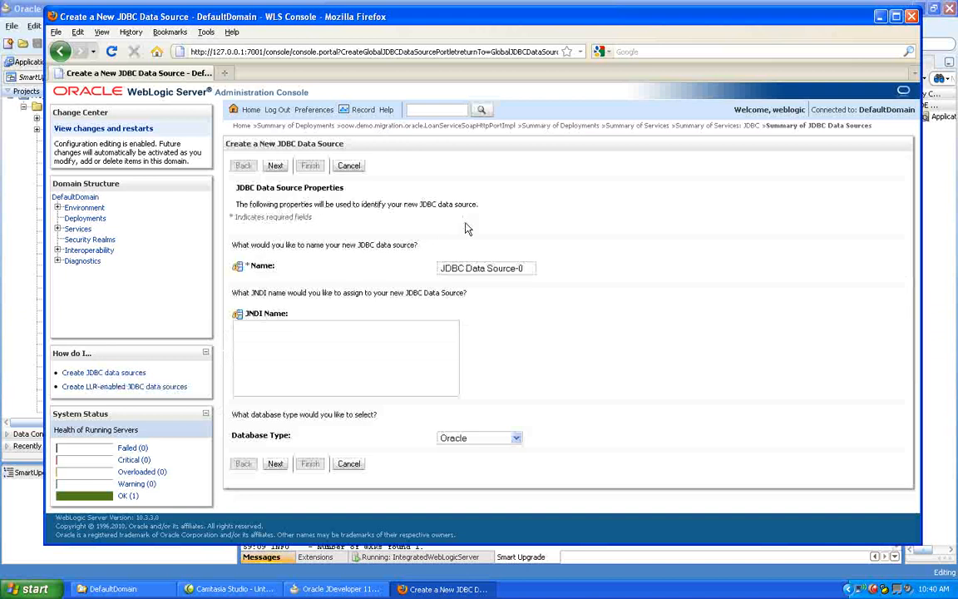
- Name the data source OracleDS with JNDI name jdbc/OracleDS and continue
triple_click(482, 268)
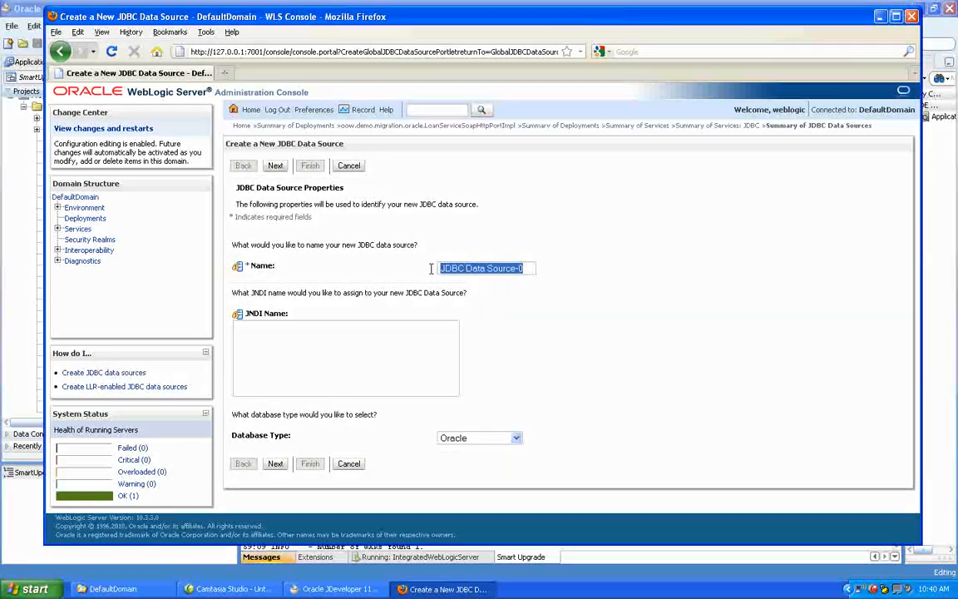
text(Ora)
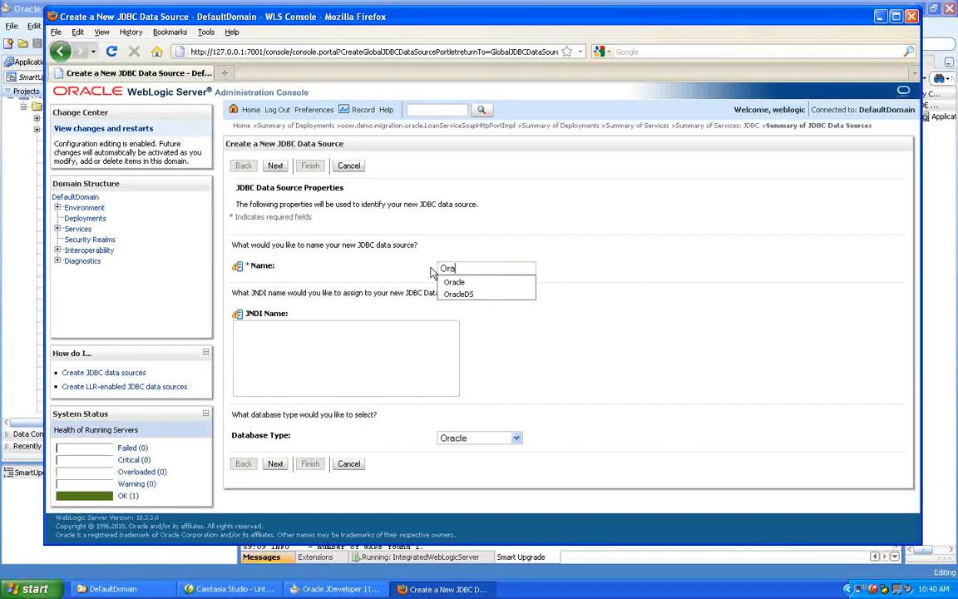
text(OracleDS)
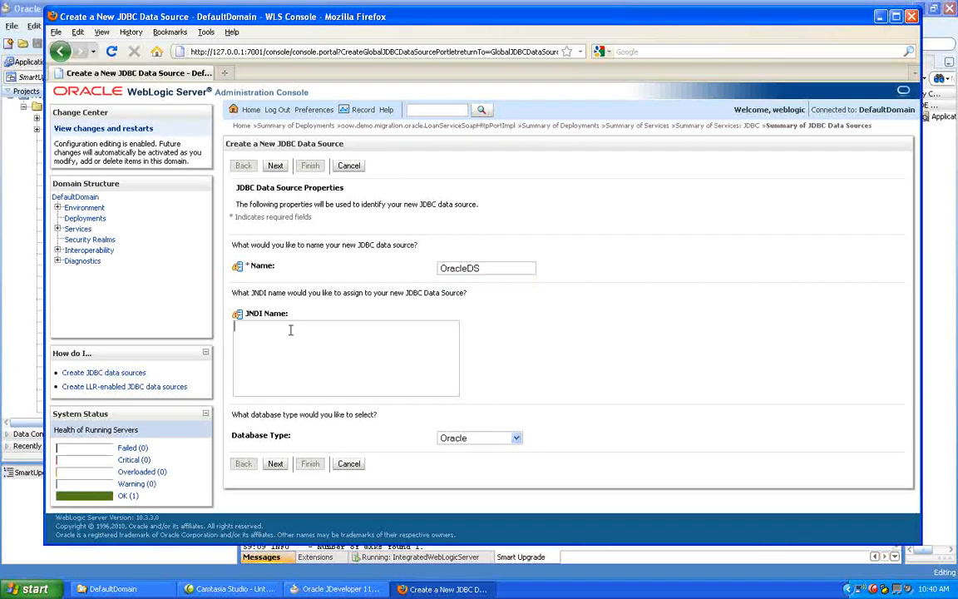
text(jdbc/Oracl)
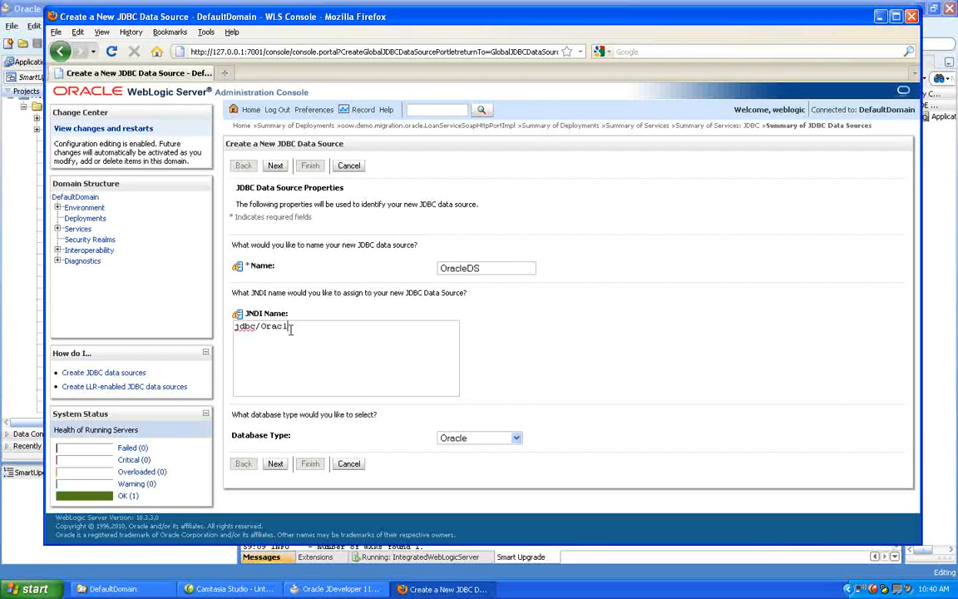
text(eDS)
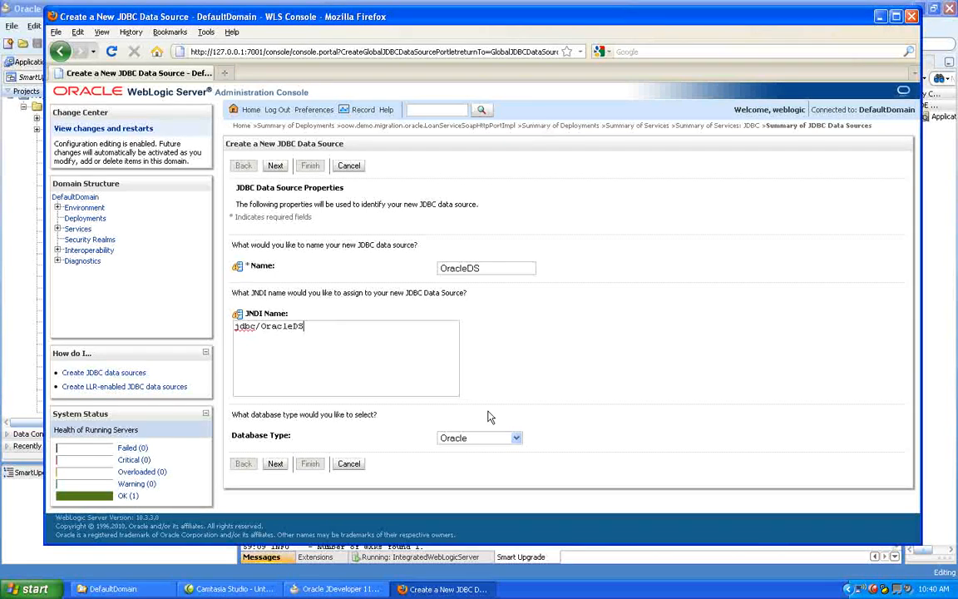
click(276, 463)
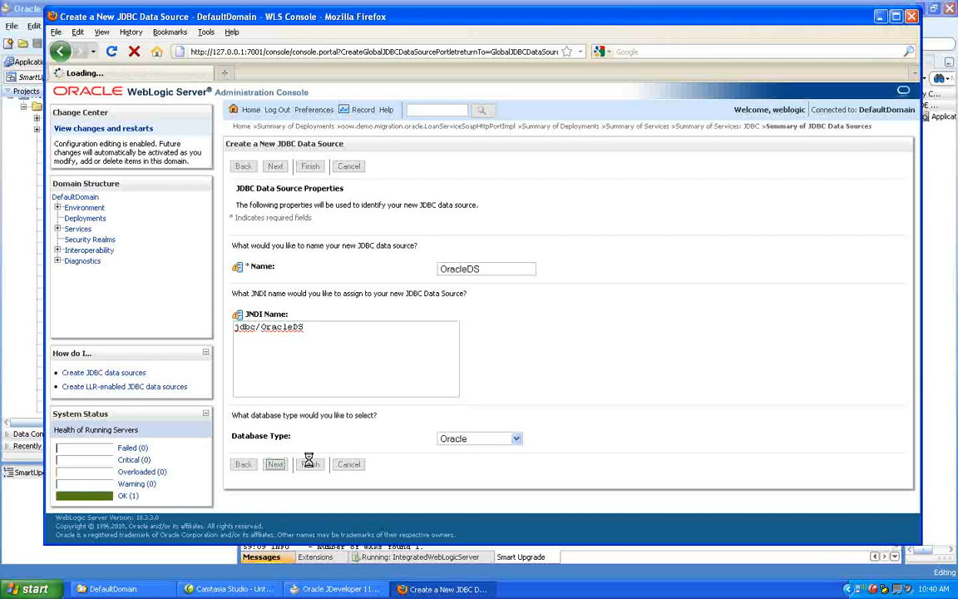
- Choose Oracle's Thin driver for instance connections and accept the transaction options
click(276, 166)
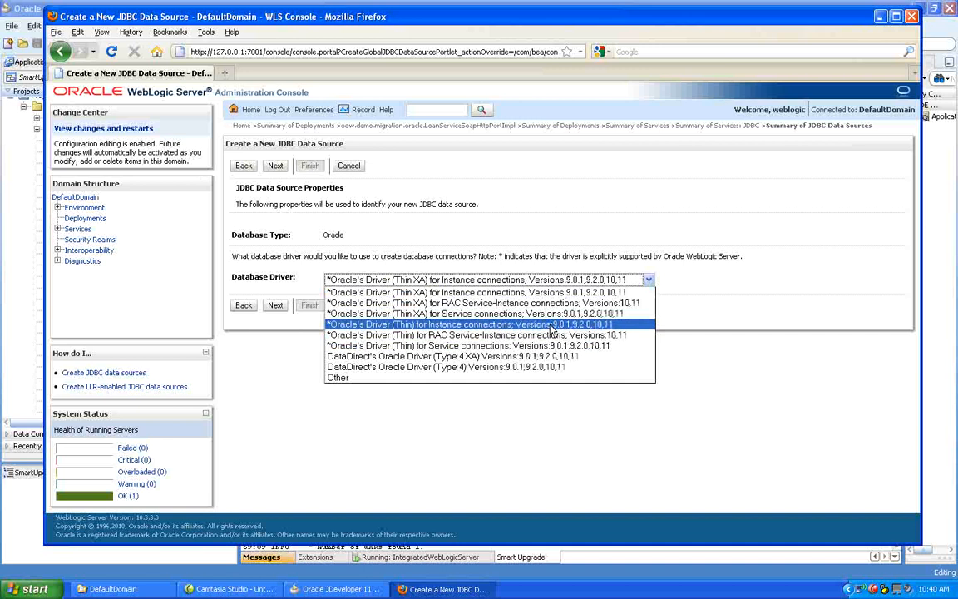
click(469, 325)
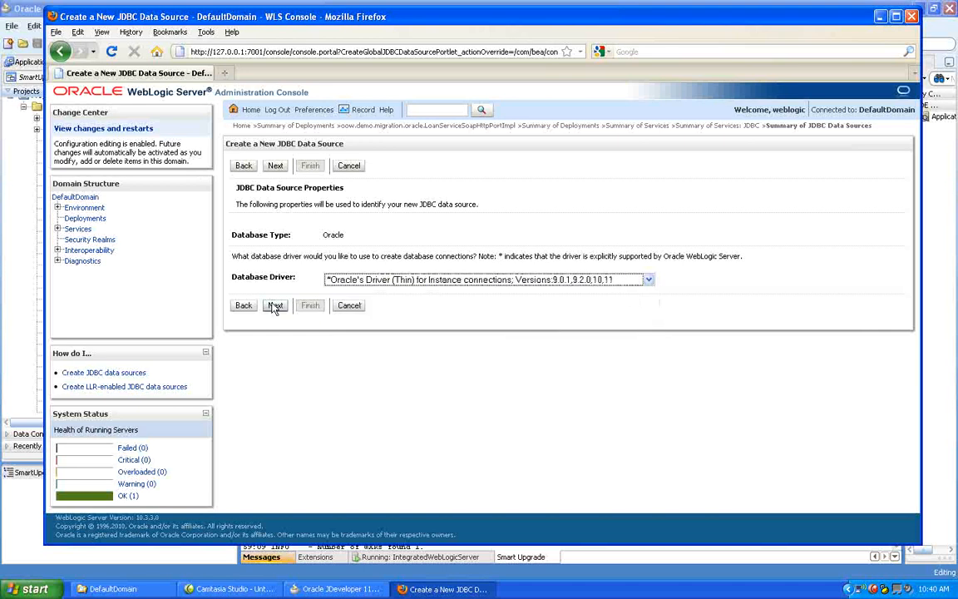
click(276, 167)
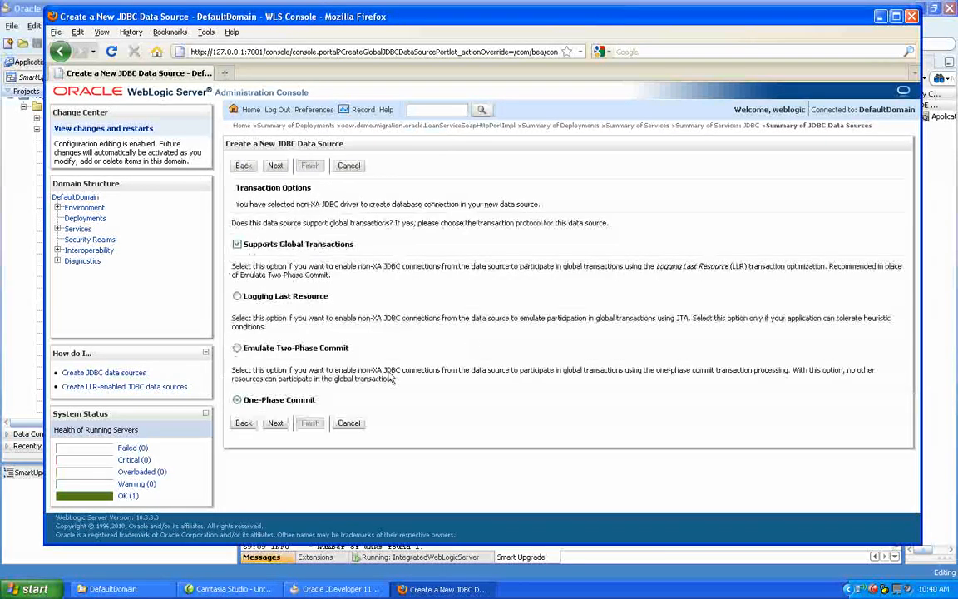
click(276, 167)
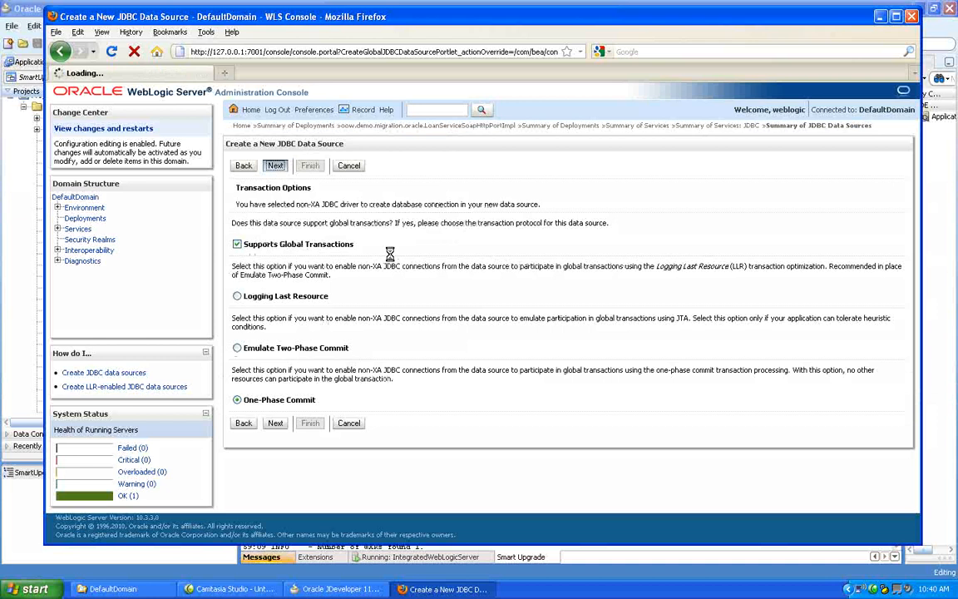
click(276, 165)
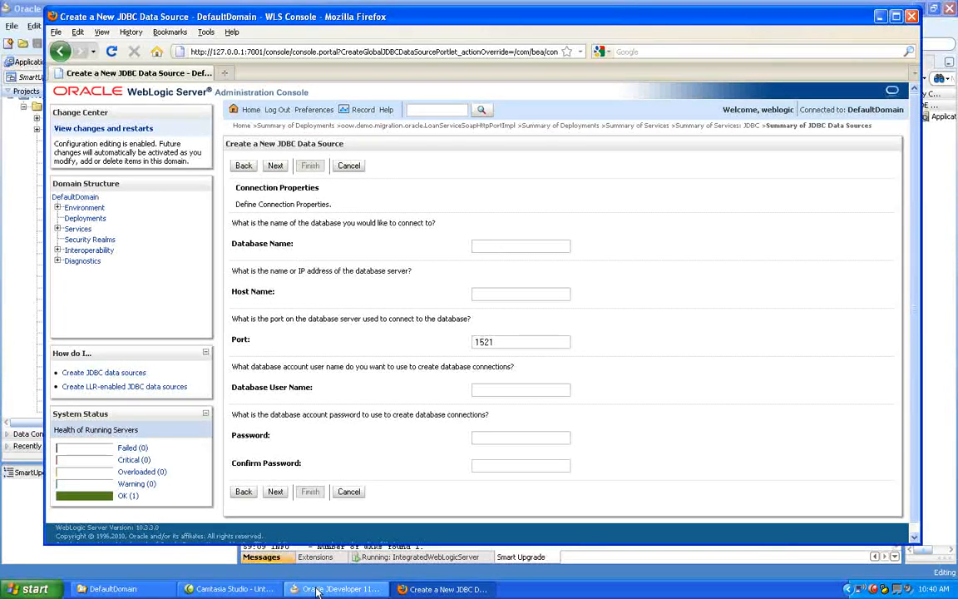
click(336, 588)
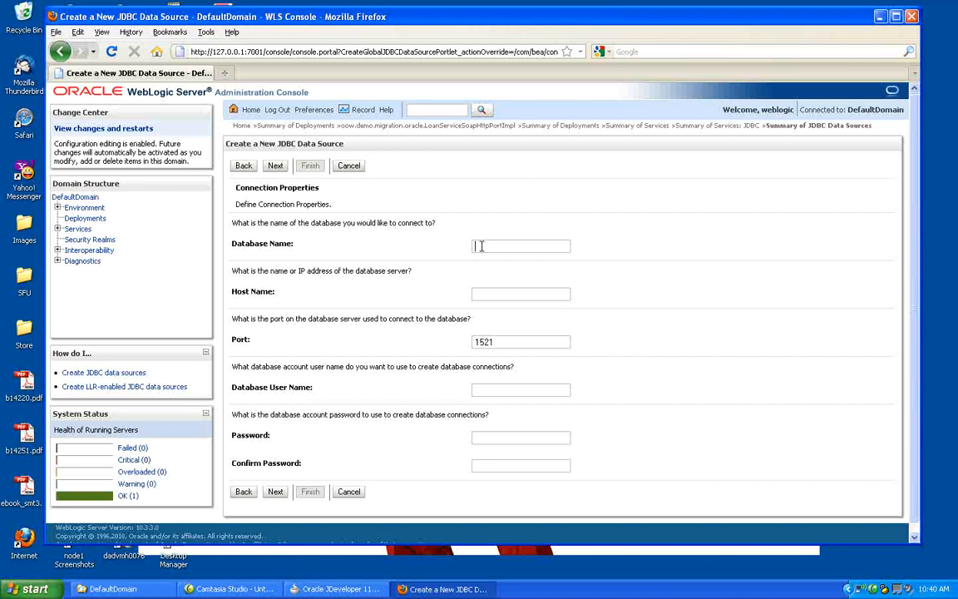
- Enter database XE on localhost port 1521 with user scott and its password, then continue to the connection test
text(XE)
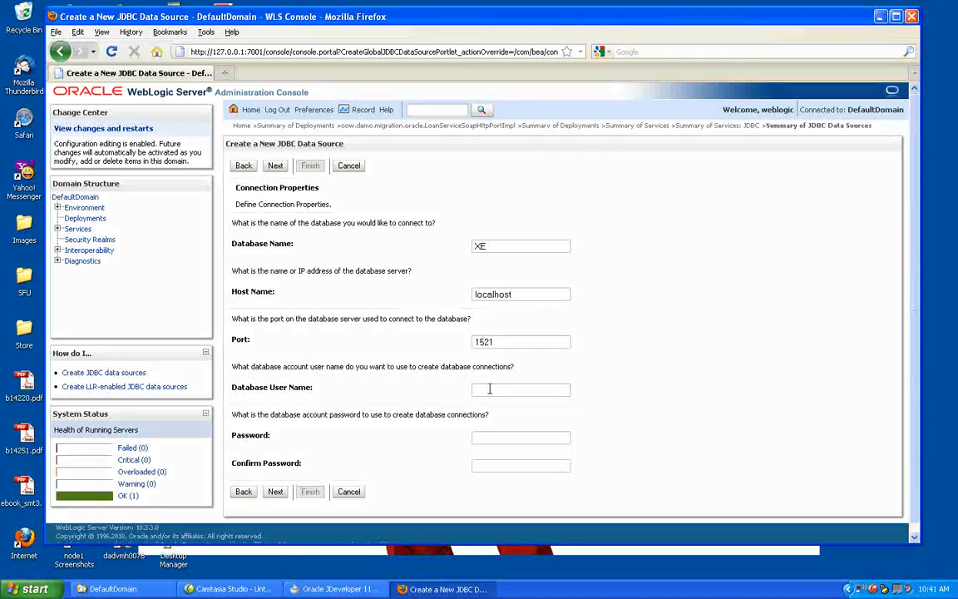
text(scott)
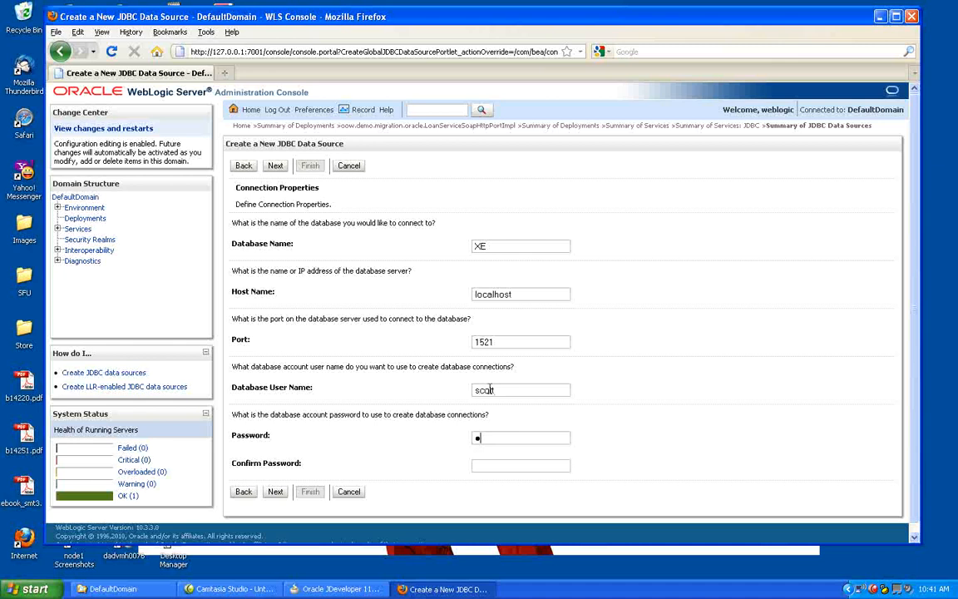
text(•••)
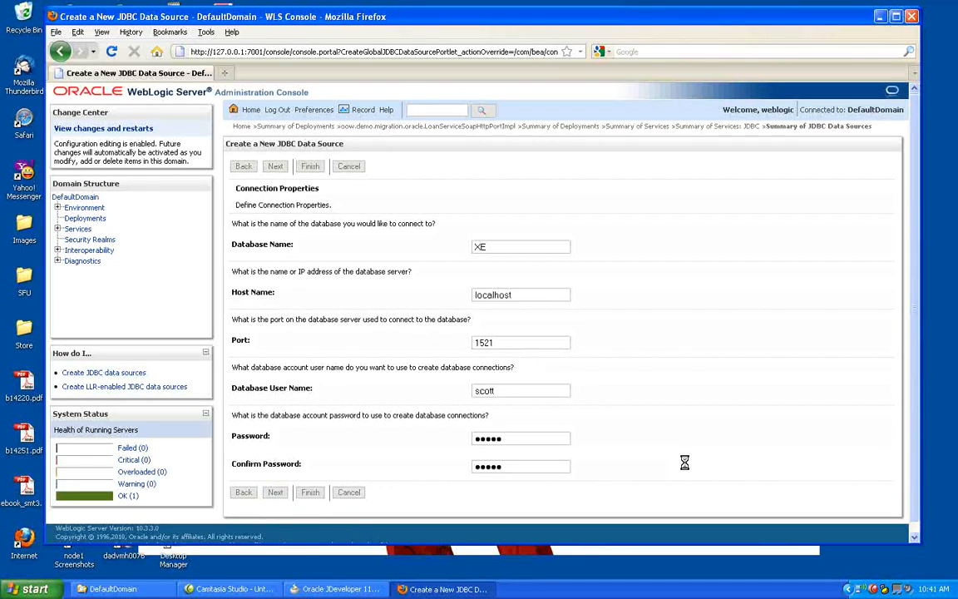
click(277, 166)
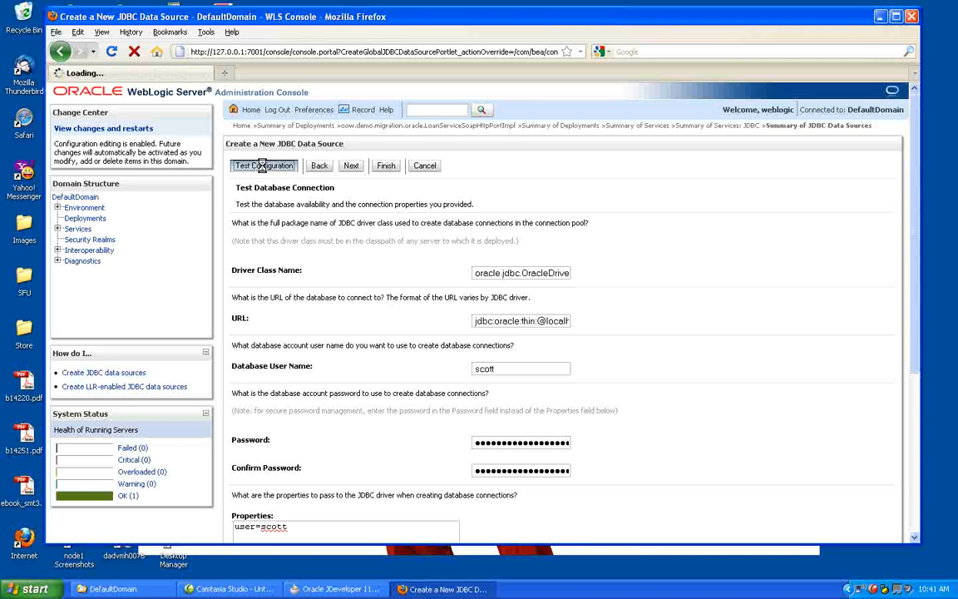
- Test the connection successfully, target OracleDS at DefaultServer and finish creating it
click(263, 166)
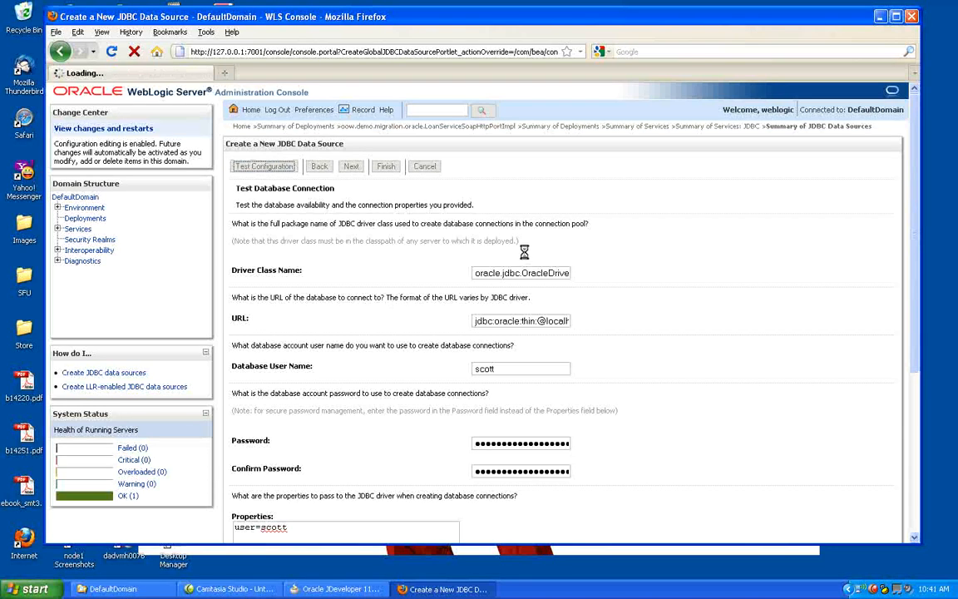
click(262, 167)
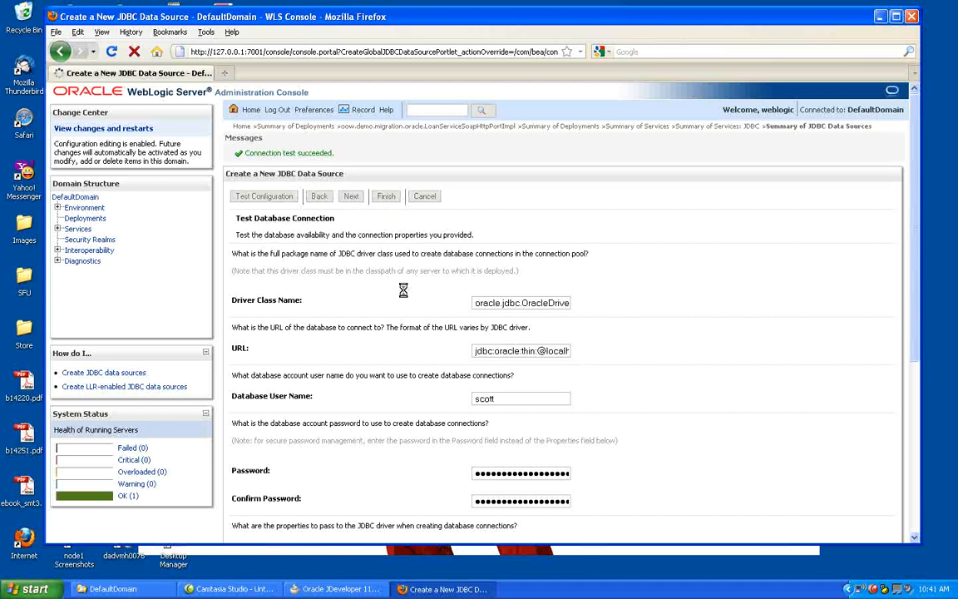
click(351, 196)
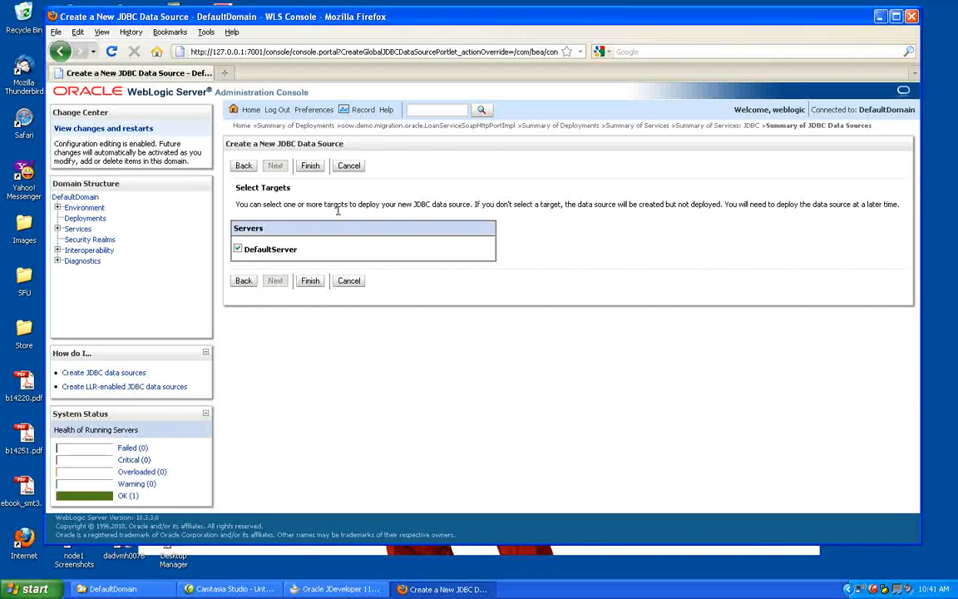
click(310, 166)
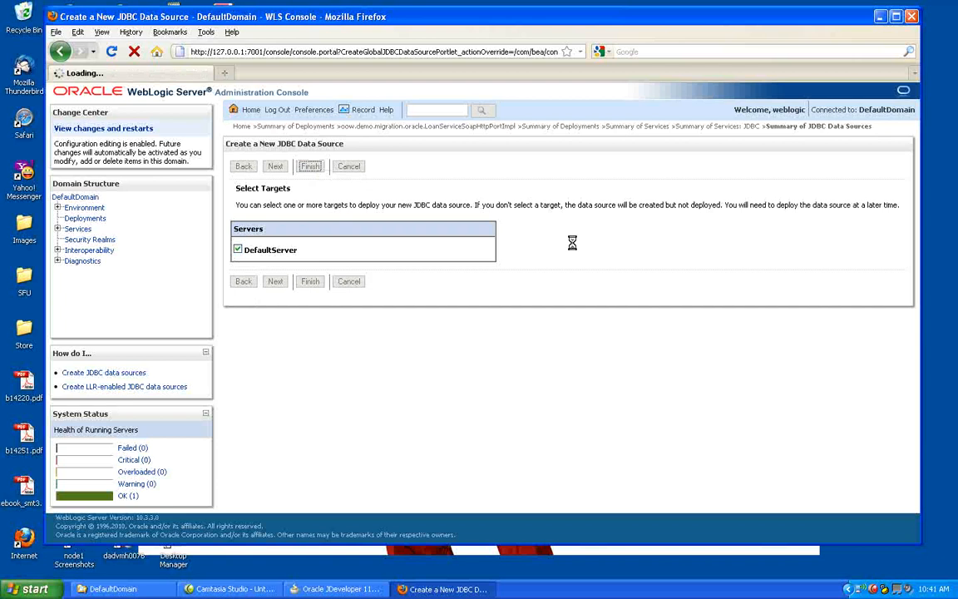
click(310, 166)
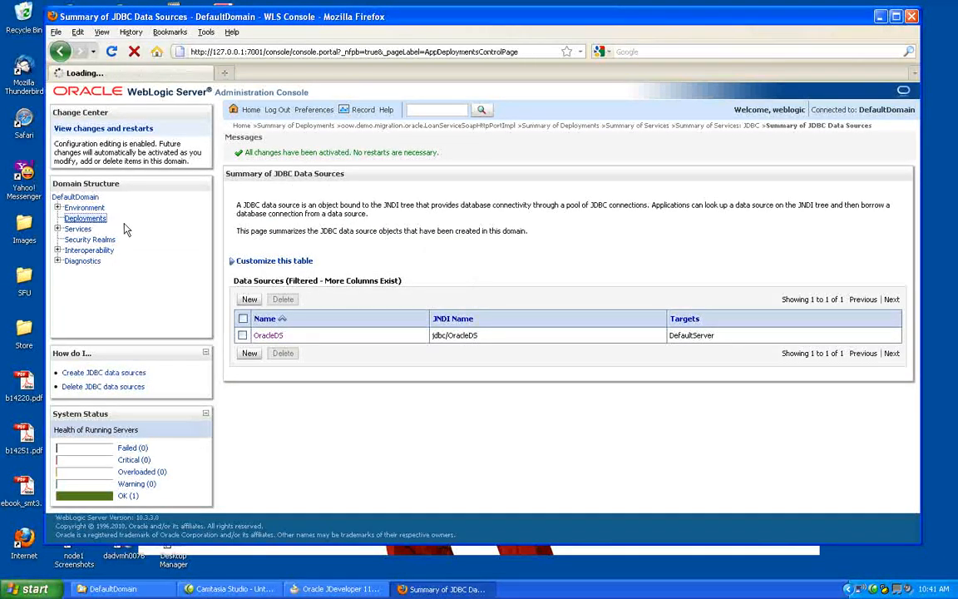
- In Deployments, select the failed j2eetest application and start updating it
click(85, 218)
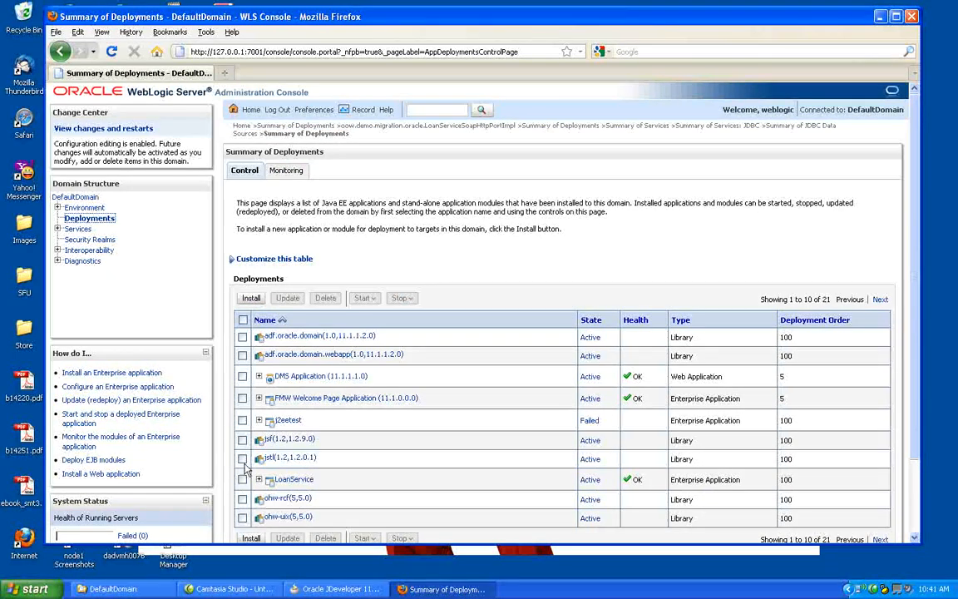
click(243, 420)
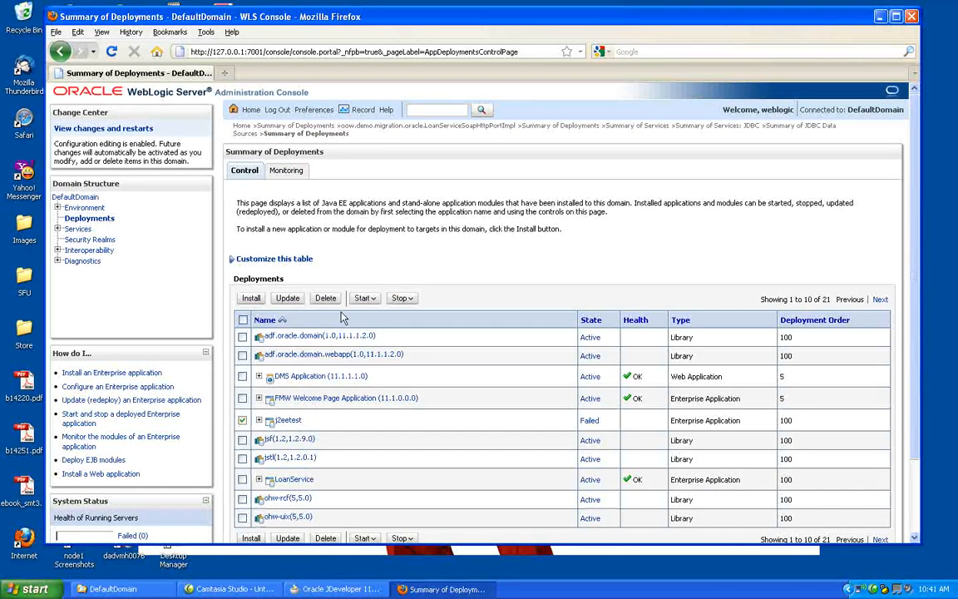
click(286, 298)
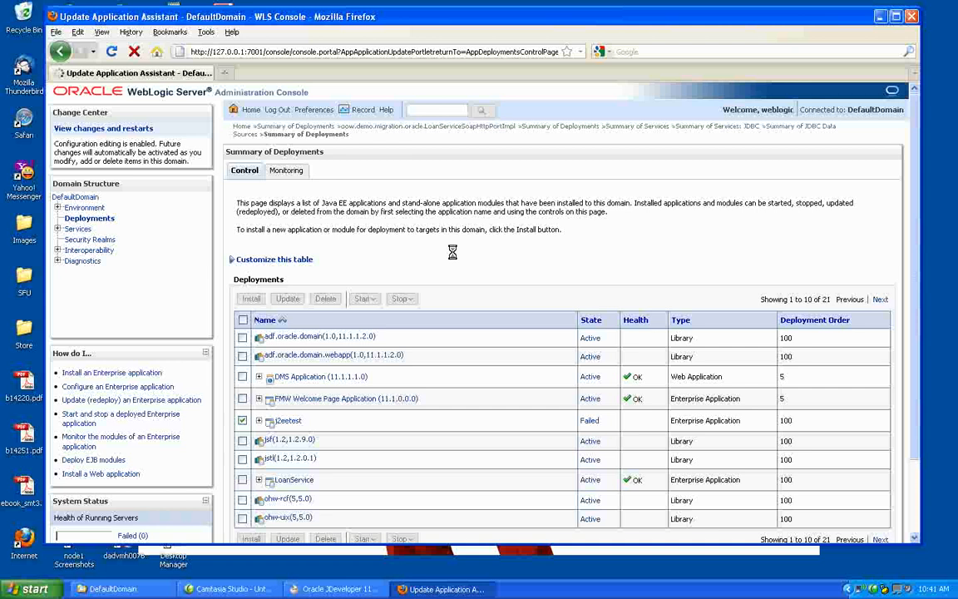
click(286, 298)
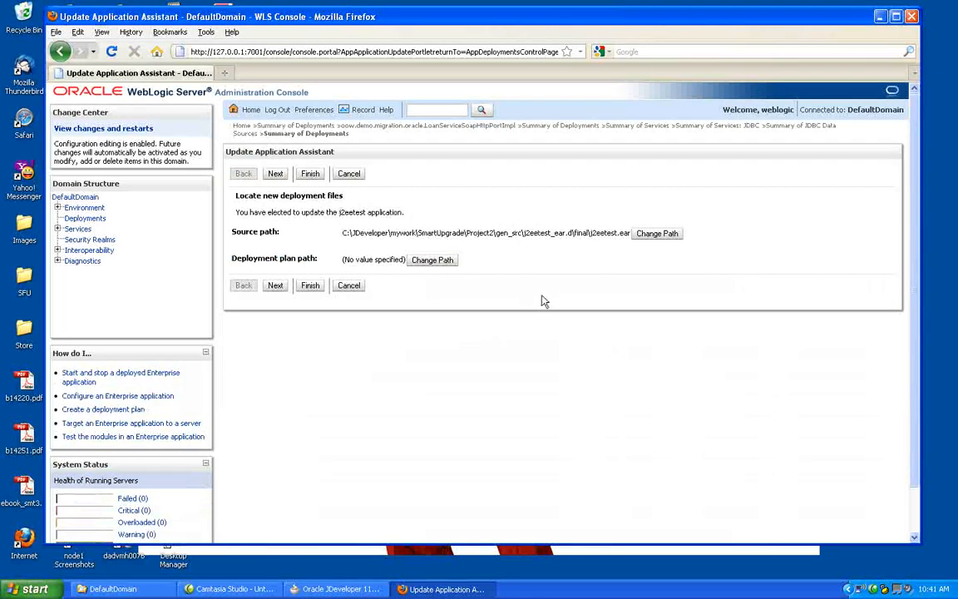
mouse_move(376, 272)
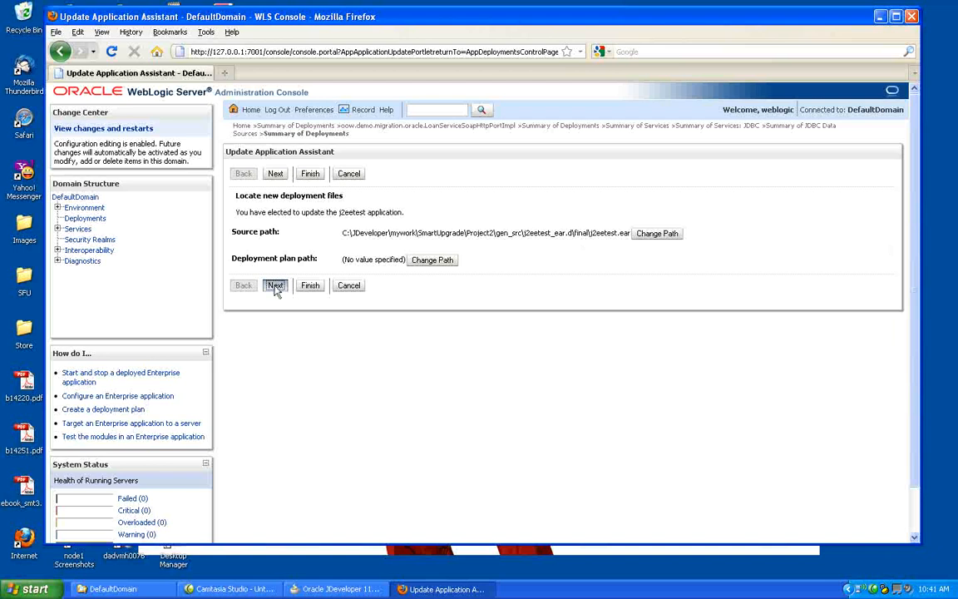
- Review the source path and finish redeploying j2eetest so it shows Active
click(276, 286)
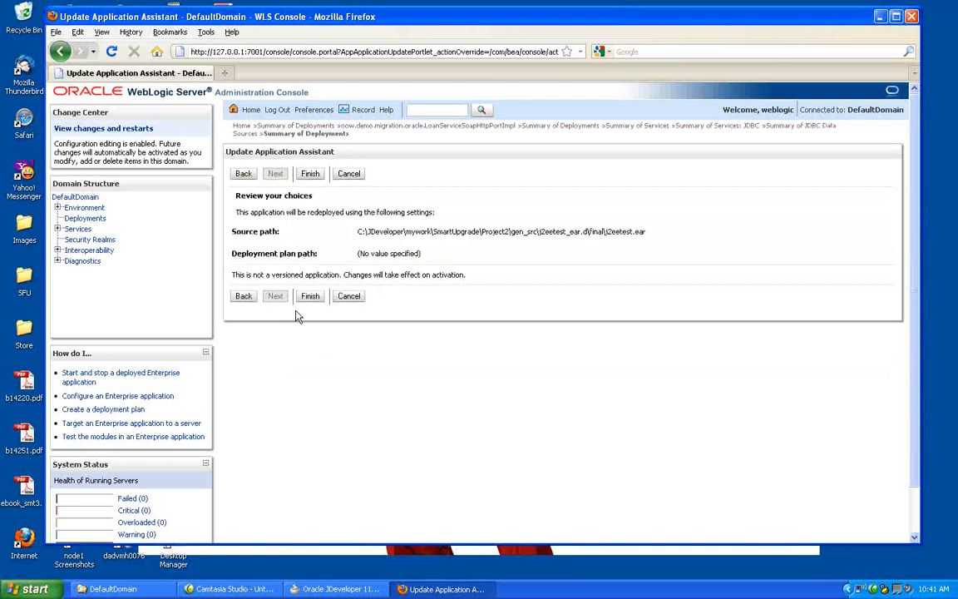
click(310, 296)
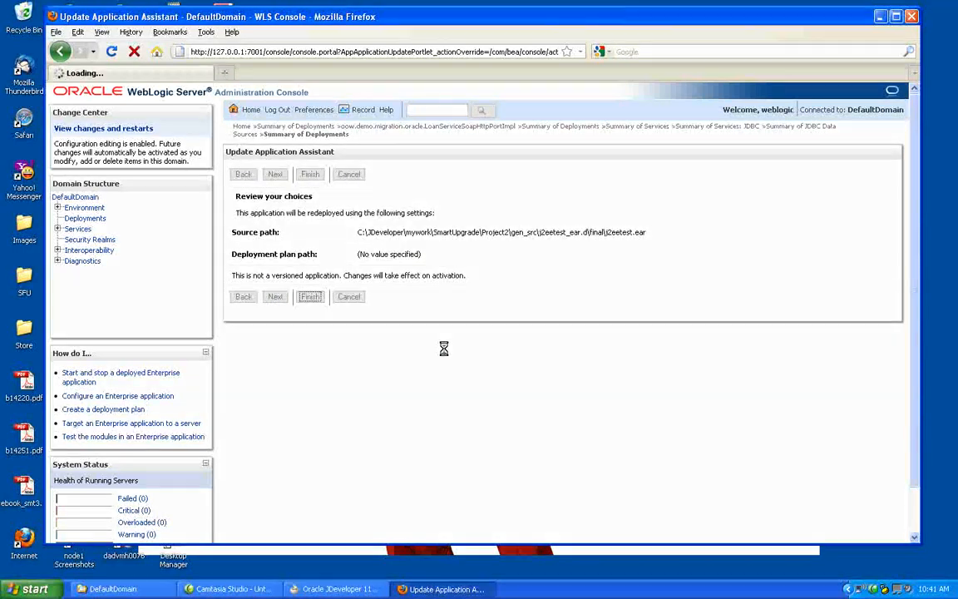
click(310, 296)
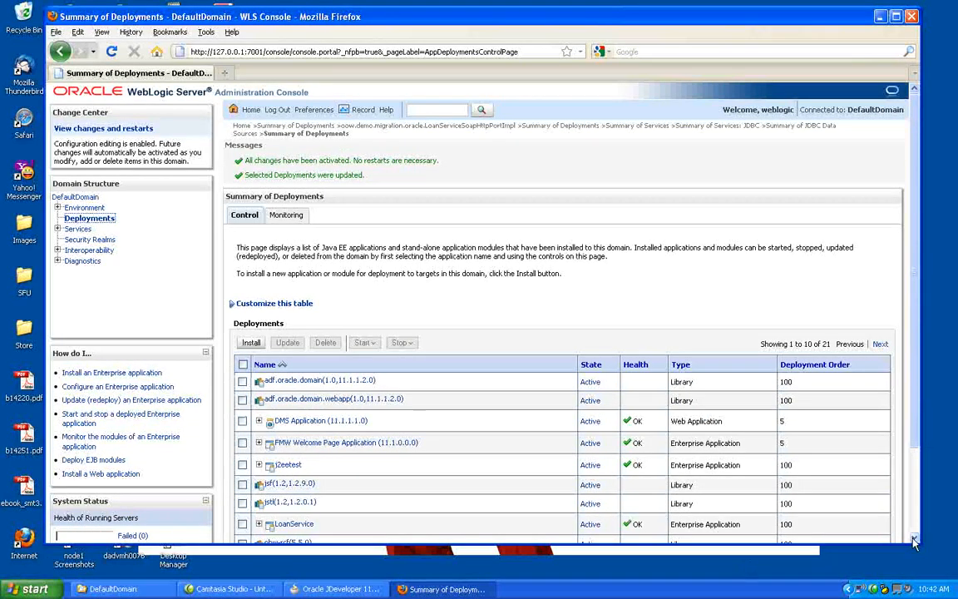
scroll(down, 3)
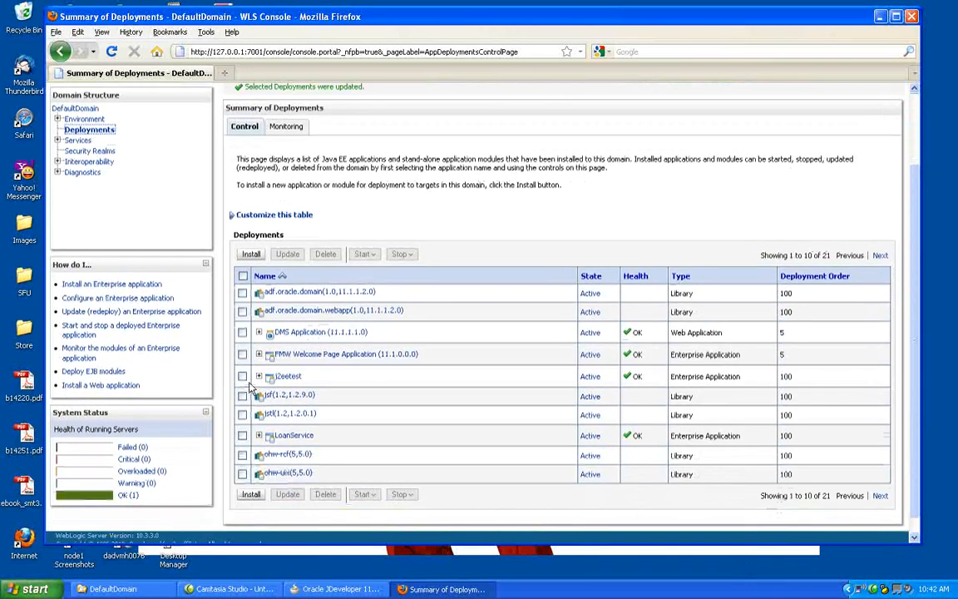
- Expand j2eetest in Deployments to show its EJB module with OrionAddressBean and OrionPhoneBean
click(259, 376)
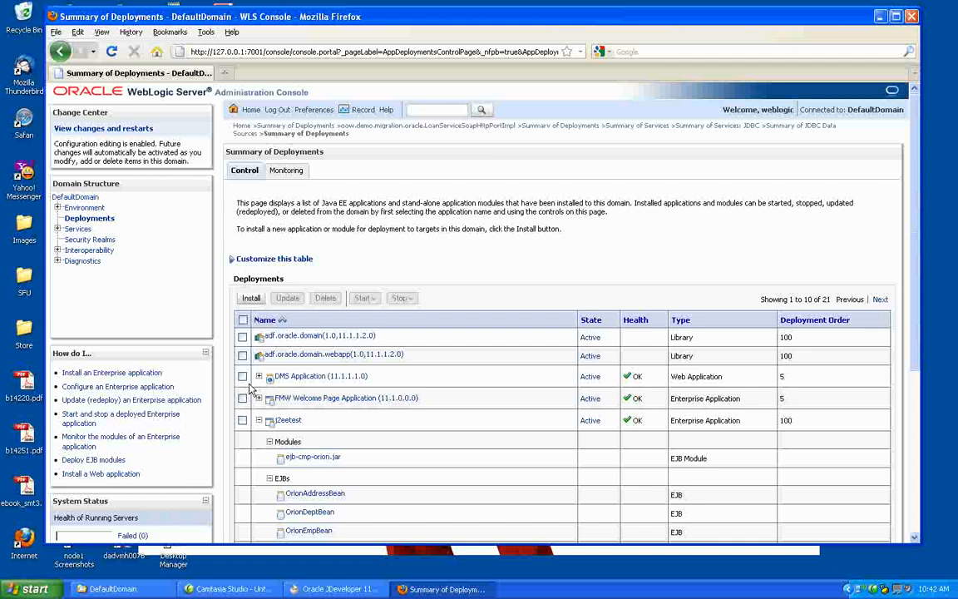
scroll(down, 3)
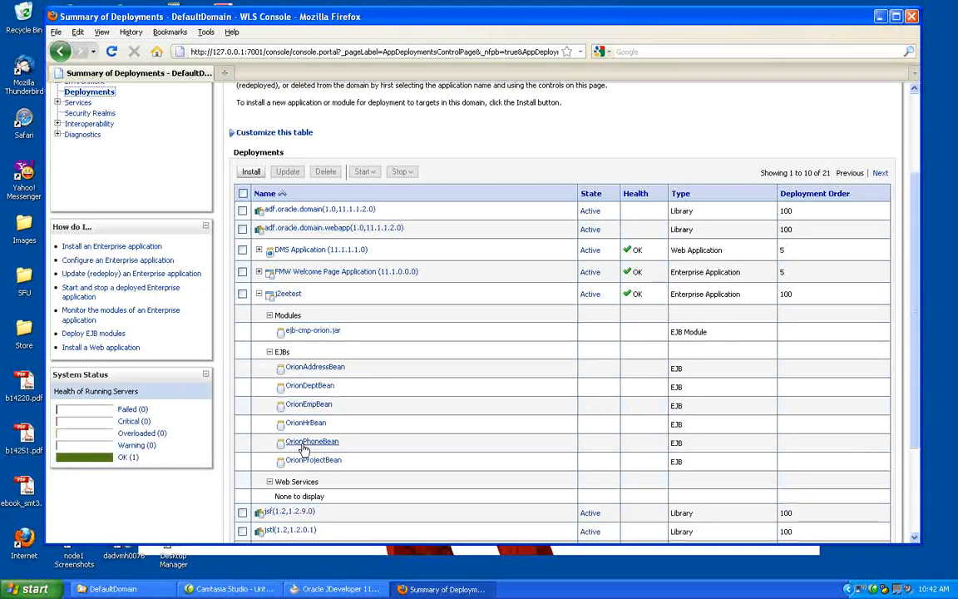
click(336, 589)
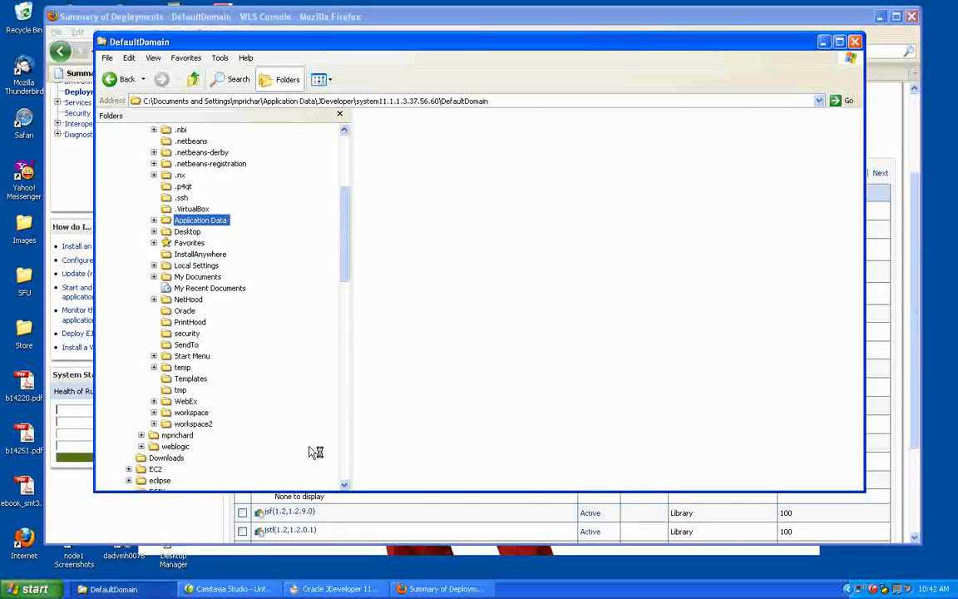
- Browse the folder tree to C:\Labs\SmartUpgrade\SmartUpgrade_R1.2\smartupgrade containing smartupgrade.jar
double_click(200, 220)
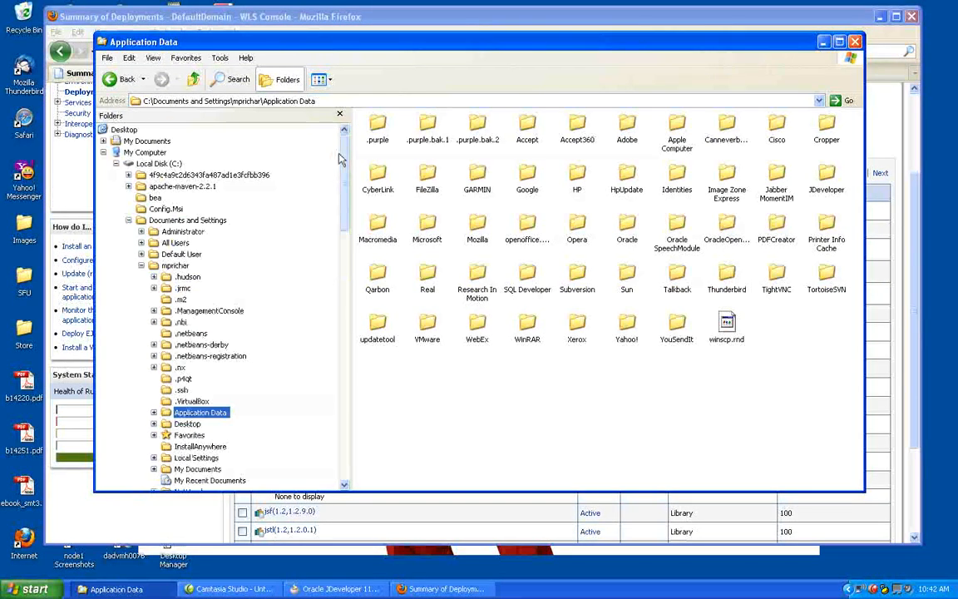
click(141, 220)
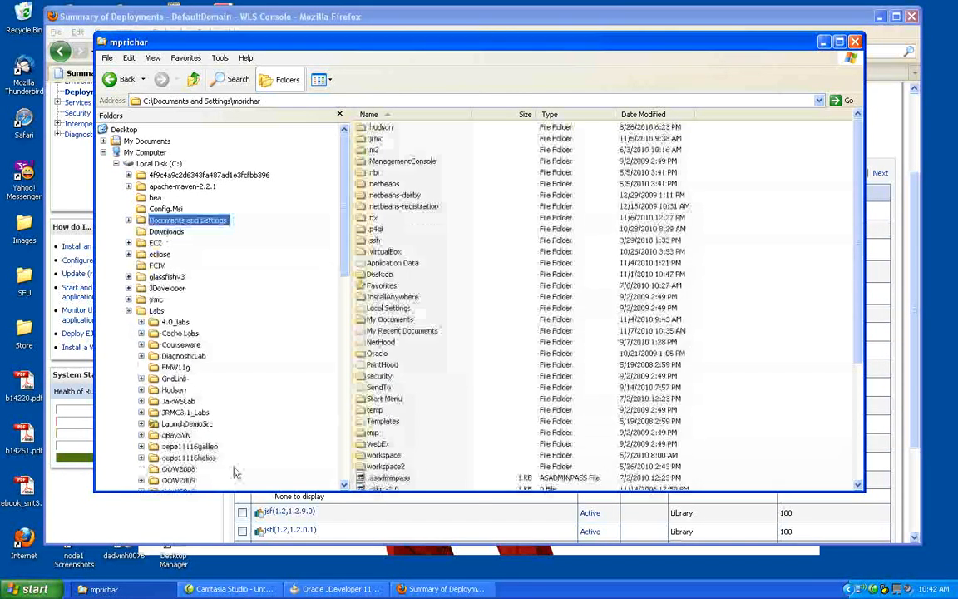
double_click(186, 219)
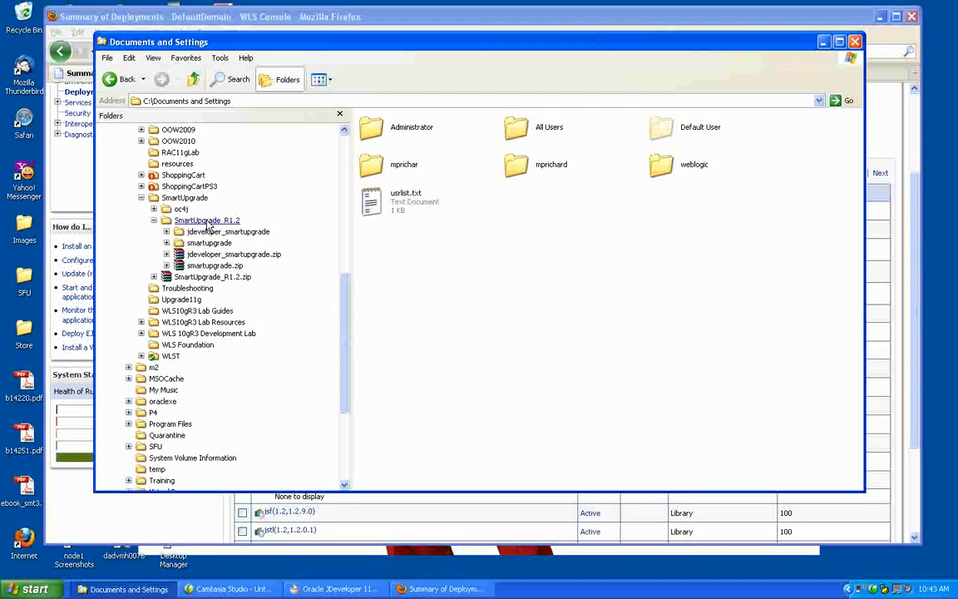
click(206, 220)
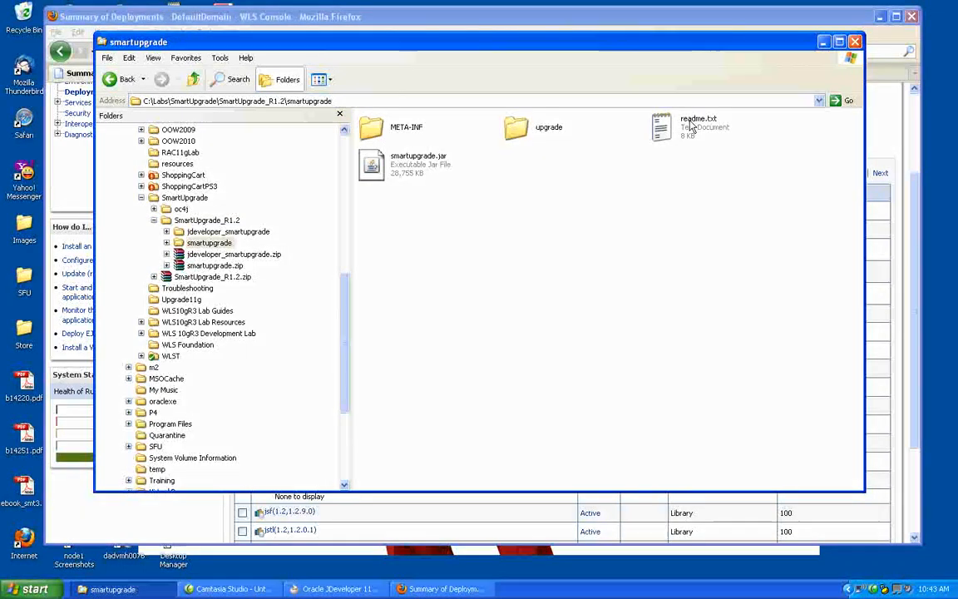
double_click(697, 126)
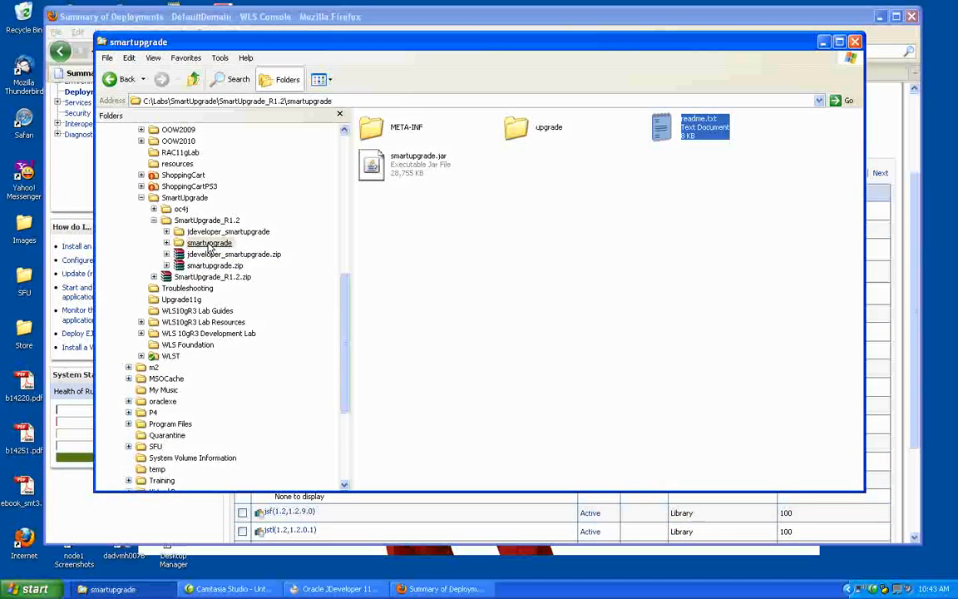
- Start a Command Prompt in the smartupgrade folder from its context menu
right_click(210, 242)
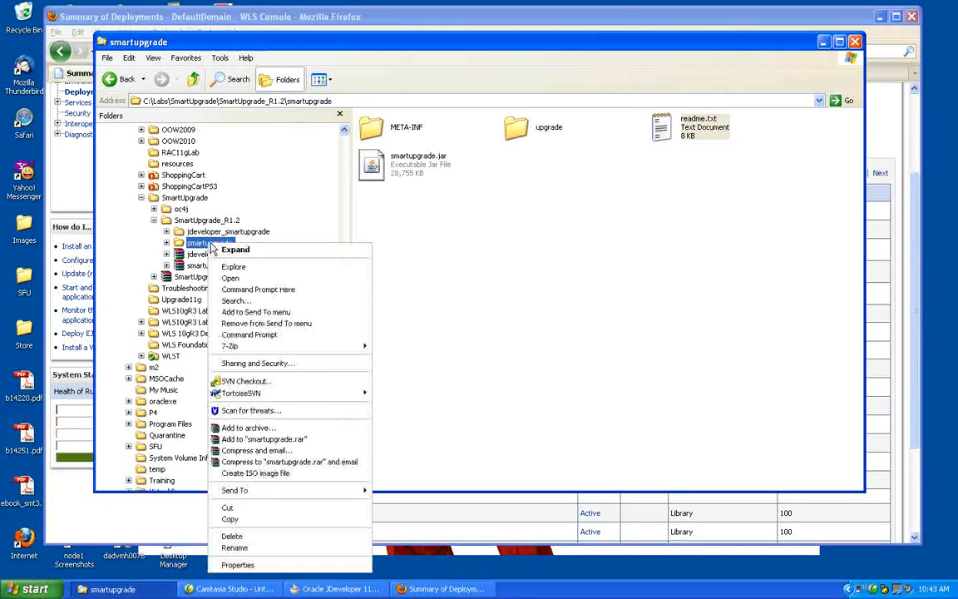
click(258, 290)
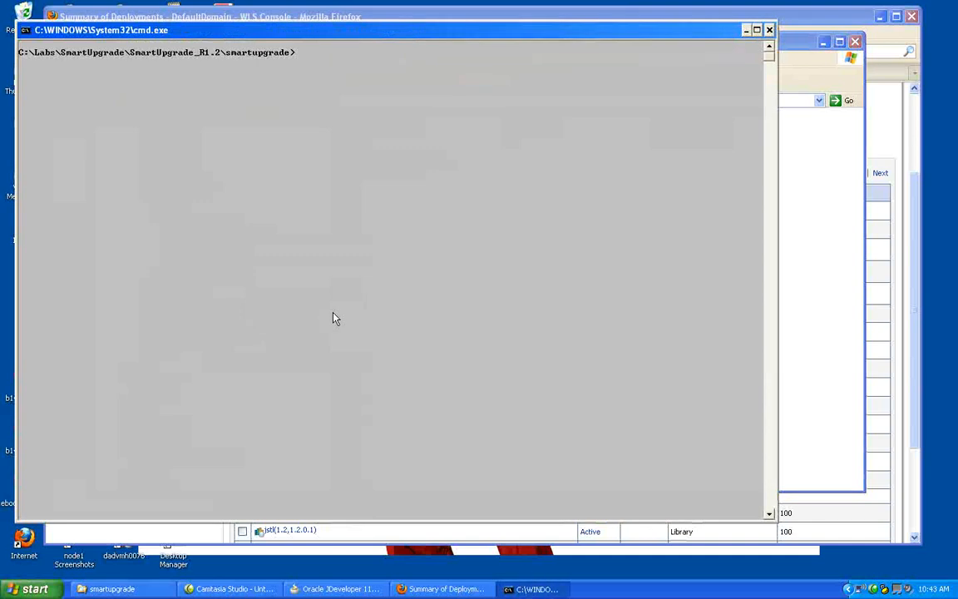
- Run java -jar smartupgrade.jar --ears ../../j2eetest.ear -target 1013
text(java -j)
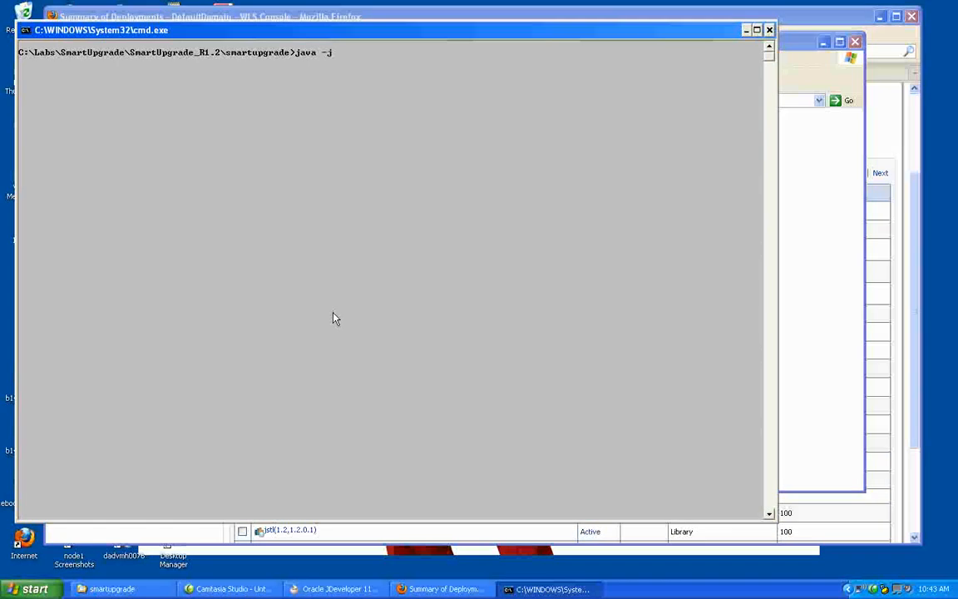
text(ar)
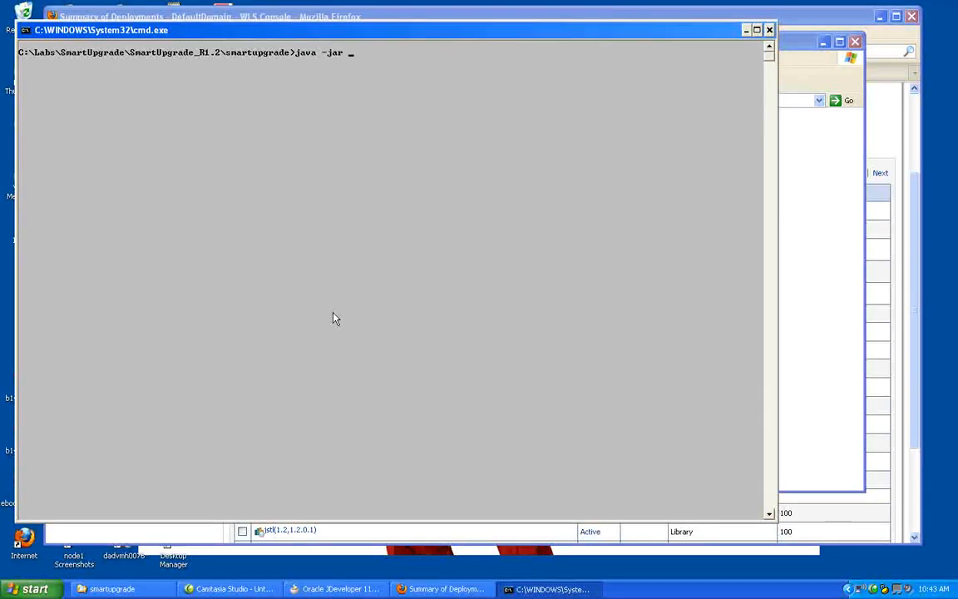
text(smartupgrade.jar)
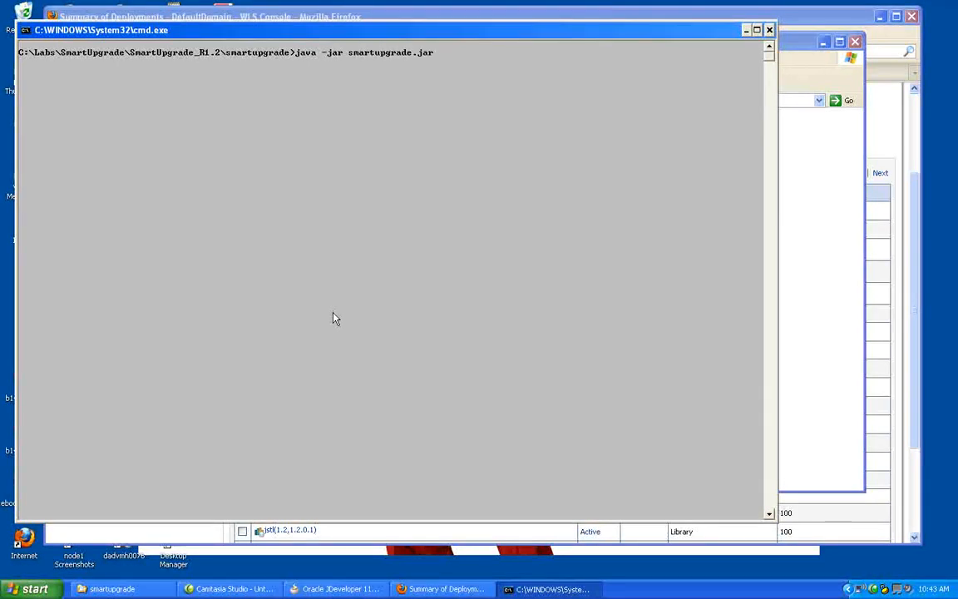
text(--ear)
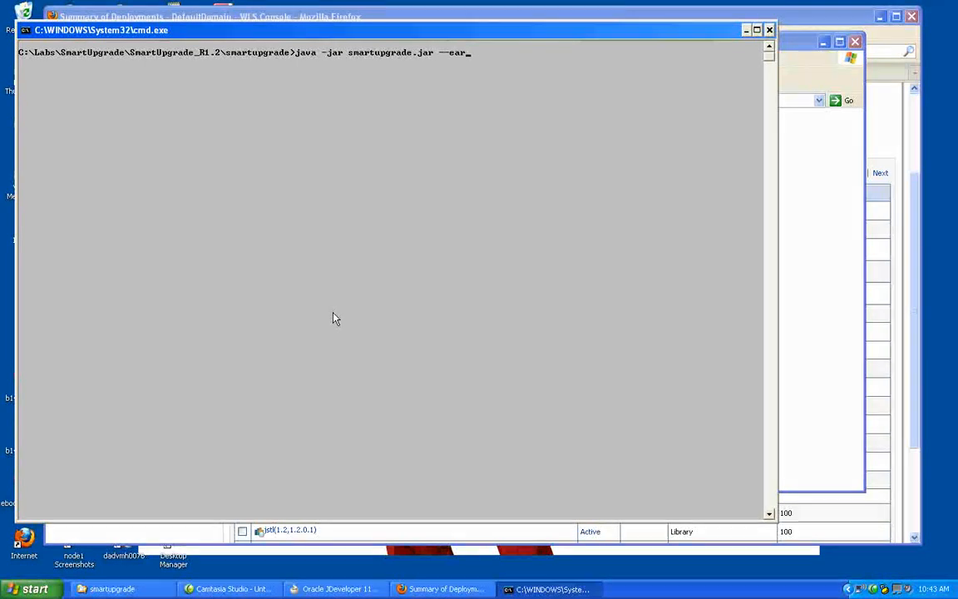
text(s)
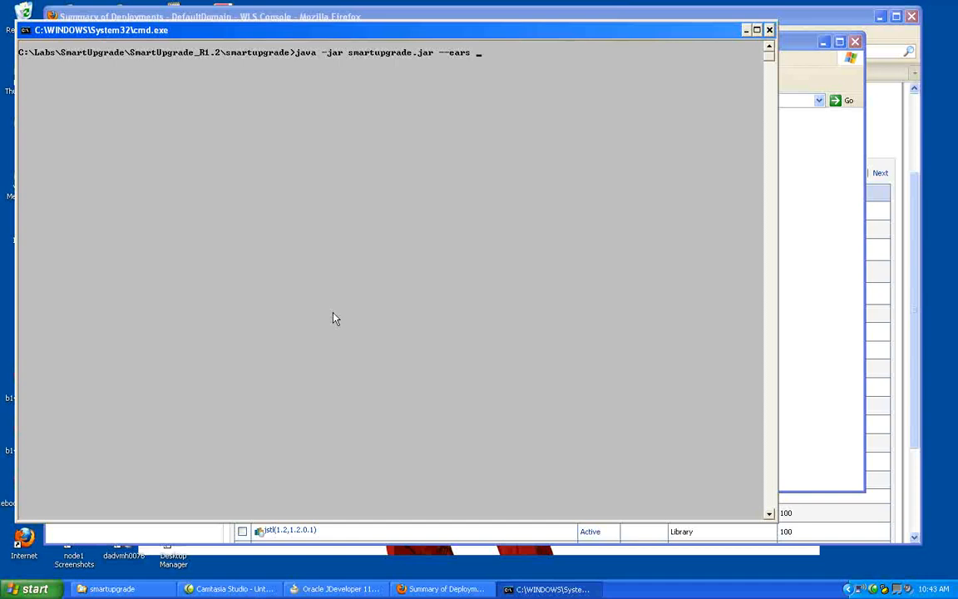
text(../../)
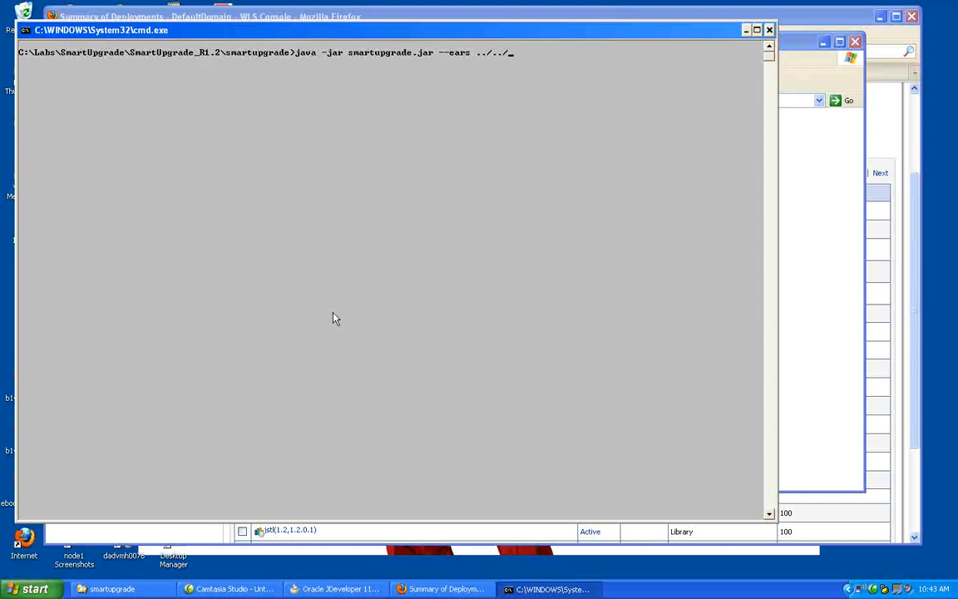
text(j2eetest)
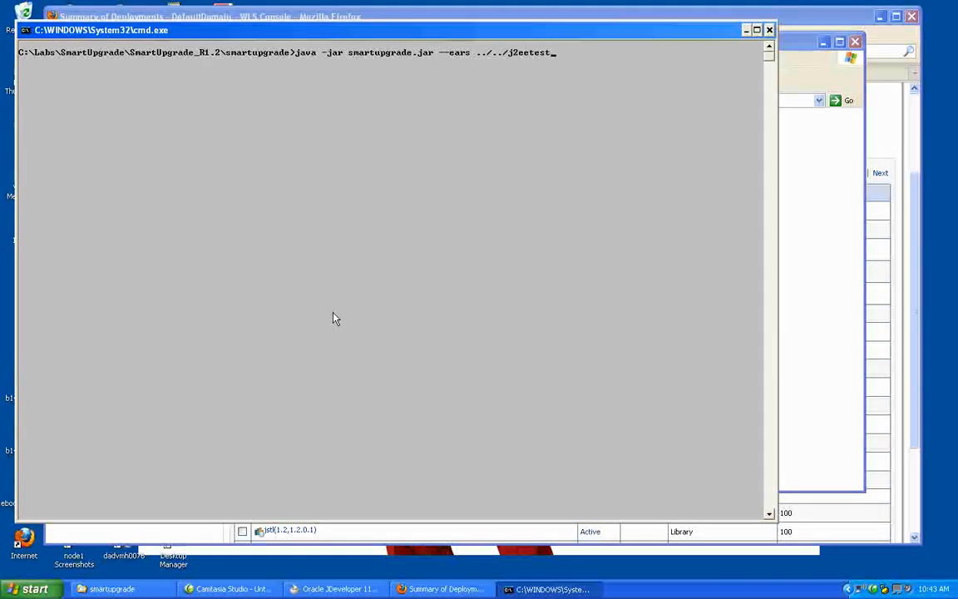
text(.ear)
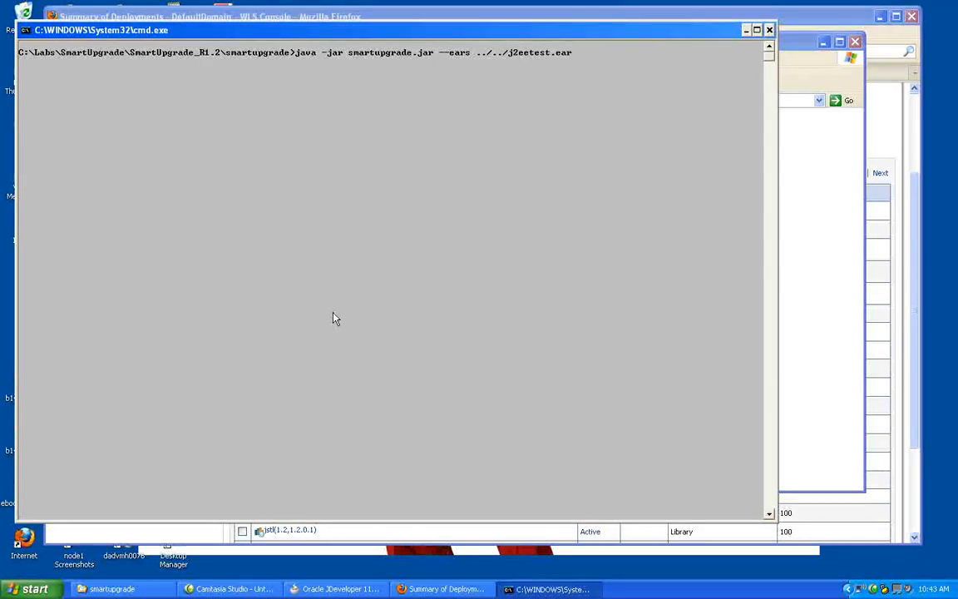
text(-t)
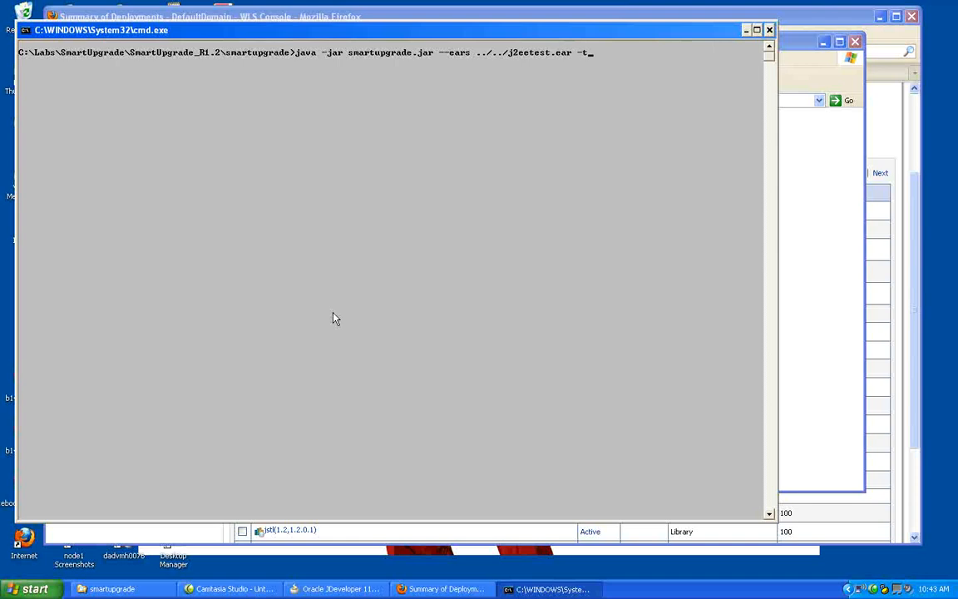
text(arget)
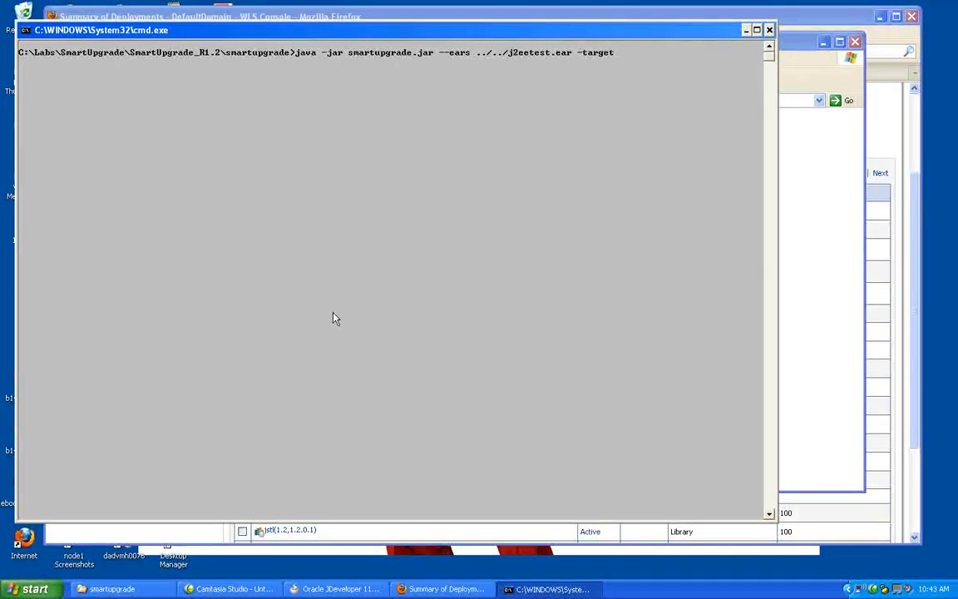
text(1013)
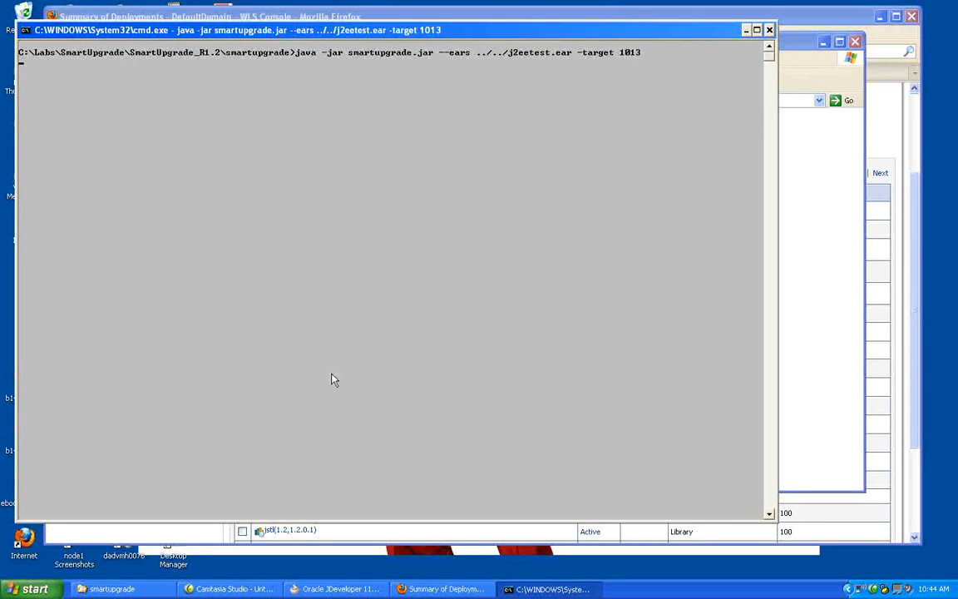
mouse_move(346, 364)
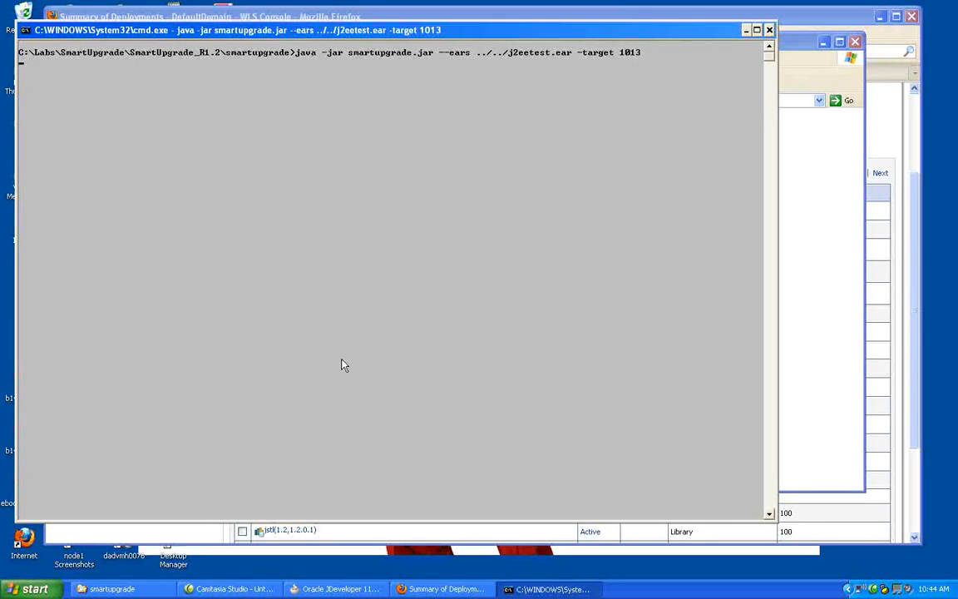